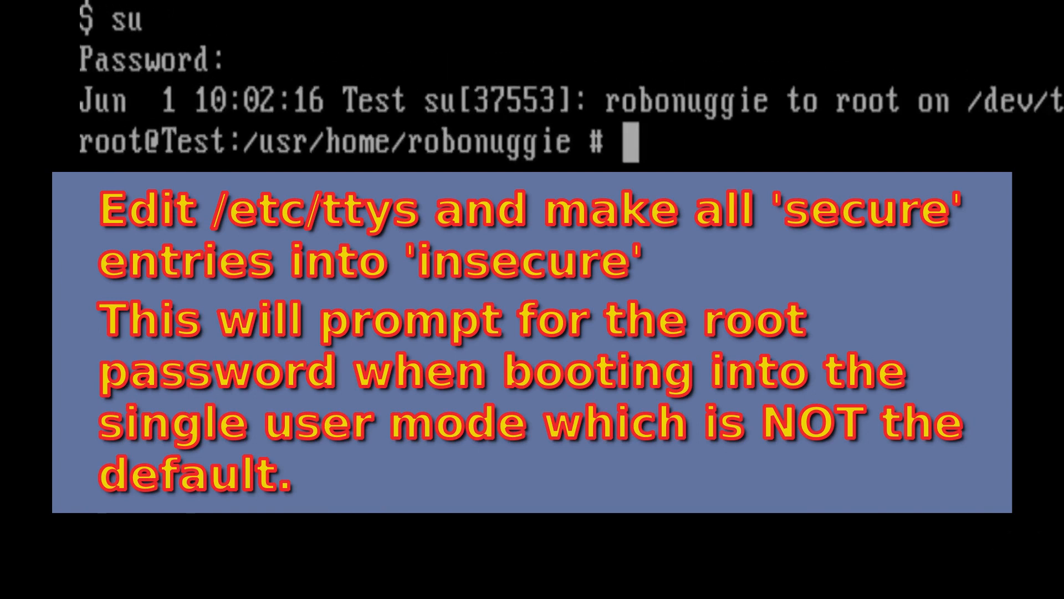
Open /etc/ttys with edit and switch each terminal's status from secure to insecure
{"action": "type", "text": "edit /"}
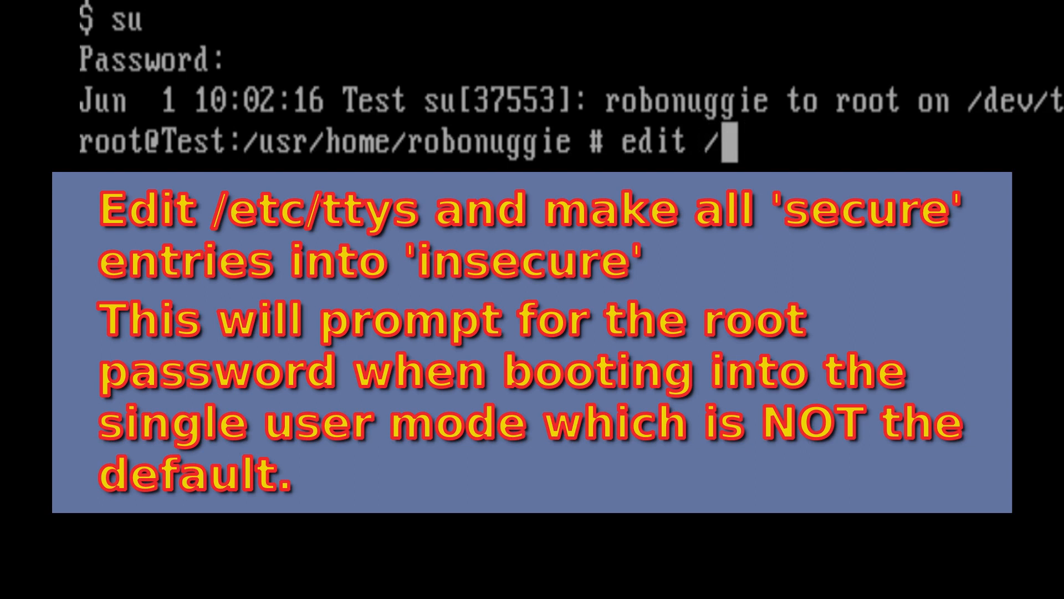
{"action": "type", "text": "etc/tt"}
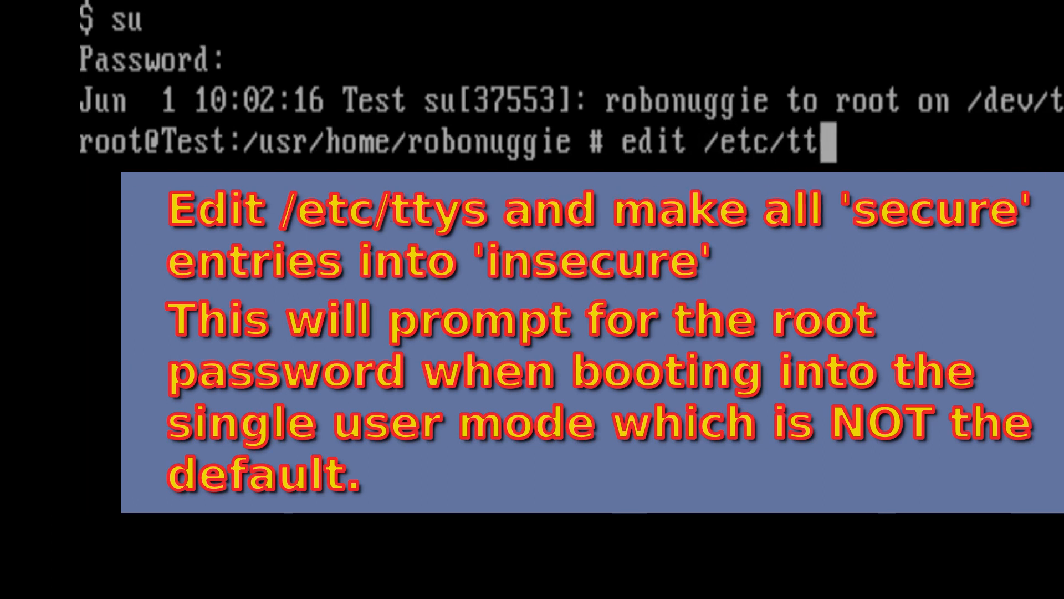
{"action": "key", "text": "Return"}
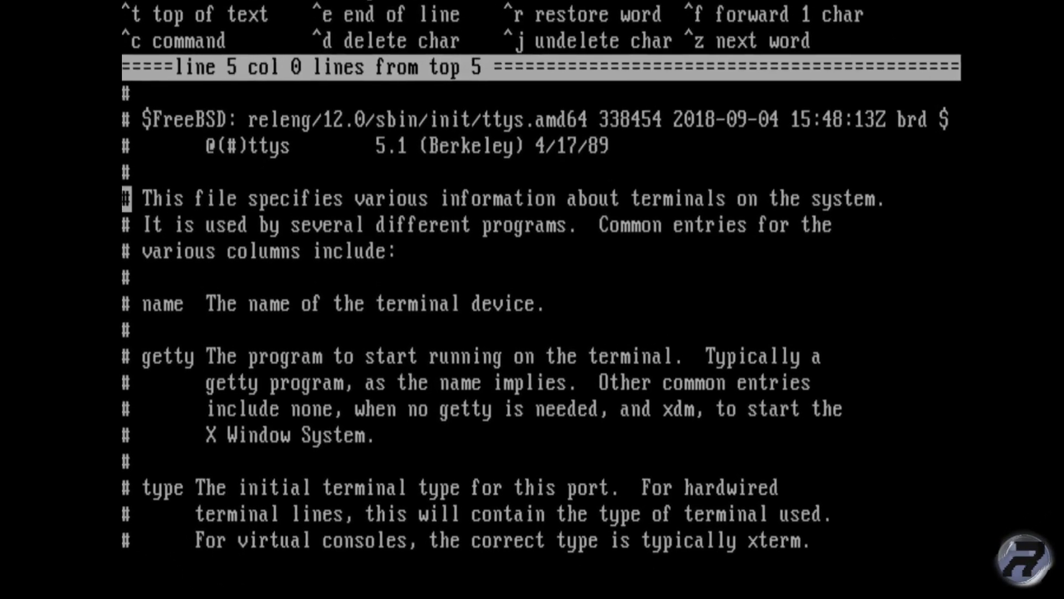
{"action": "scroll", "scroll_direction": "down", "scroll_amount": 3}
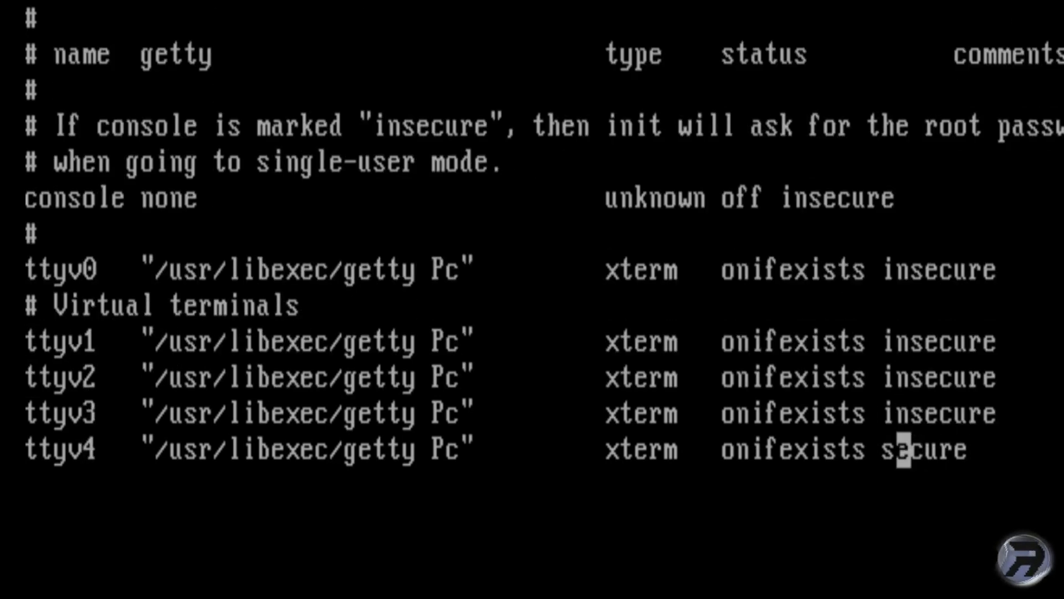
{"action": "scroll", "scroll_direction": "down", "scroll_amount": 3}
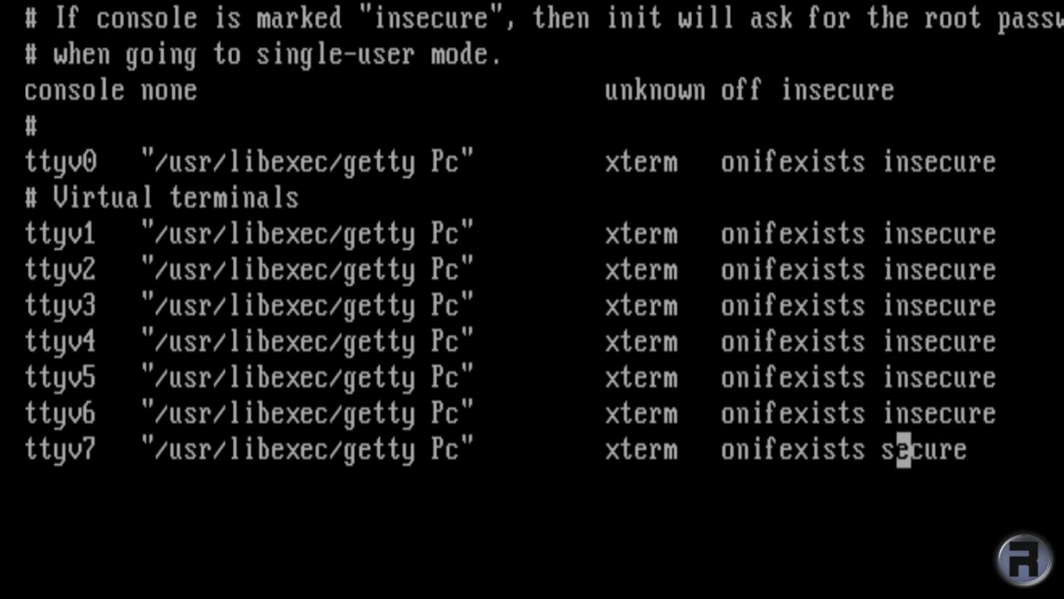
{"action": "scroll", "scroll_direction": "down", "scroll_amount": 3}
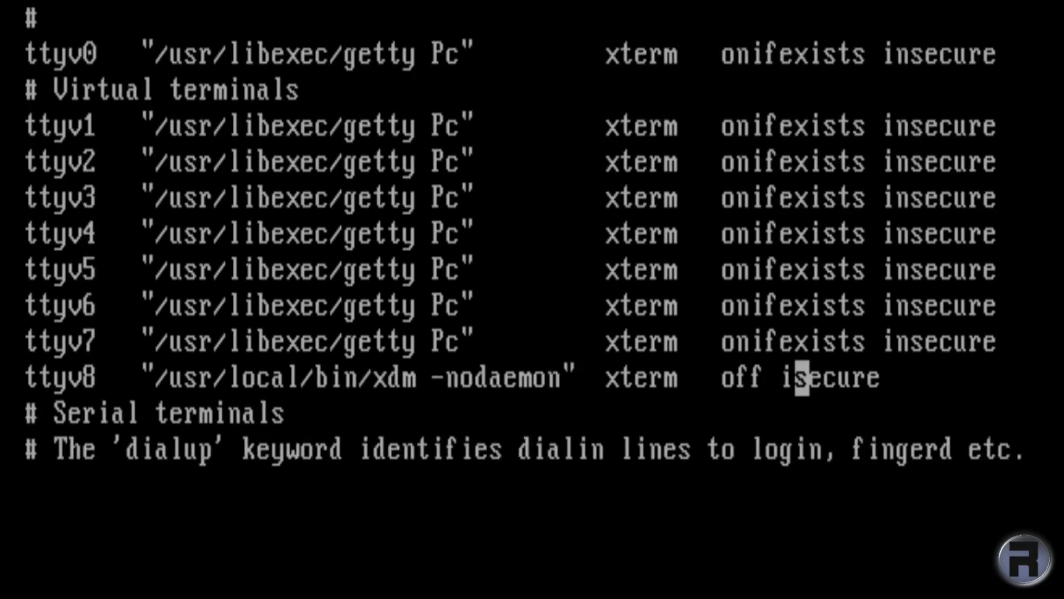
{"action": "scroll", "scroll_direction": "down", "scroll_amount": 3}
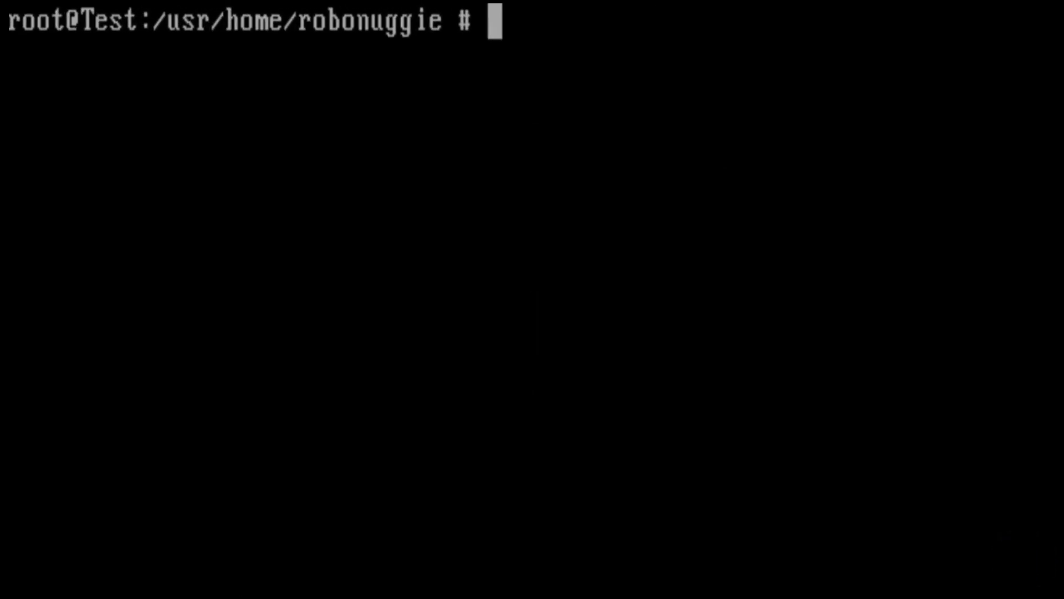
Open /etc/ssh/ssh_config with edit and uncomment the 'ForwardX11 no' line
{"action": "type", "text": "edit"}
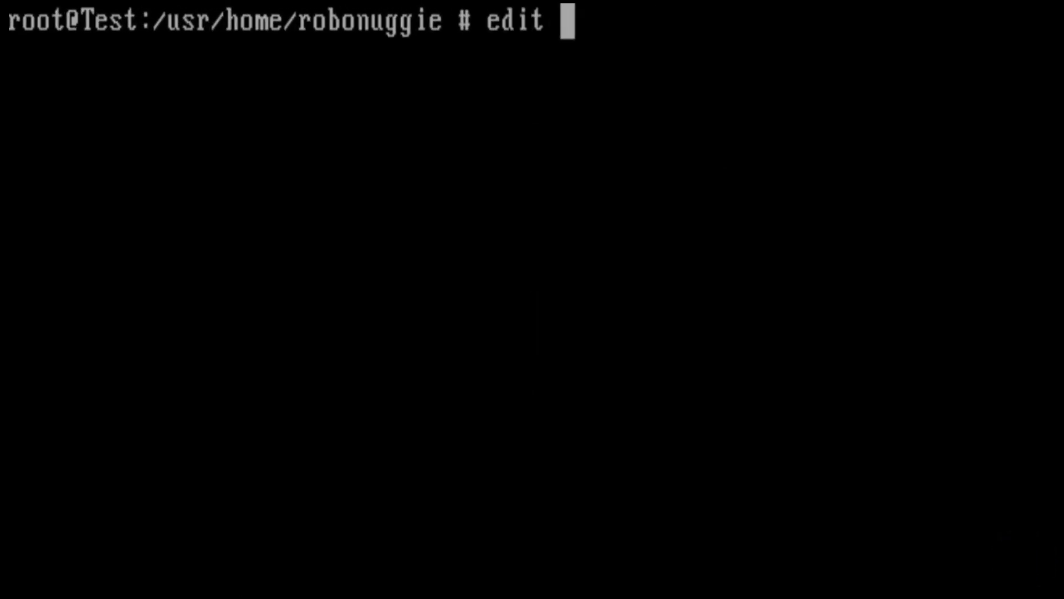
{"action": "type", "text": "/etc/"}
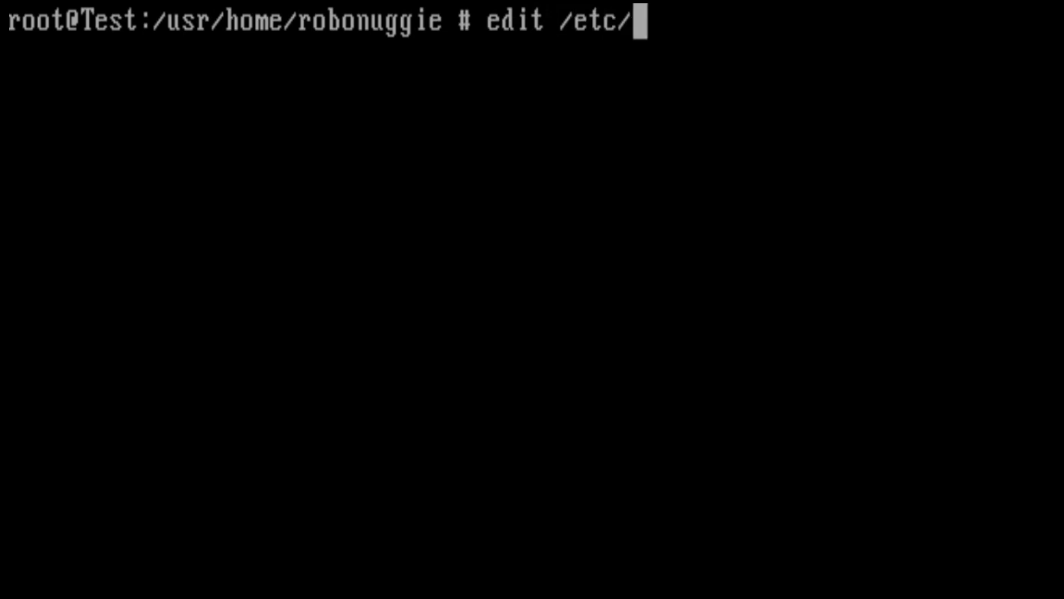
{"action": "type", "text": "ssh"}
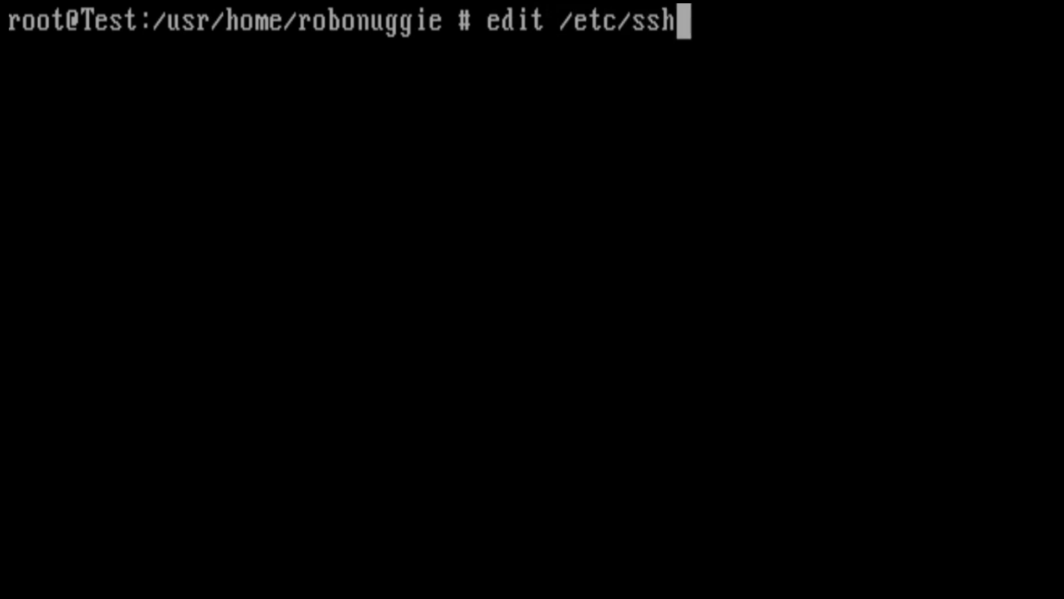
{"action": "type", "text": "/ssh_"}
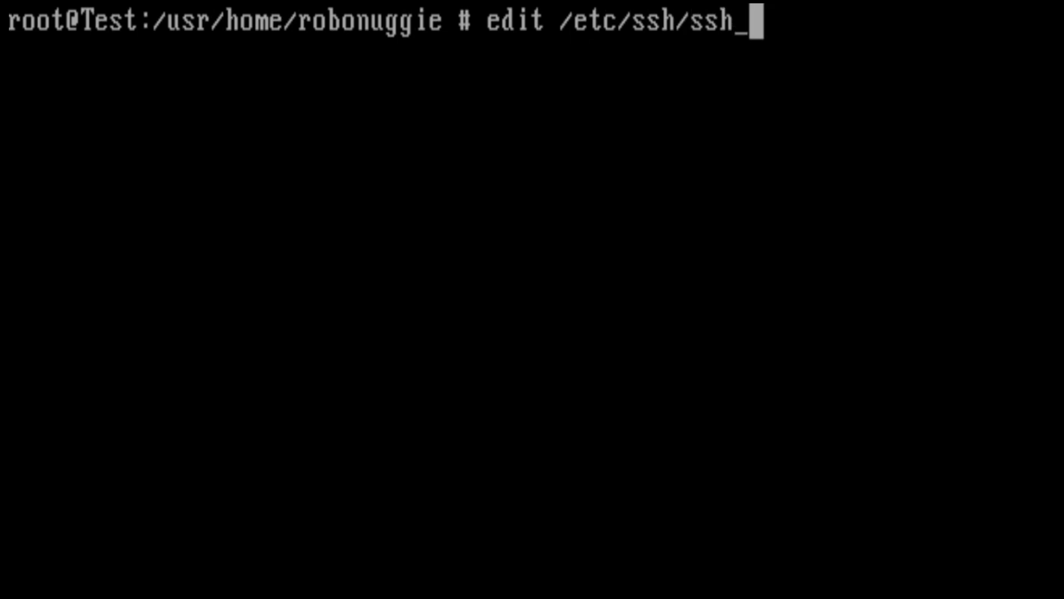
{"action": "type", "text": "config"}
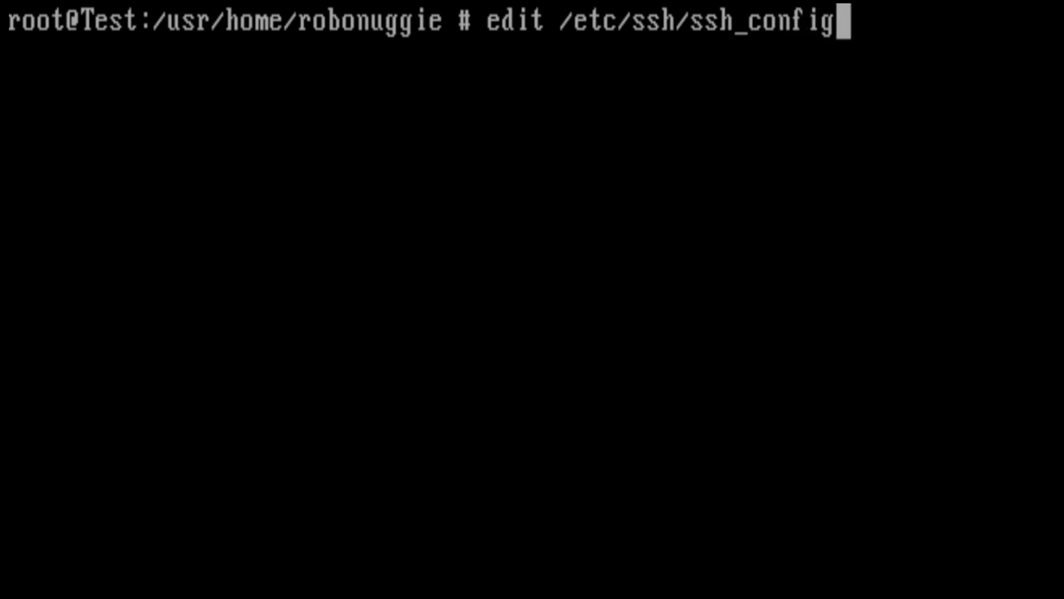
{"action": "key", "text": "Return"}
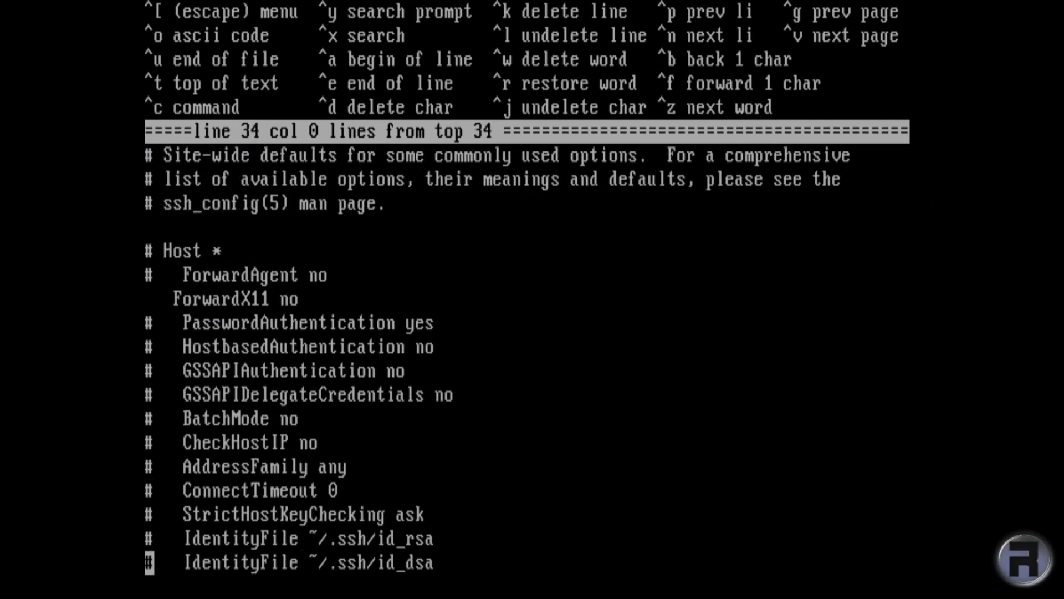
{"action": "scroll", "scroll_direction": "down", "scroll_amount": 3}
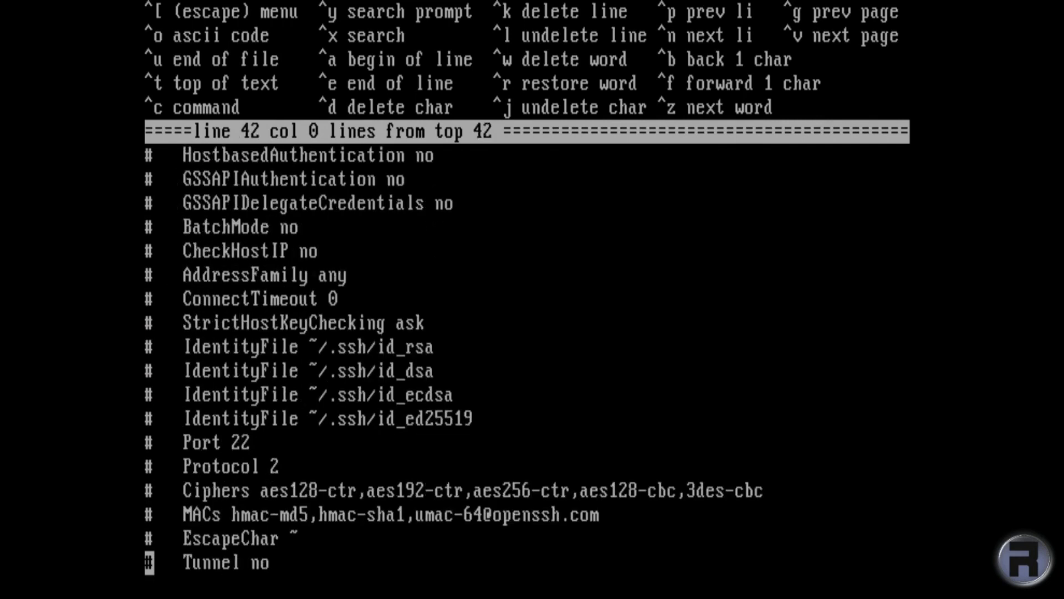
{"action": "scroll", "scroll_direction": "down", "scroll_amount": 3}
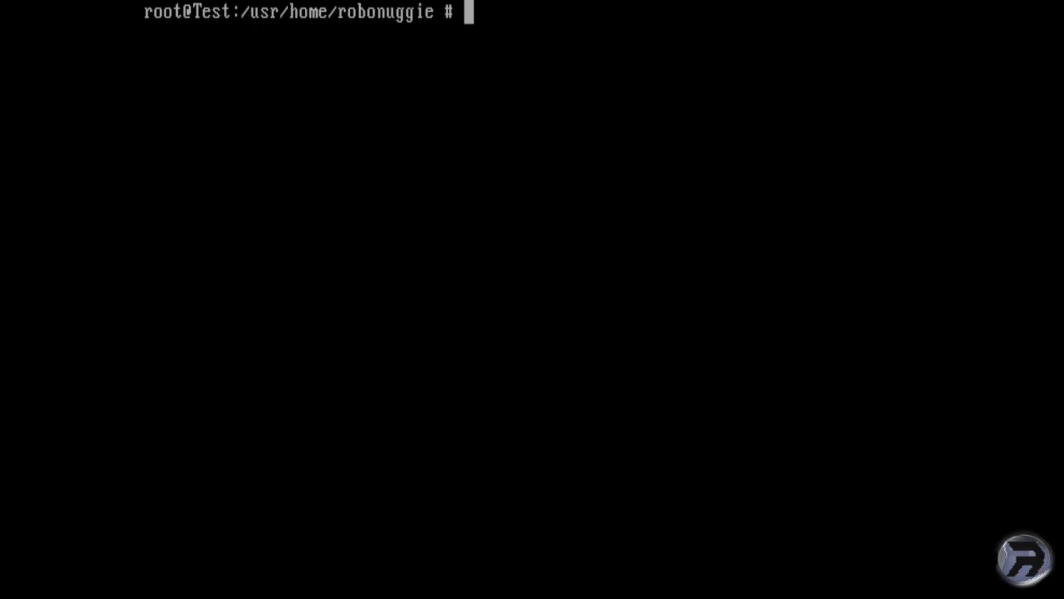
Edit /etc/login.conf so the default passwd_format is blf
{"action": "type", "text": "ed"}
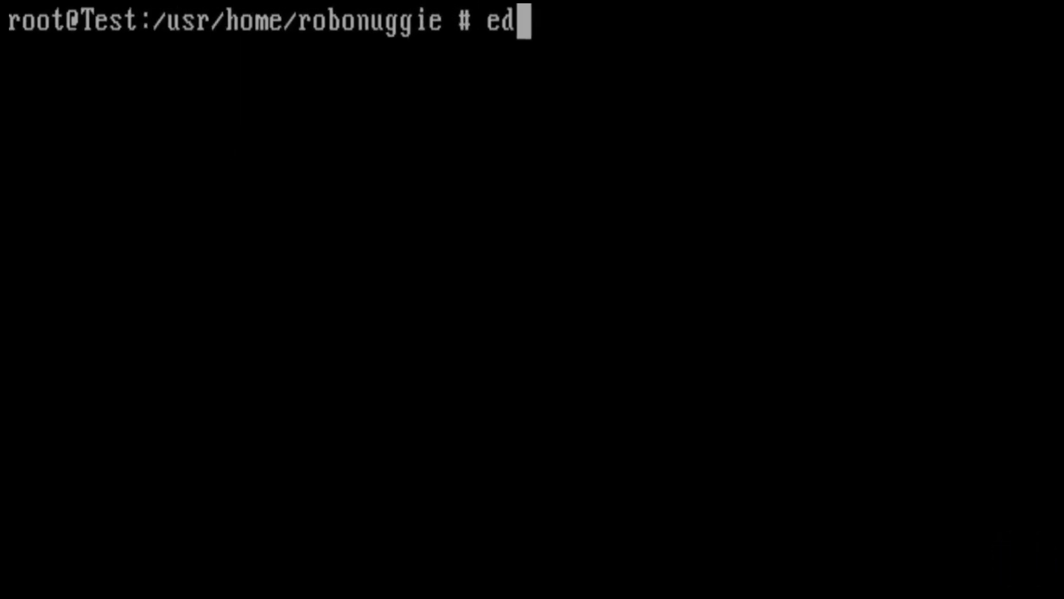
{"action": "type", "text": "it /etc/"}
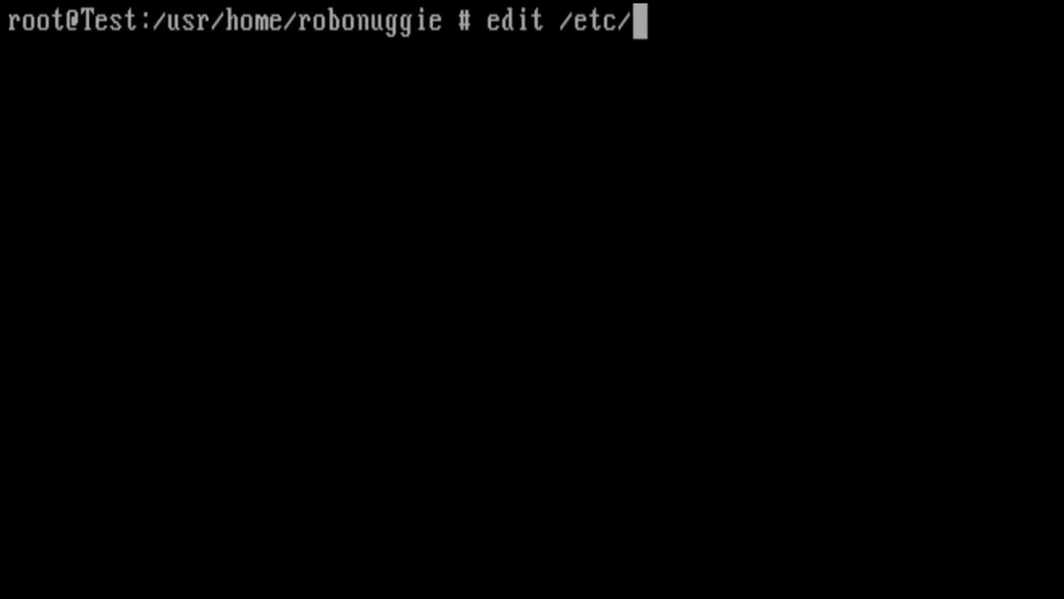
{"action": "type", "text": "login.c"}
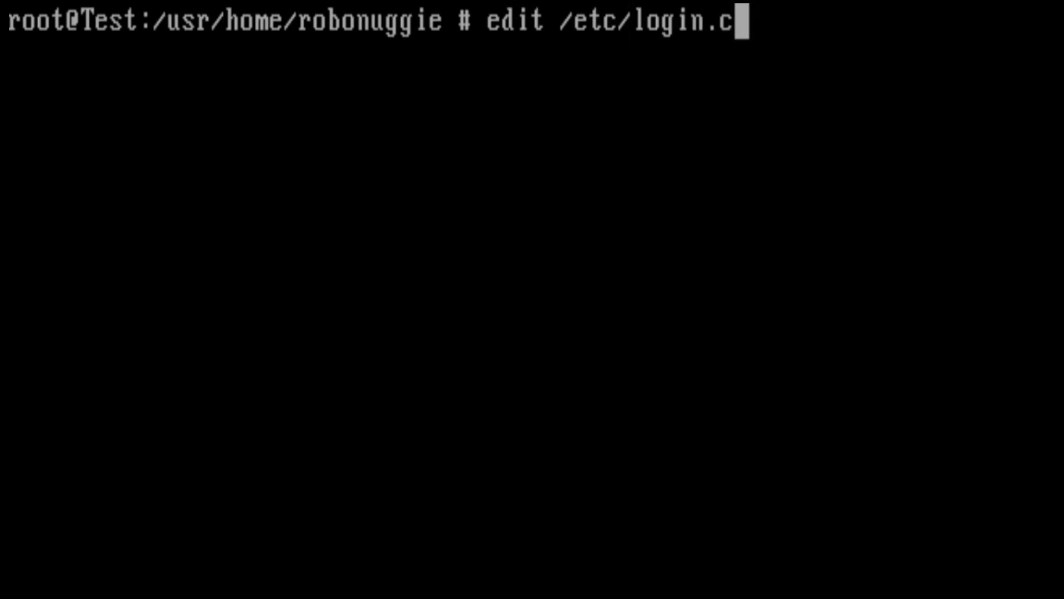
{"action": "key", "text": "Return"}
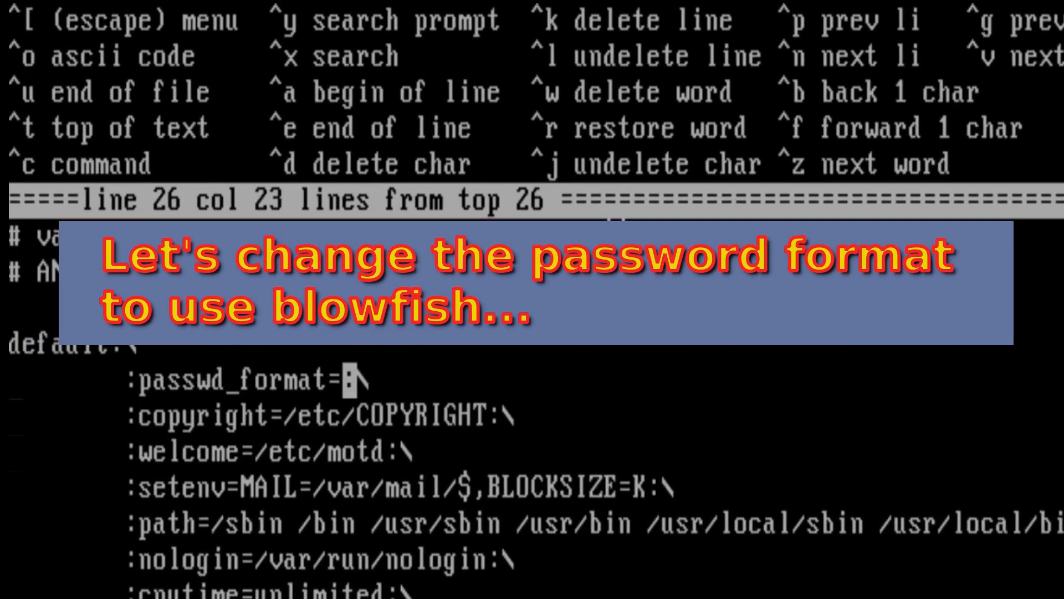
{"action": "type", "text": "blf"}
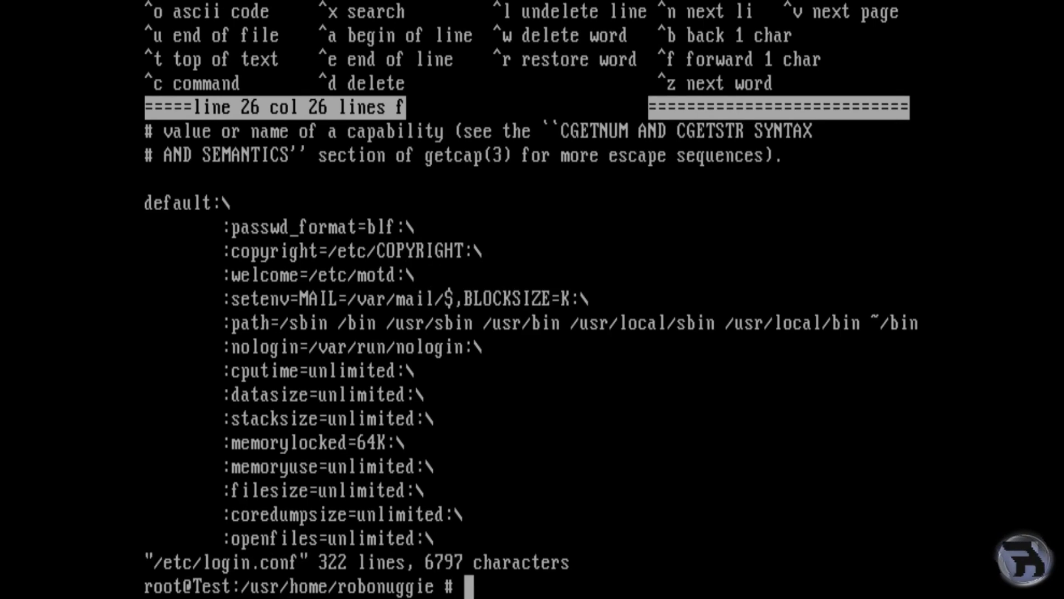
Rebuild the login capability database with cap_mkdb /etc/login.conf
{"action": "type", "text": "cap_m"}
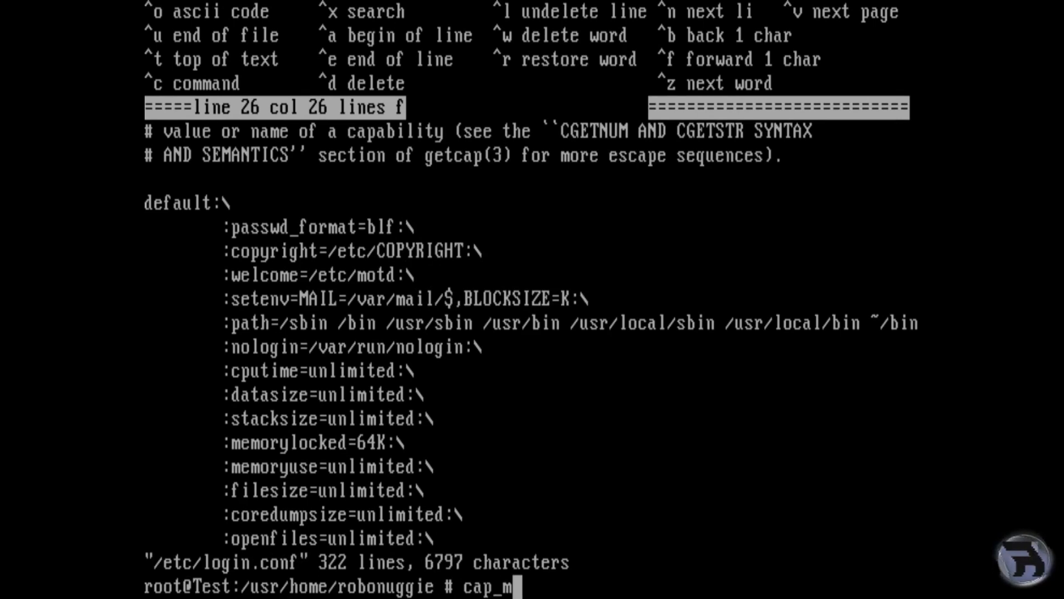
{"action": "type", "text": "kdb"}
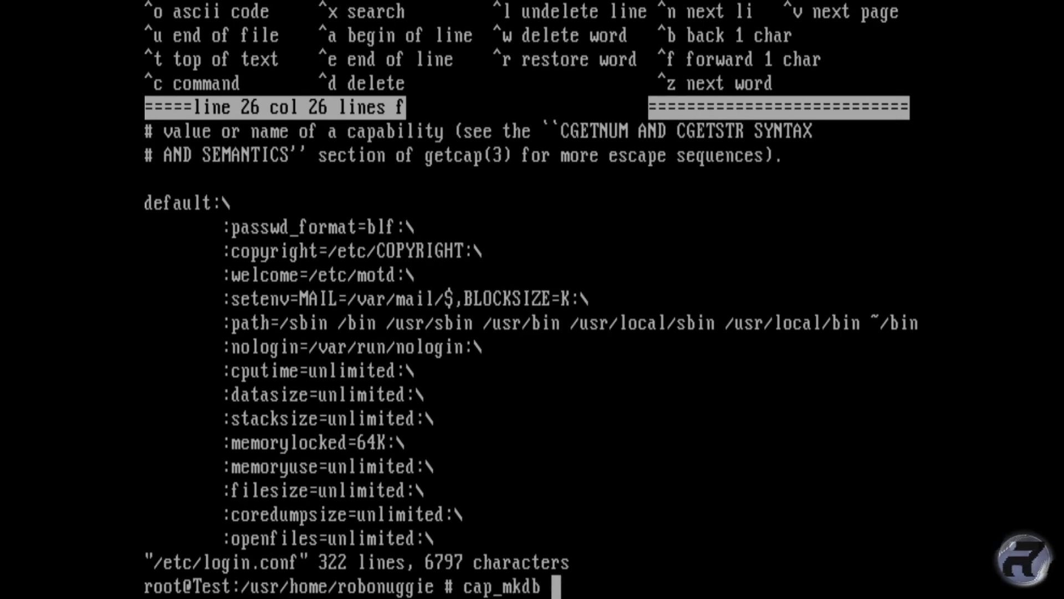
{"action": "type", "text": "/etc/"}
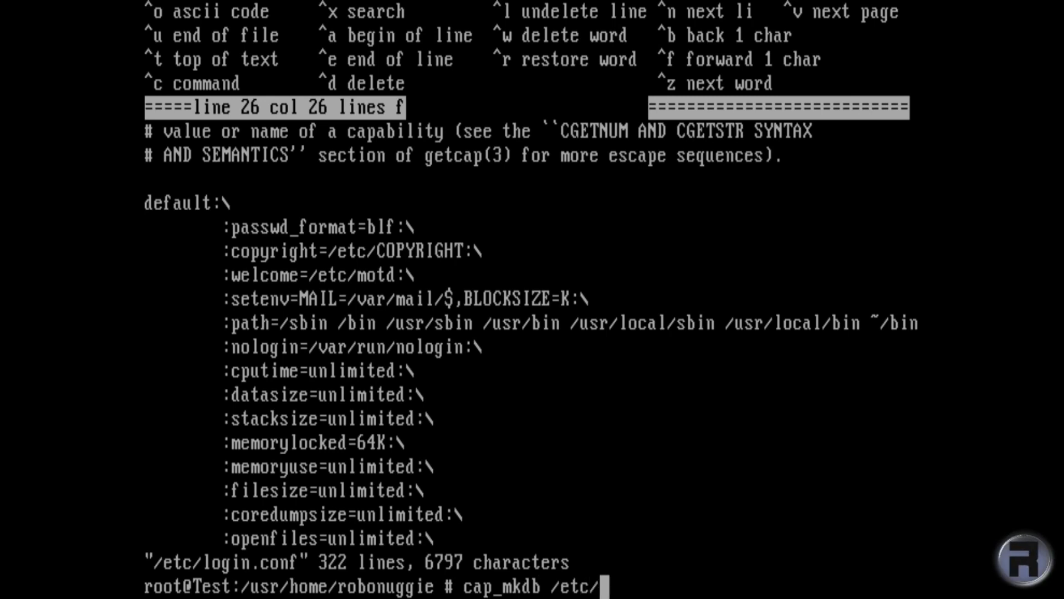
{"action": "type", "text": "login.co"}
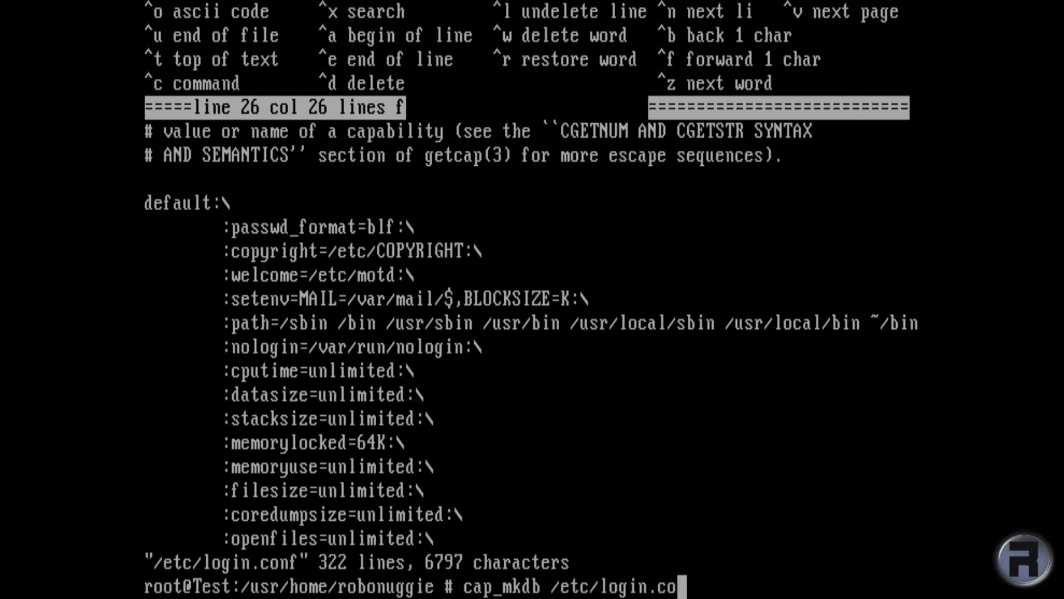
{"action": "key", "text": "Return"}
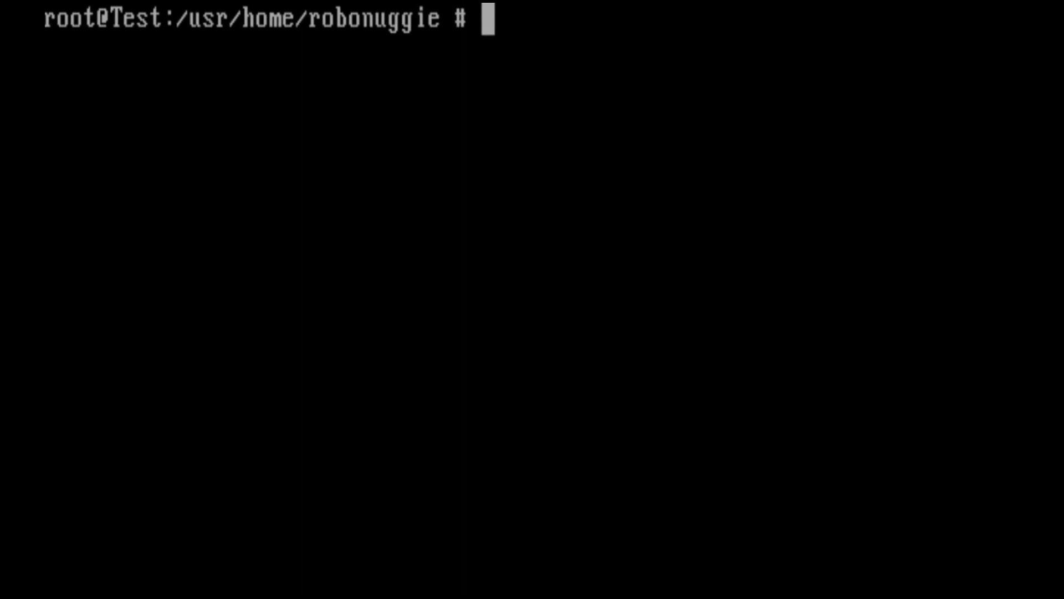
Open /etc/rc.conf with edit and add sendmail_enable="NONE"
{"action": "type", "text": "edit /etc"}
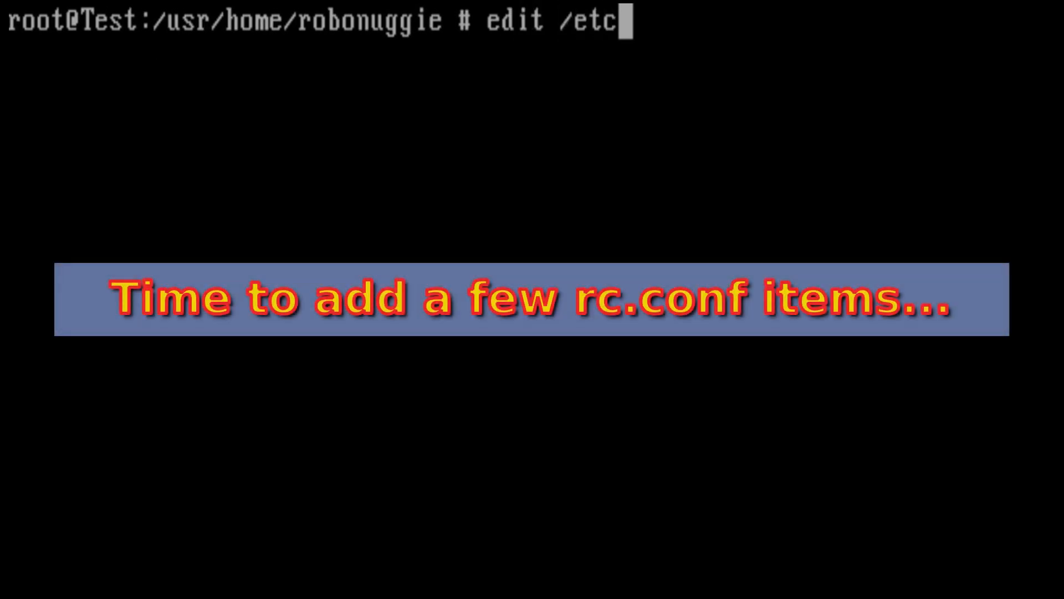
{"action": "type", "text": "/"}
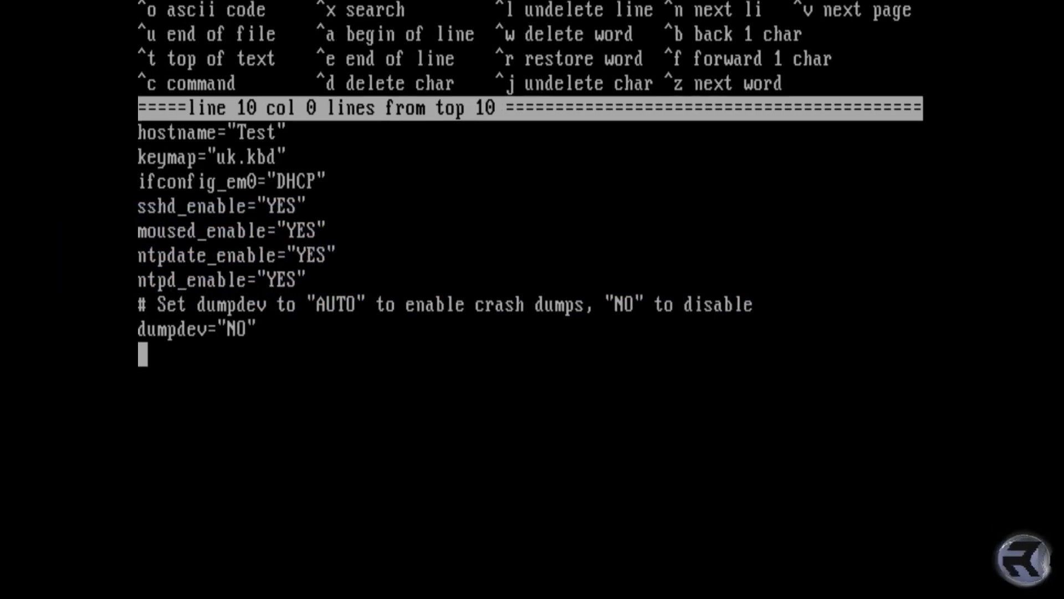
{"action": "type", "text": "sendmail"}
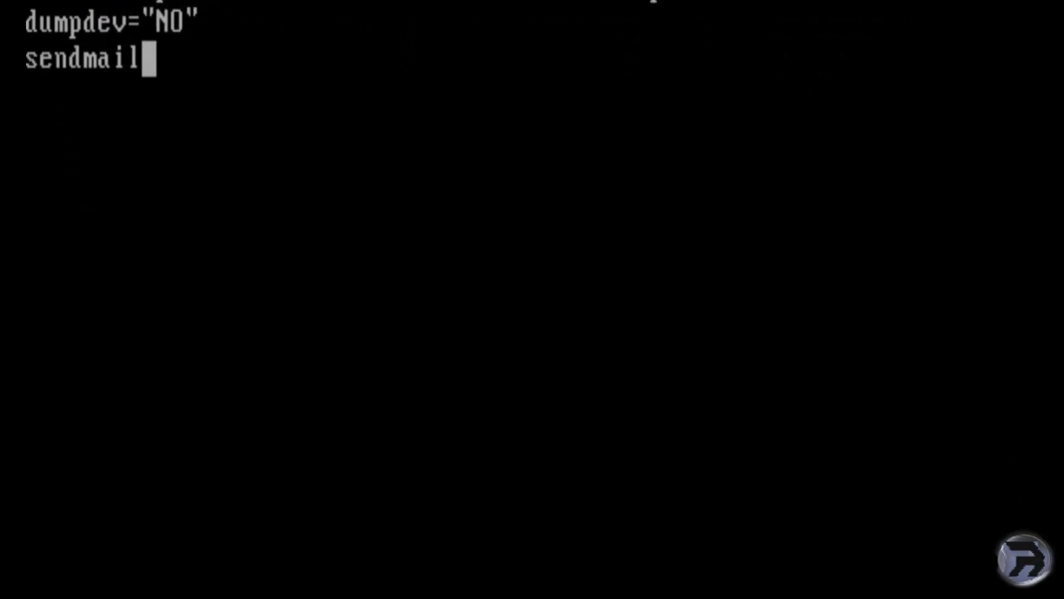
{"action": "type", "text": "_enable="}
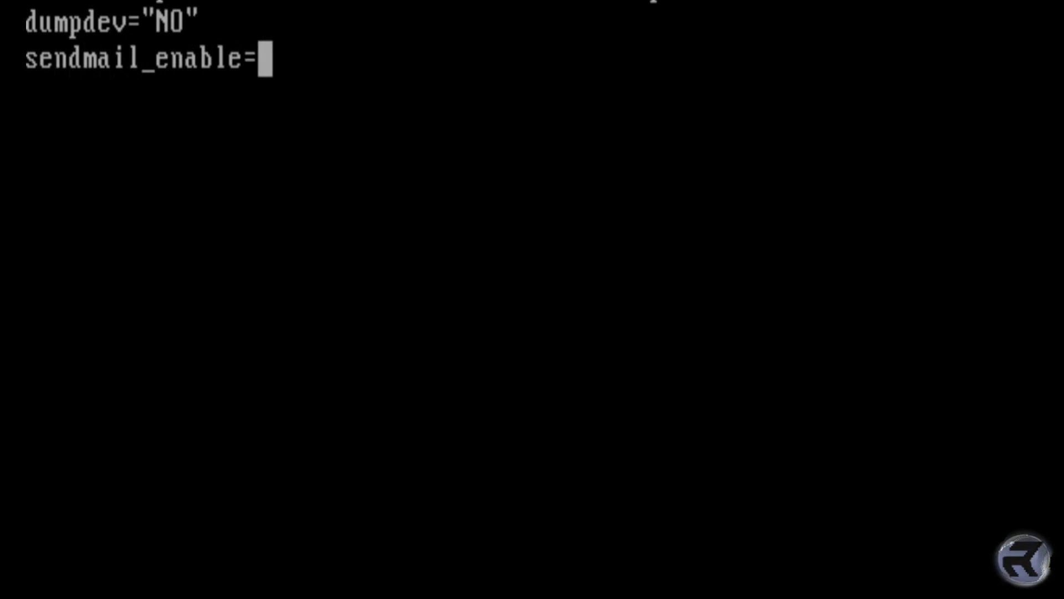
{"action": "type", "text": "\""}
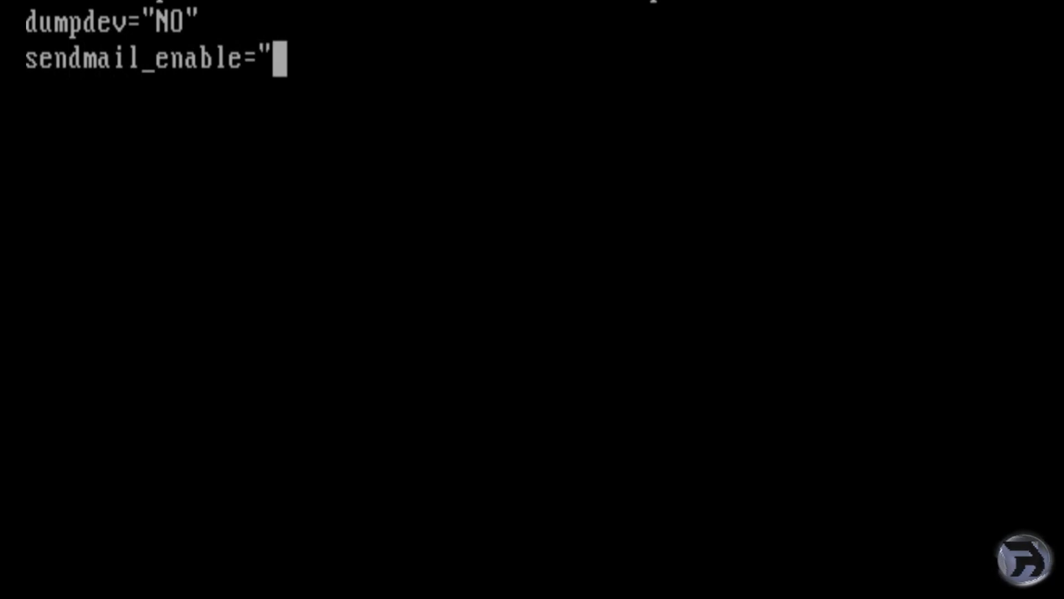
{"action": "type", "text": "NONE"}
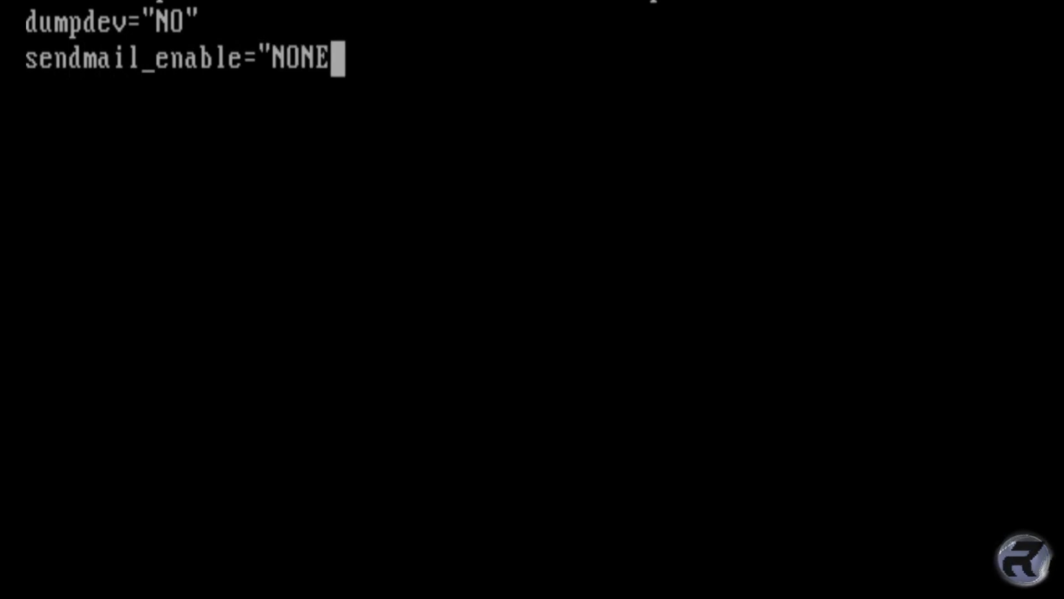
{"action": "key", "text": "Return"}
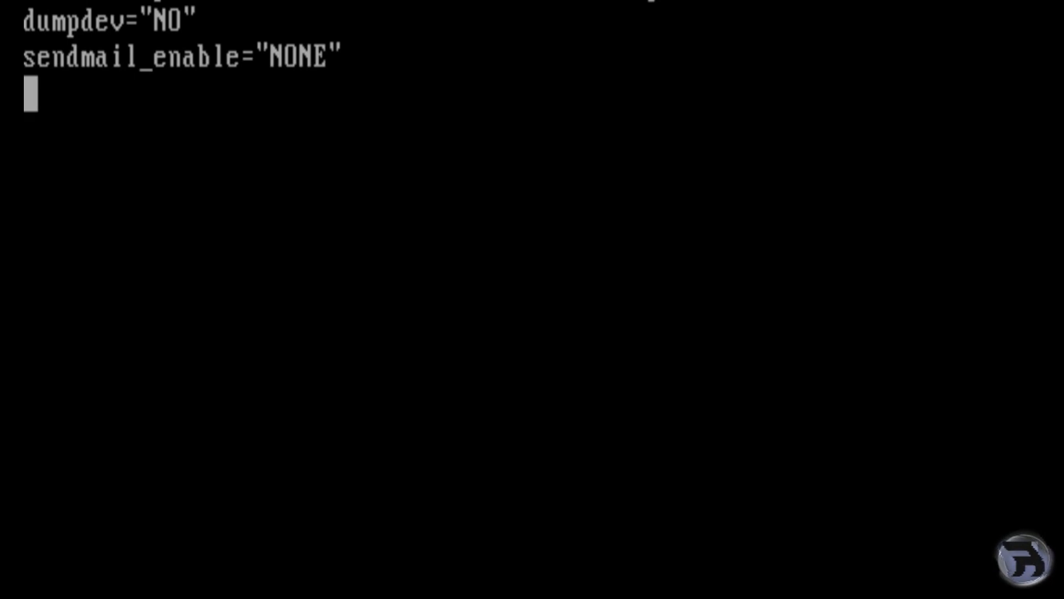
Add kern_securelevel="3" and inetd_enable="NO" to rc.conf
{"action": "type", "text": "kern"}
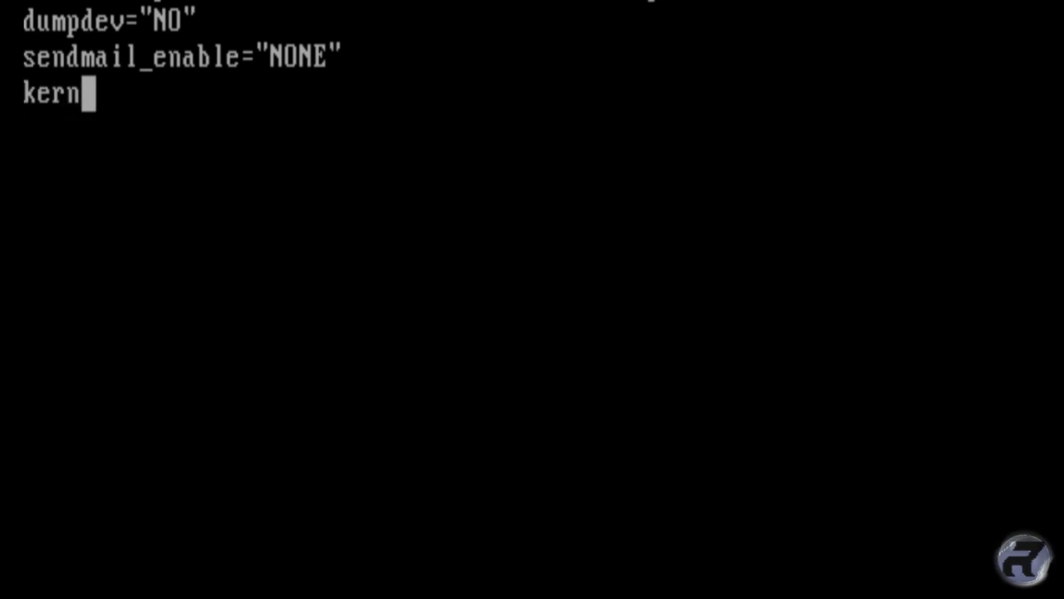
{"action": "type", "text": "_"}
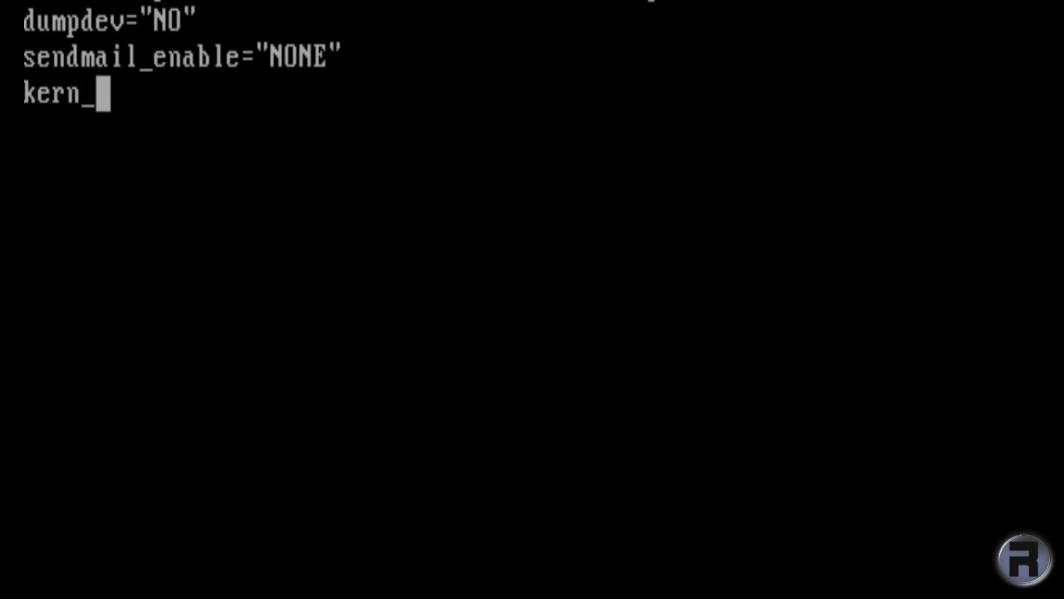
{"action": "type", "text": "secure"}
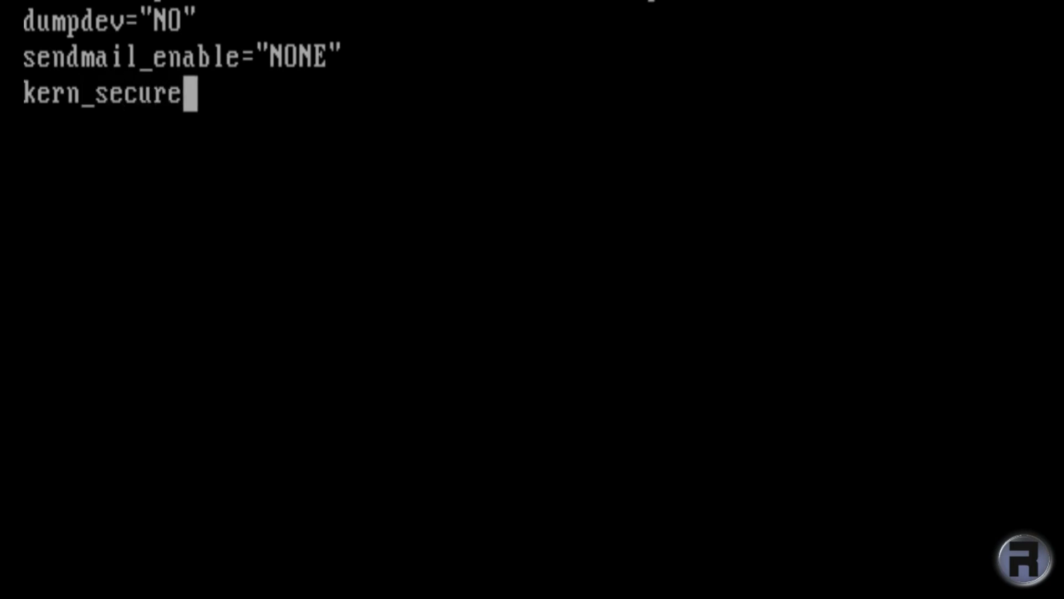
{"action": "type", "text": "level"}
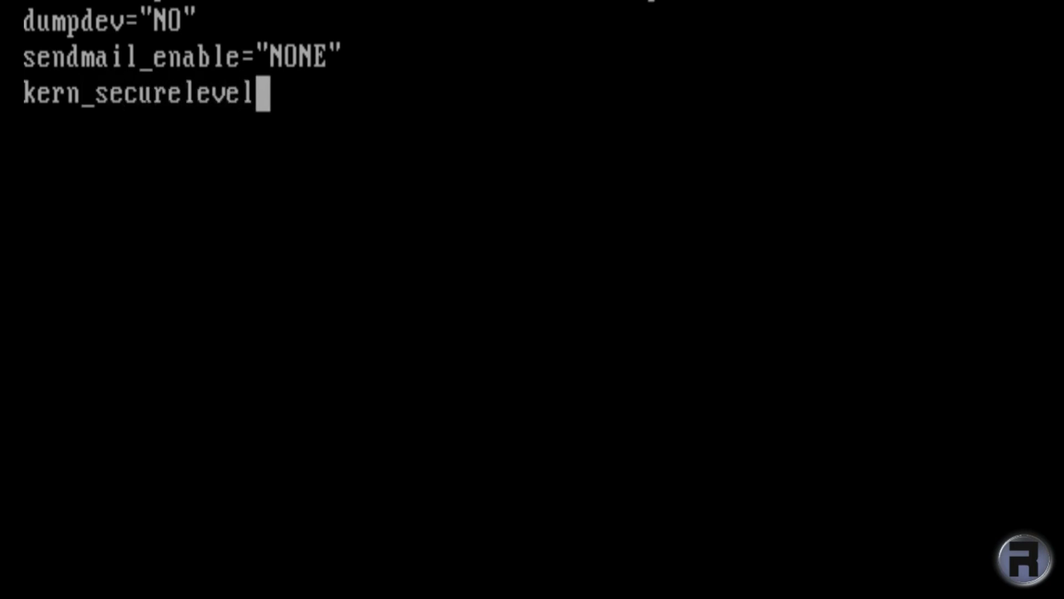
{"action": "type", "text": "=\""}
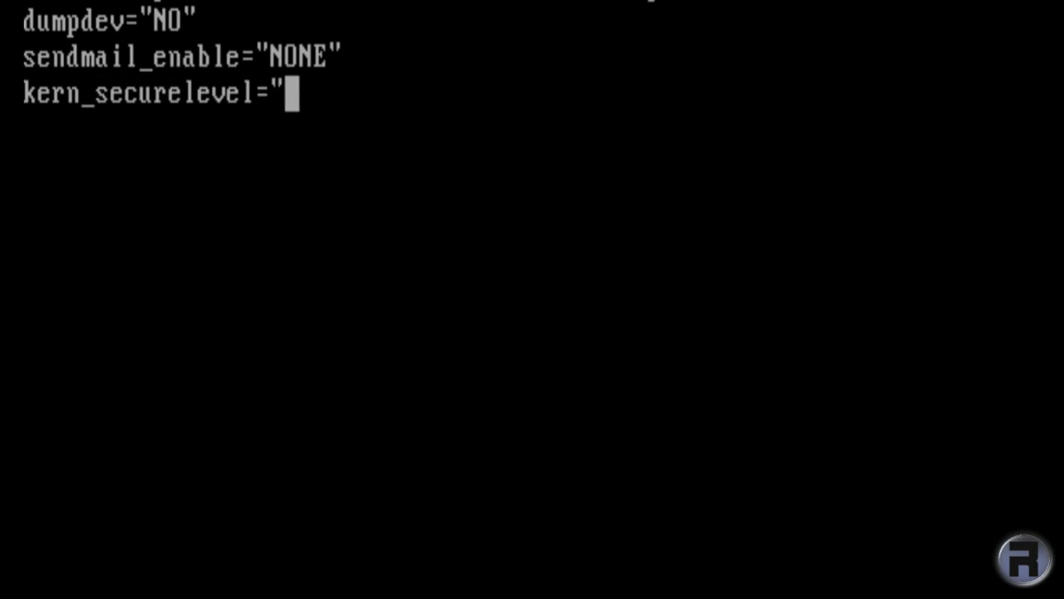
{"action": "type", "text": "3\""}
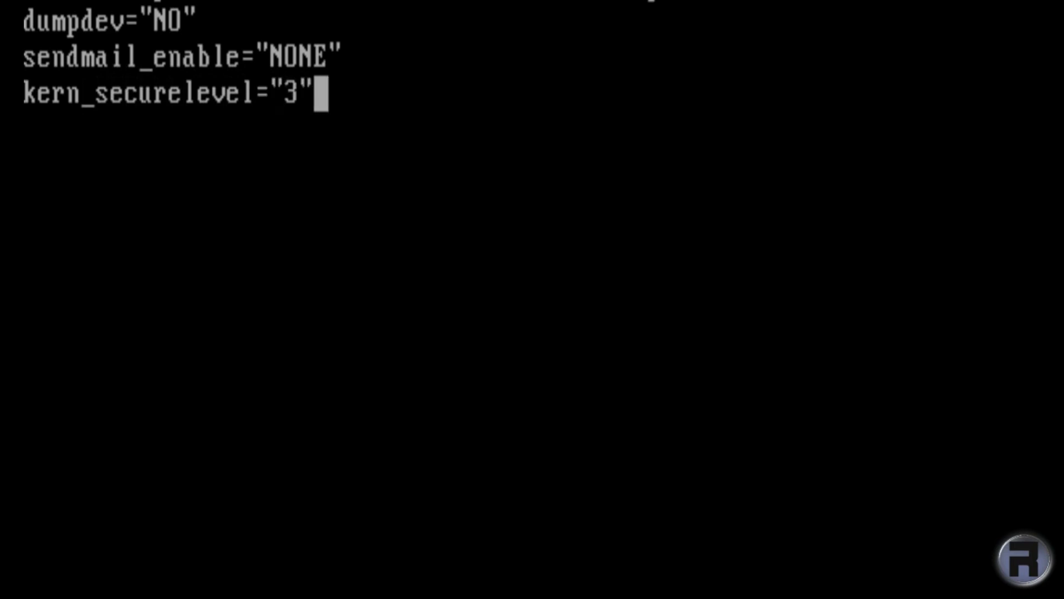
{"action": "type", "text": "inet"}
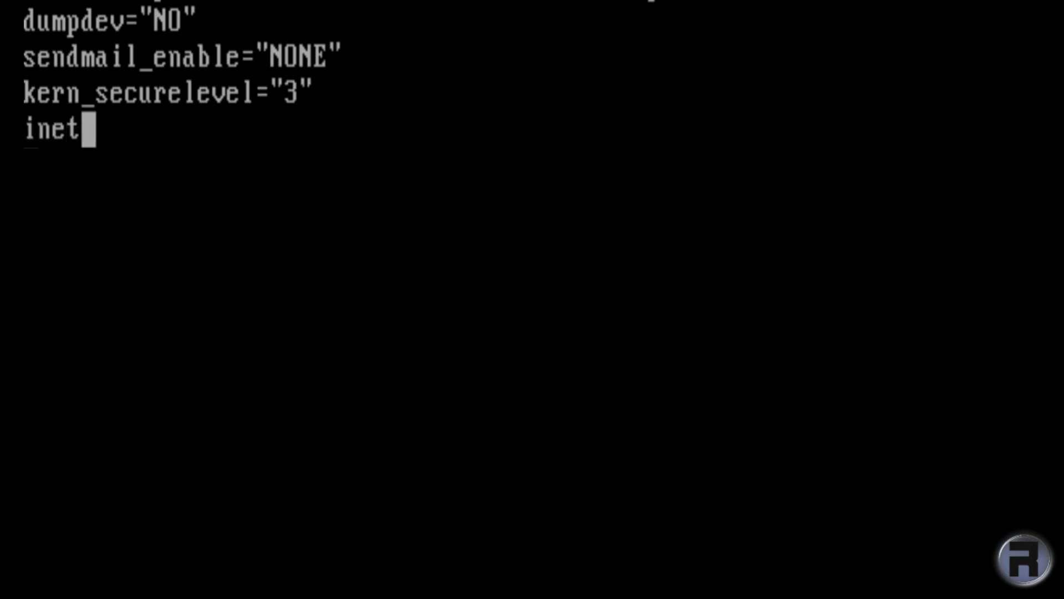
{"action": "type", "text": "d_enable"}
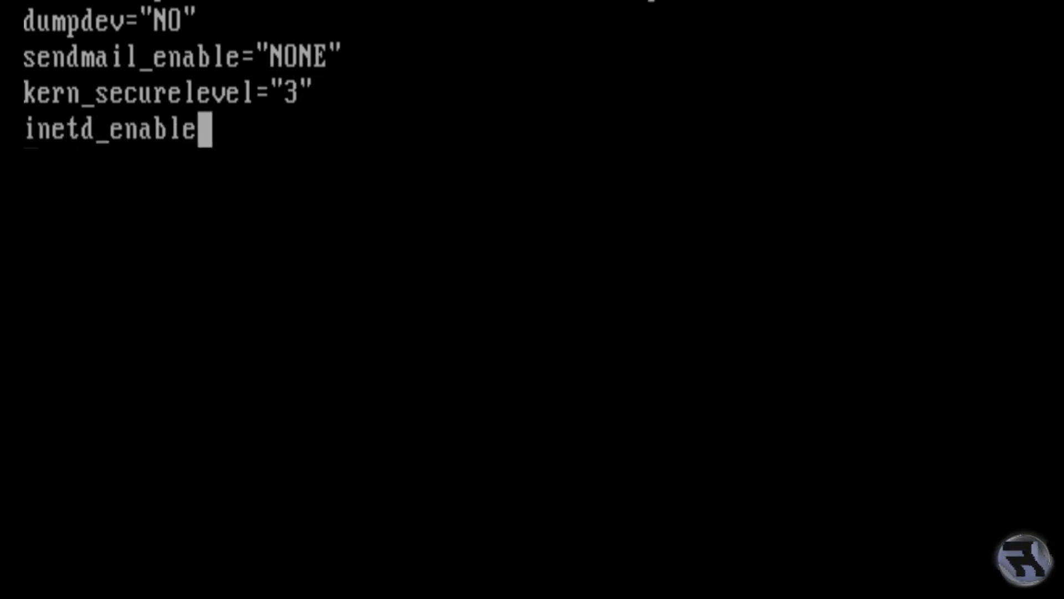
{"action": "type", "text": "=\""}
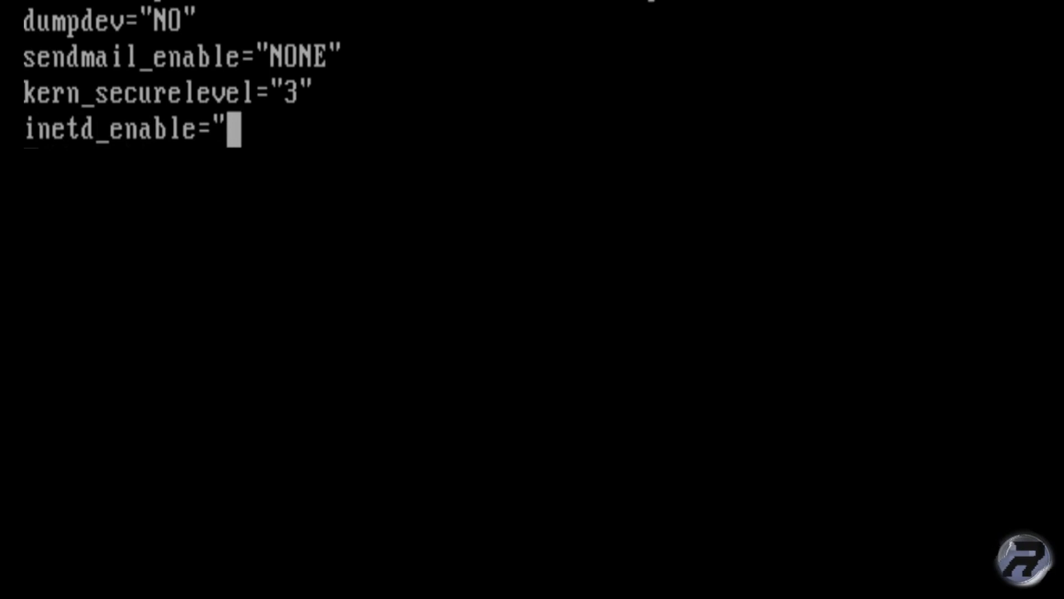
{"action": "type", "text": "NO\""}
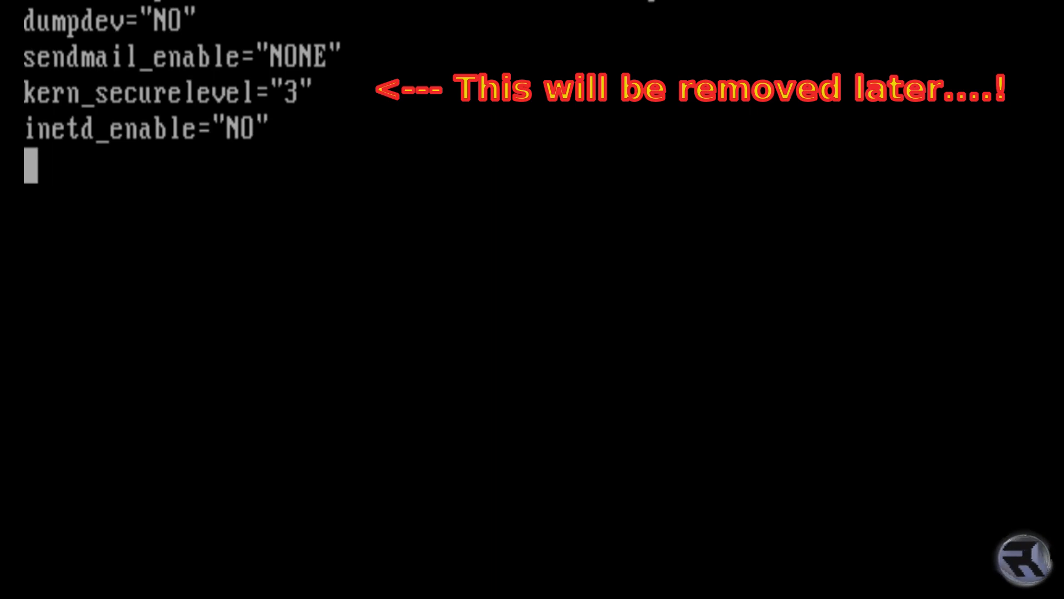
Add clear_tmp_enable="YES" and syslogd_flags="-ss" to rc.conf
{"action": "type", "text": "clear"}
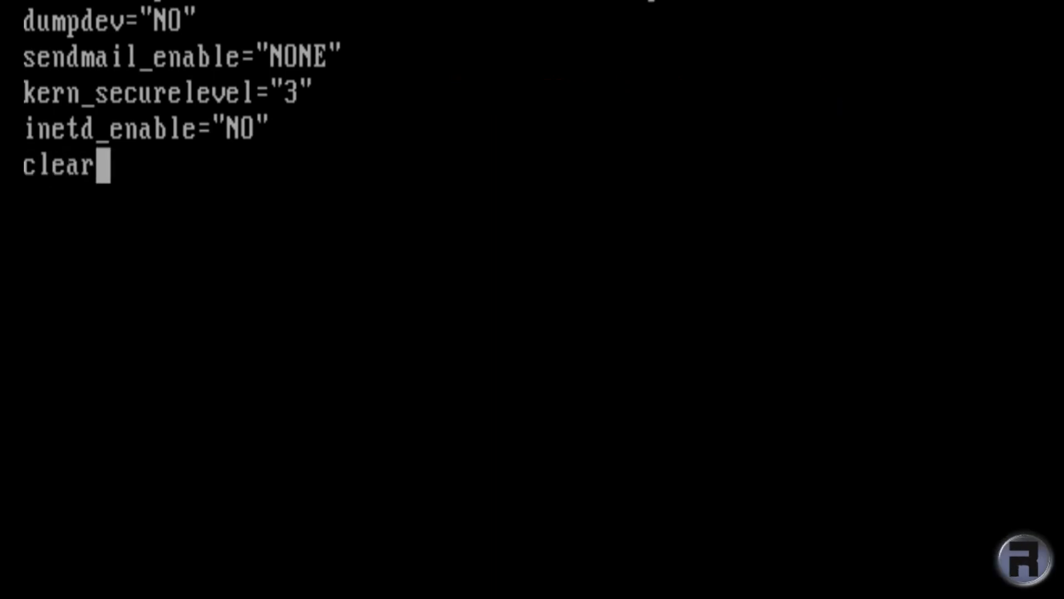
{"action": "type", "text": "_tmp_"}
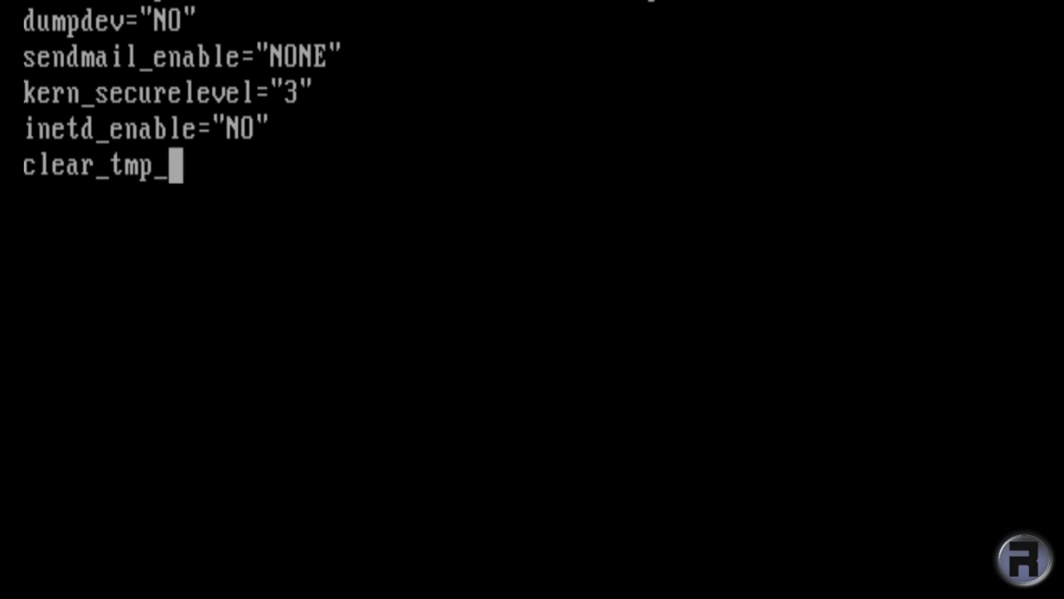
{"action": "type", "text": "enable=\""}
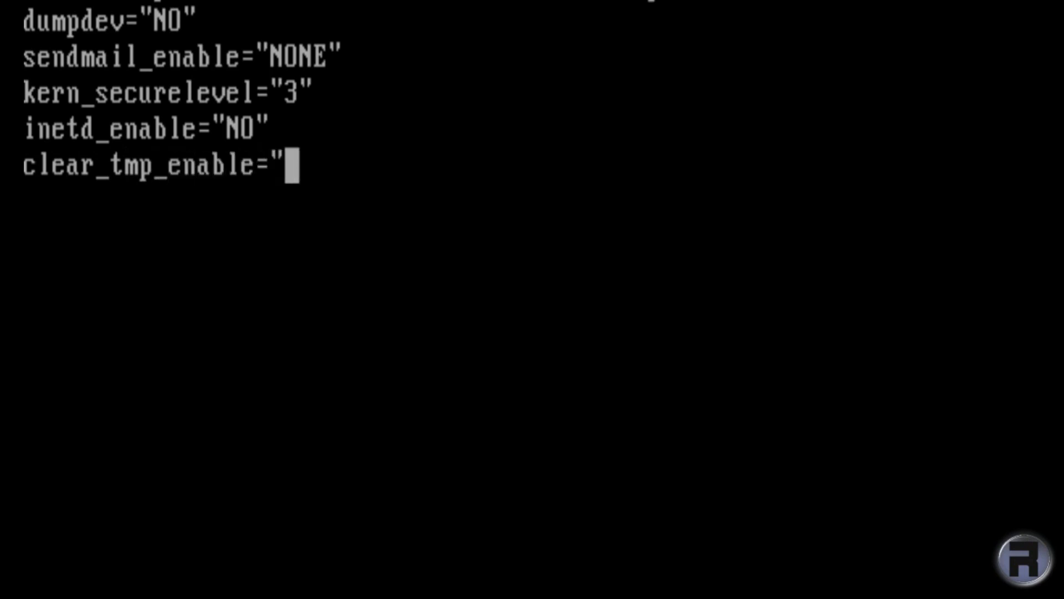
{"action": "type", "text": "YES\""}
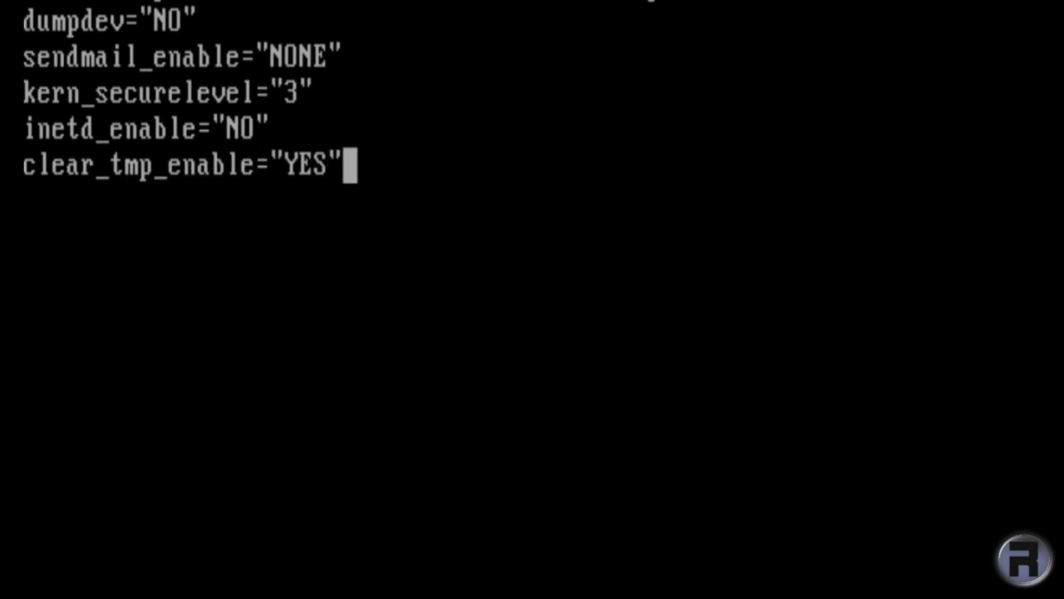
{"action": "key", "text": "Return"}
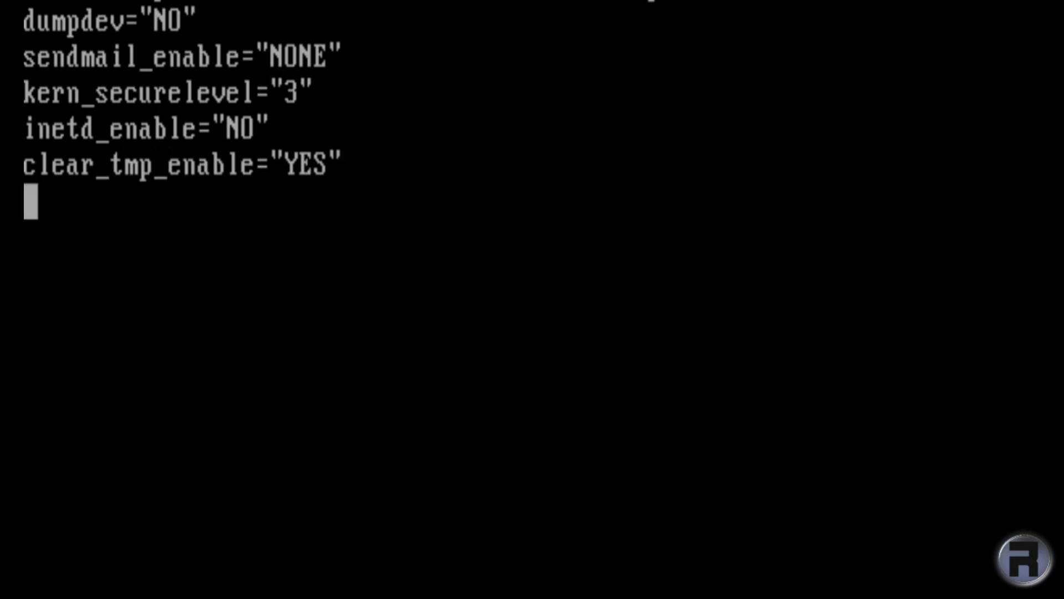
{"action": "type", "text": "s"}
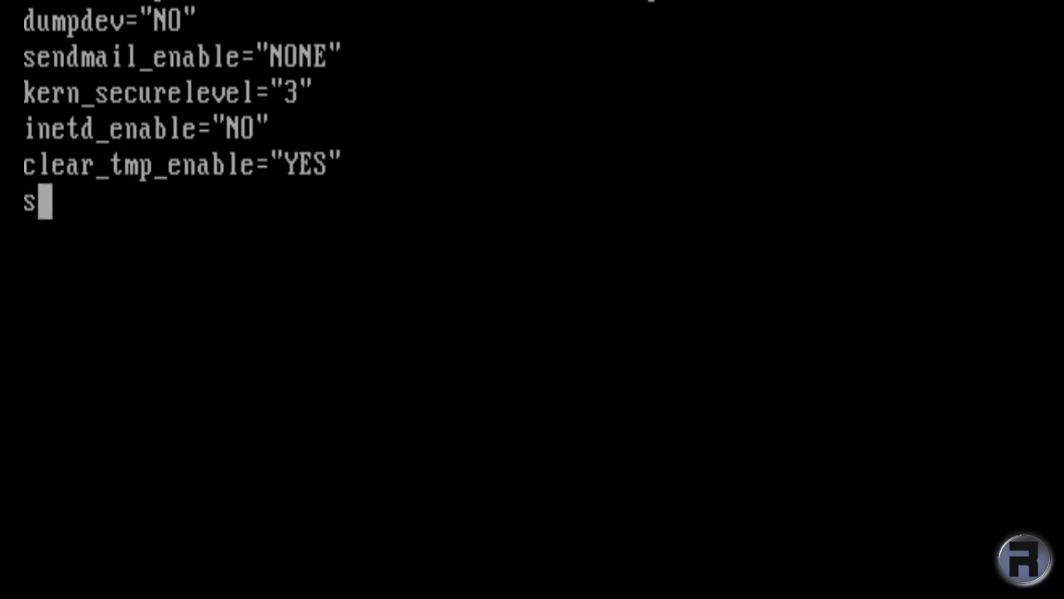
{"action": "type", "text": "yslogd"}
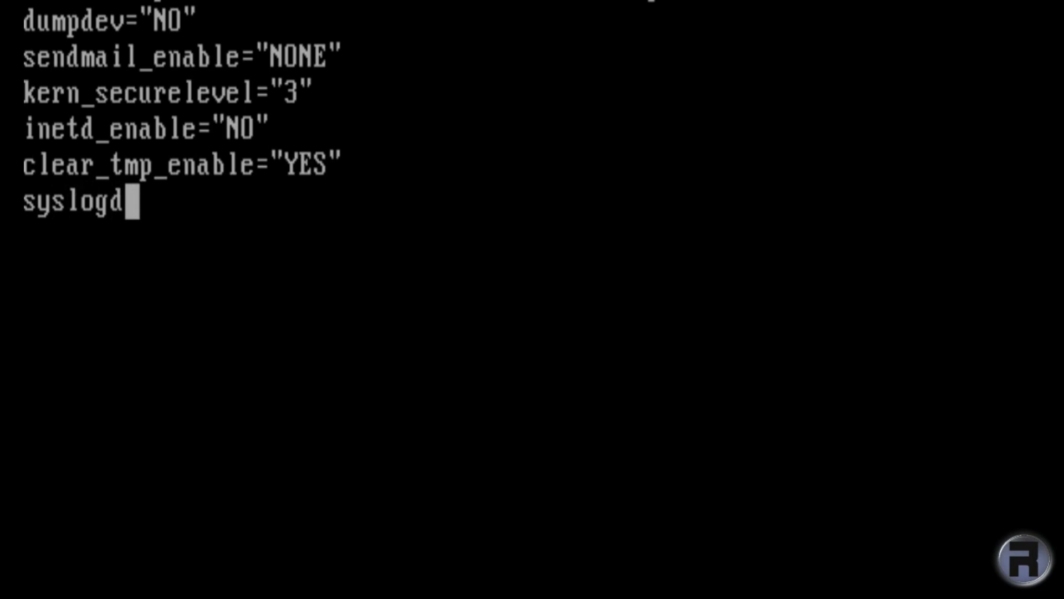
{"action": "type", "text": "_flags"}
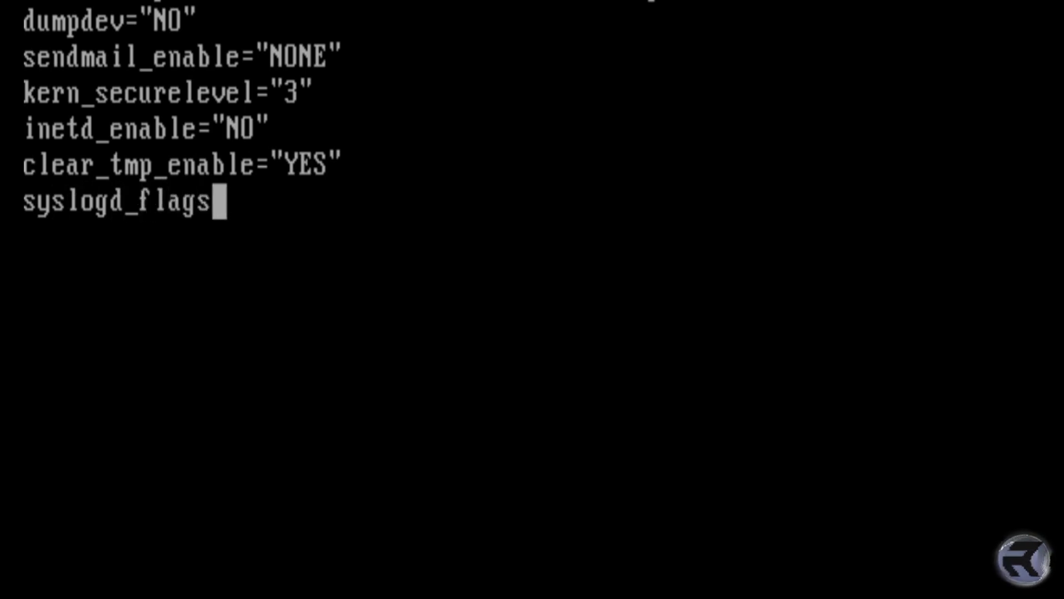
{"action": "type", "text": "=\""}
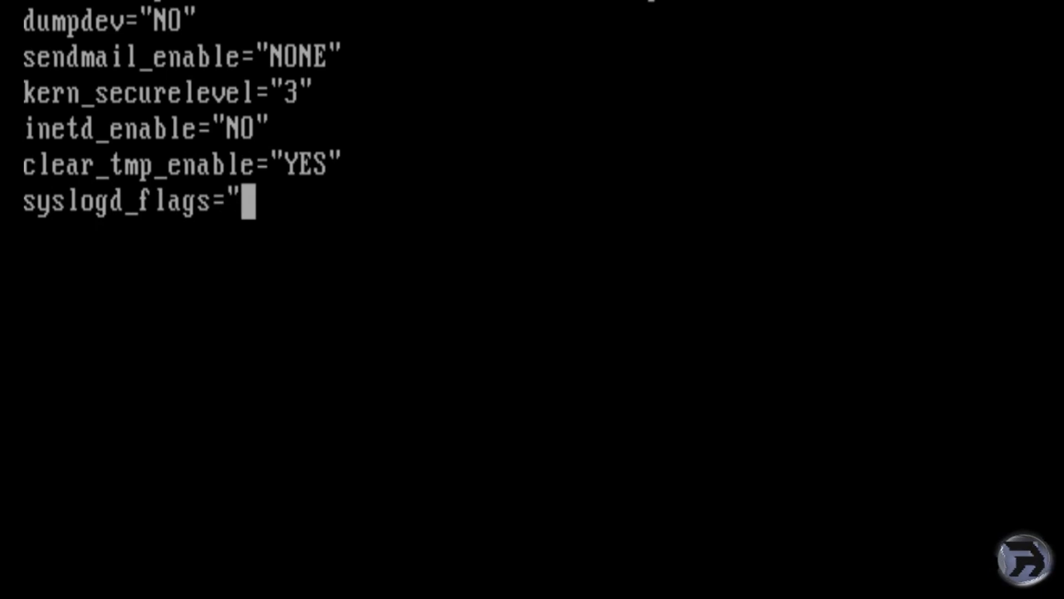
{"action": "type", "text": "-ss"}
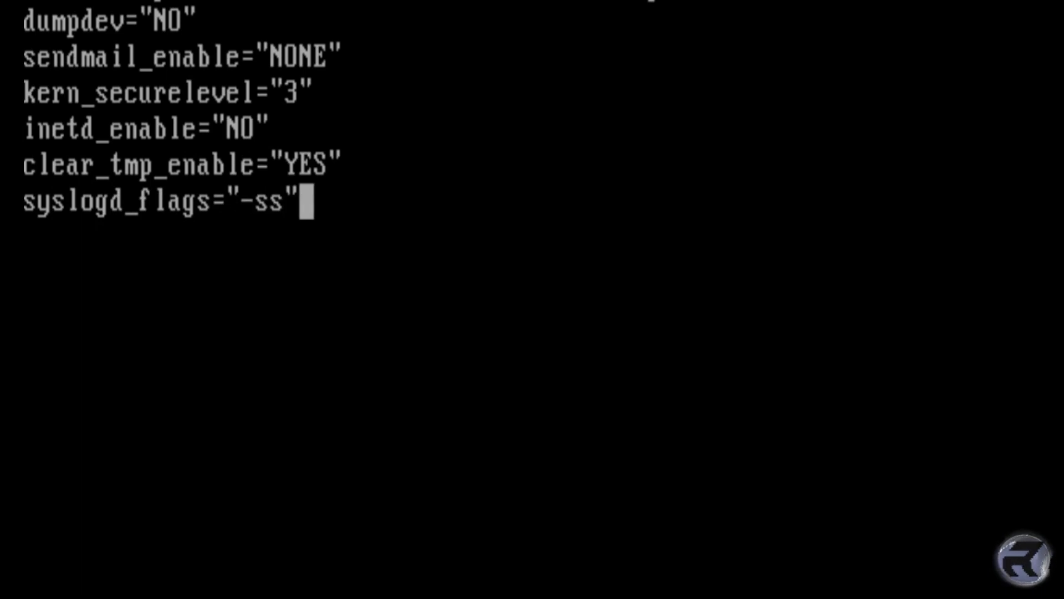
{"action": "key", "text": "Return"}
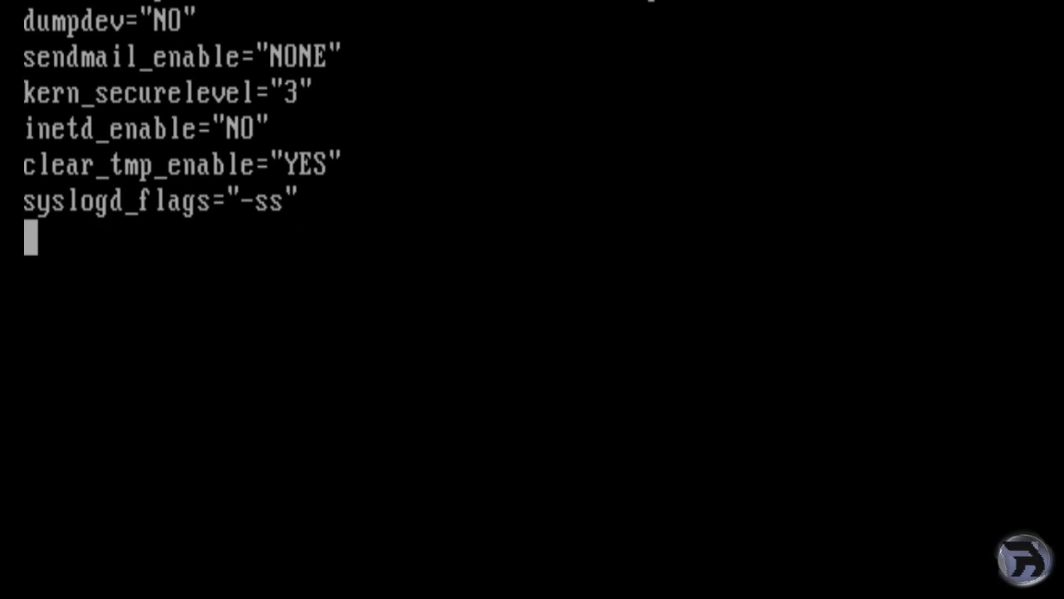
Add icmp_drop_redirect="YES" to rc.conf
{"action": "type", "text": "icmp_"}
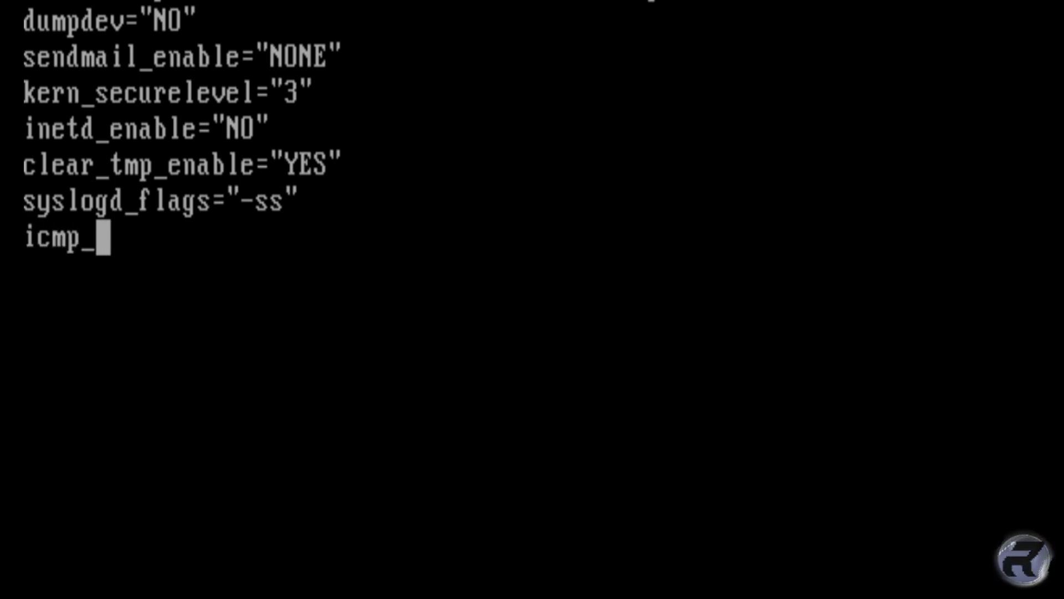
{"action": "type", "text": "d"}
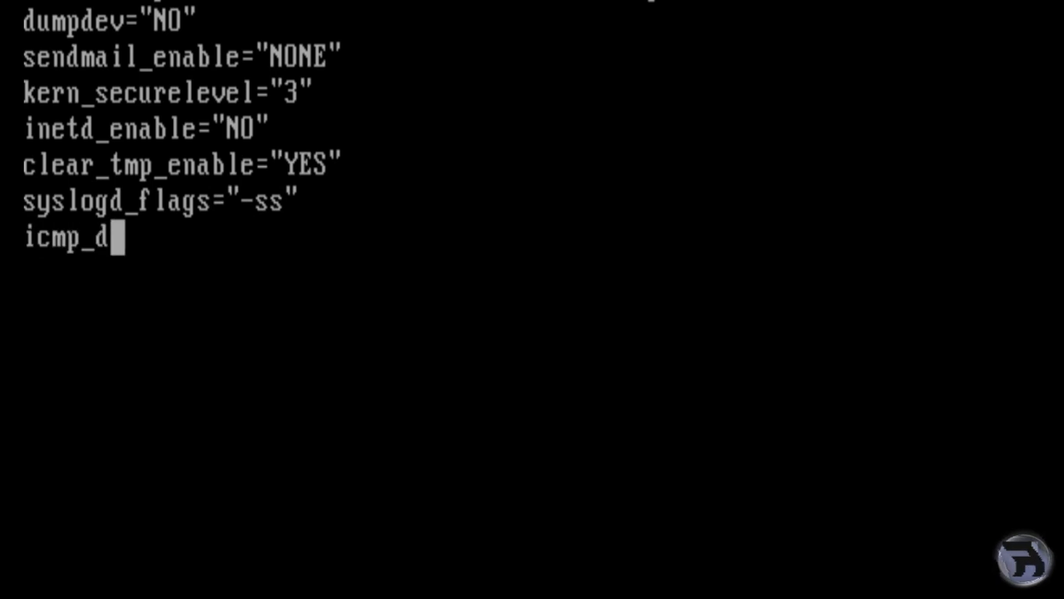
{"action": "type", "text": "rop_"}
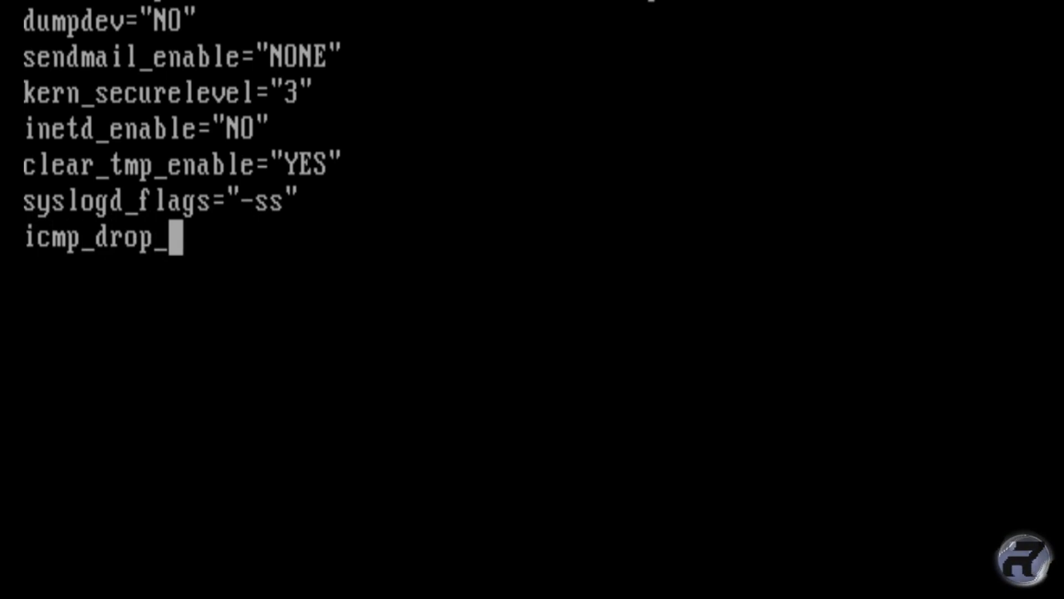
{"action": "type", "text": "redirec"}
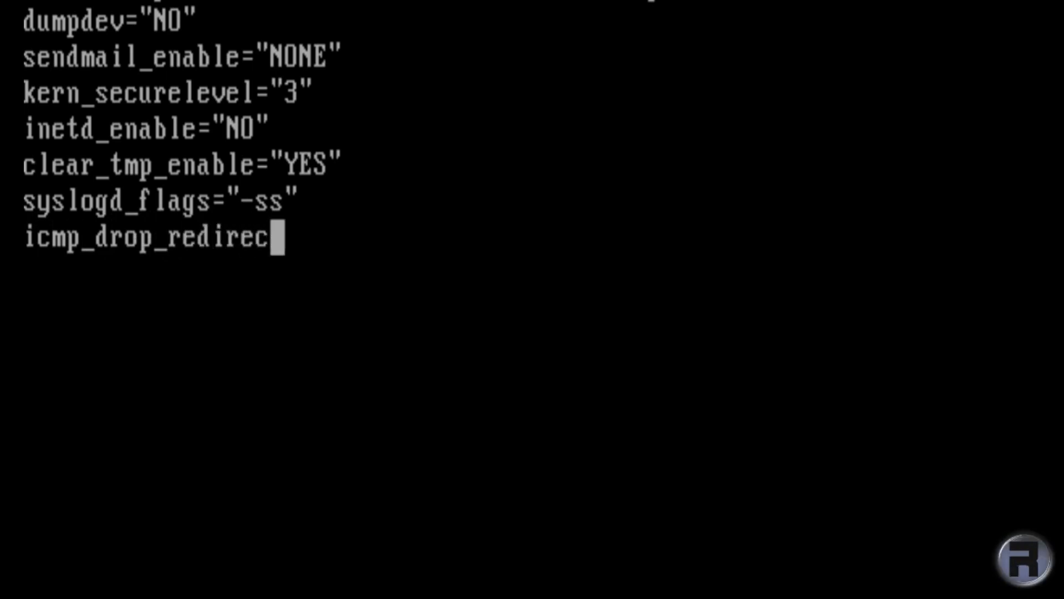
{"action": "type", "text": "t=\""}
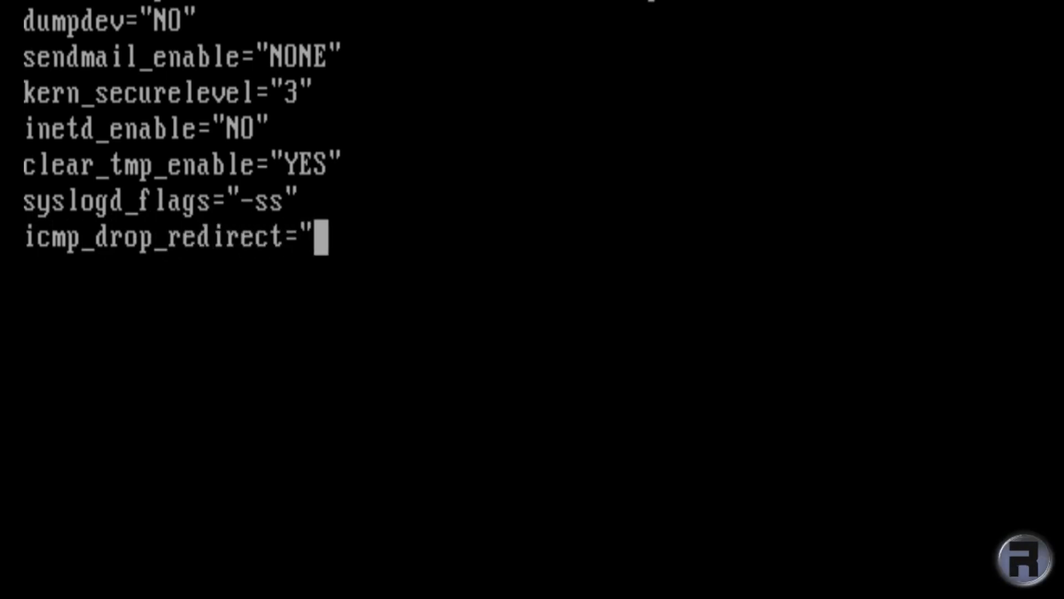
{"action": "type", "text": "YES\""}
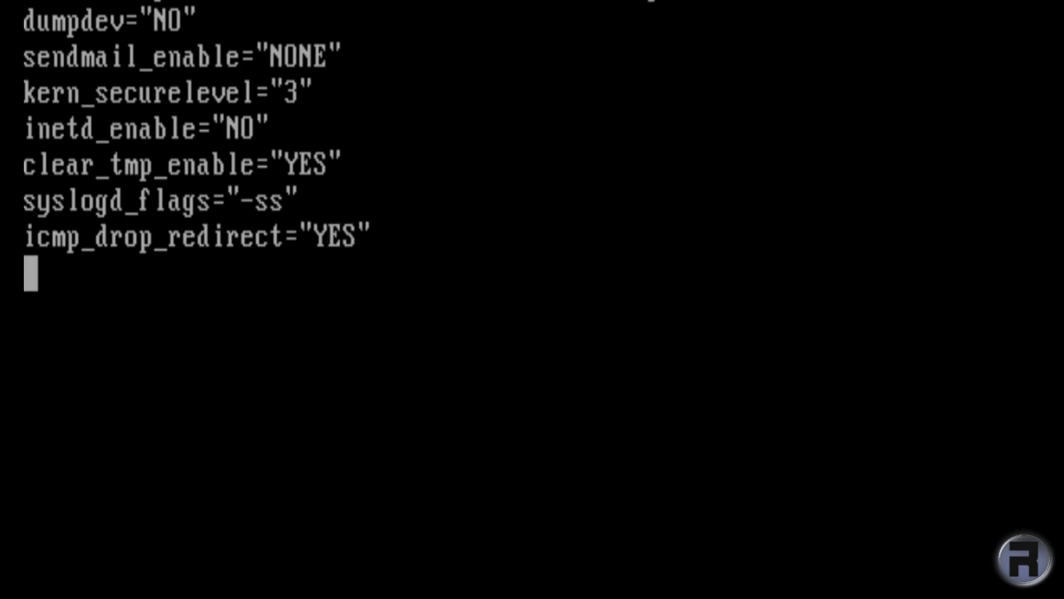
Add icmp_log_redirect="YES" on the following line
{"action": "type", "text": "icmp_lo"}
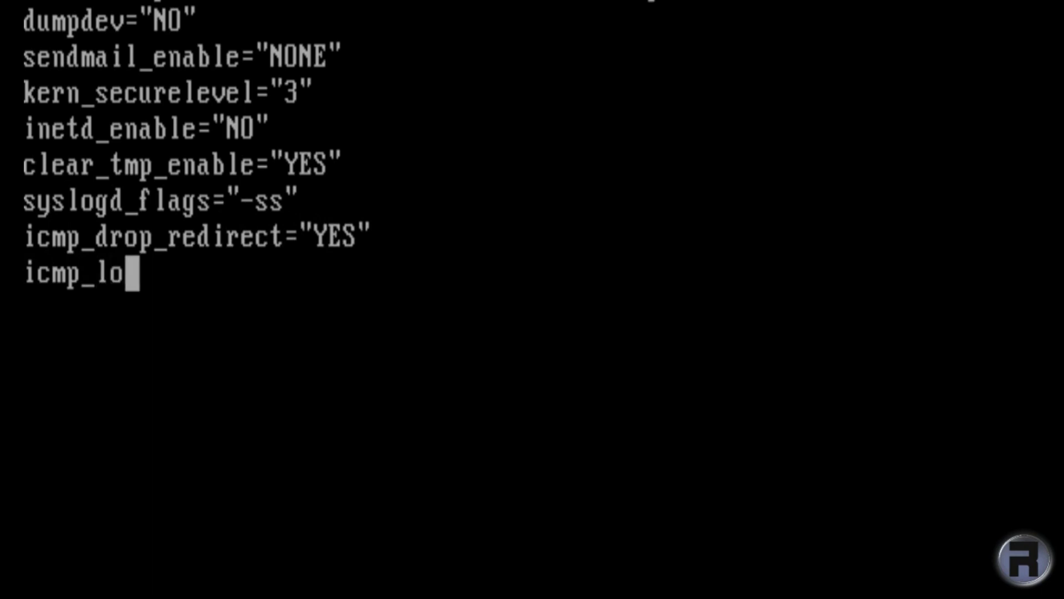
{"action": "type", "text": "g_"}
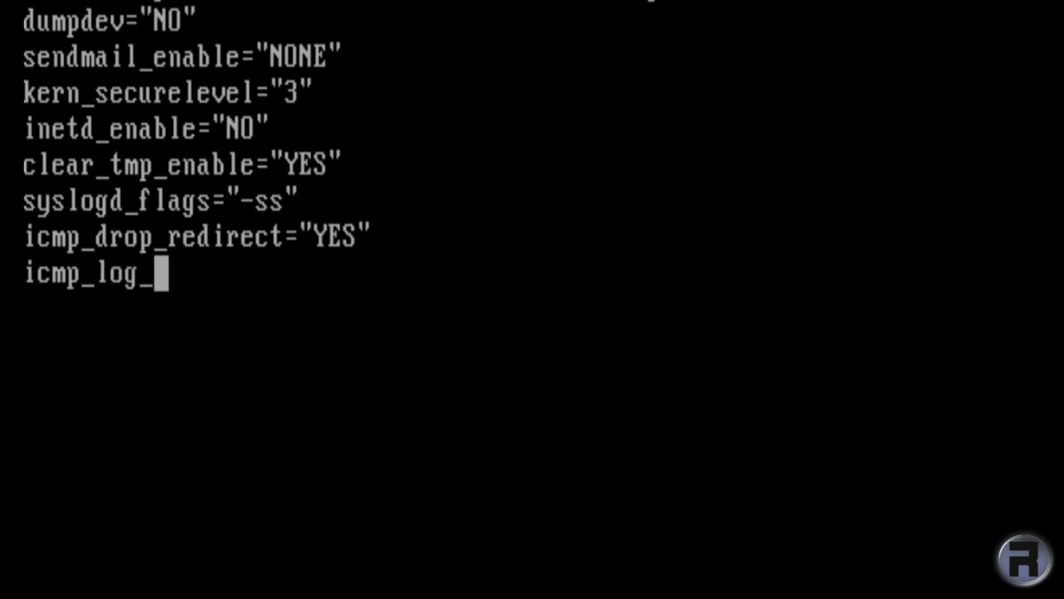
{"action": "type", "text": "redirec"}
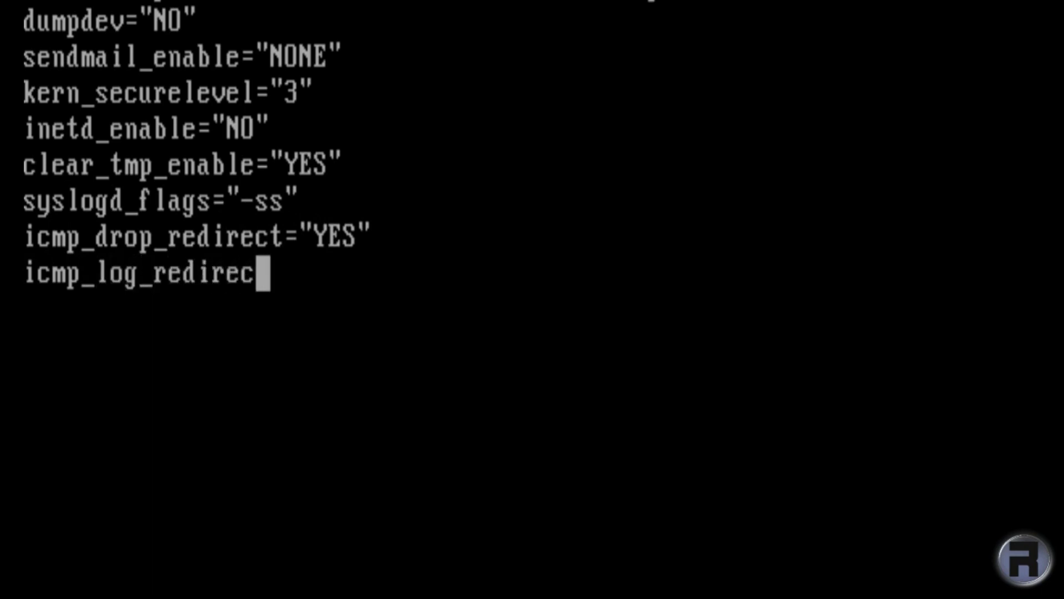
{"action": "type", "text": "t="}
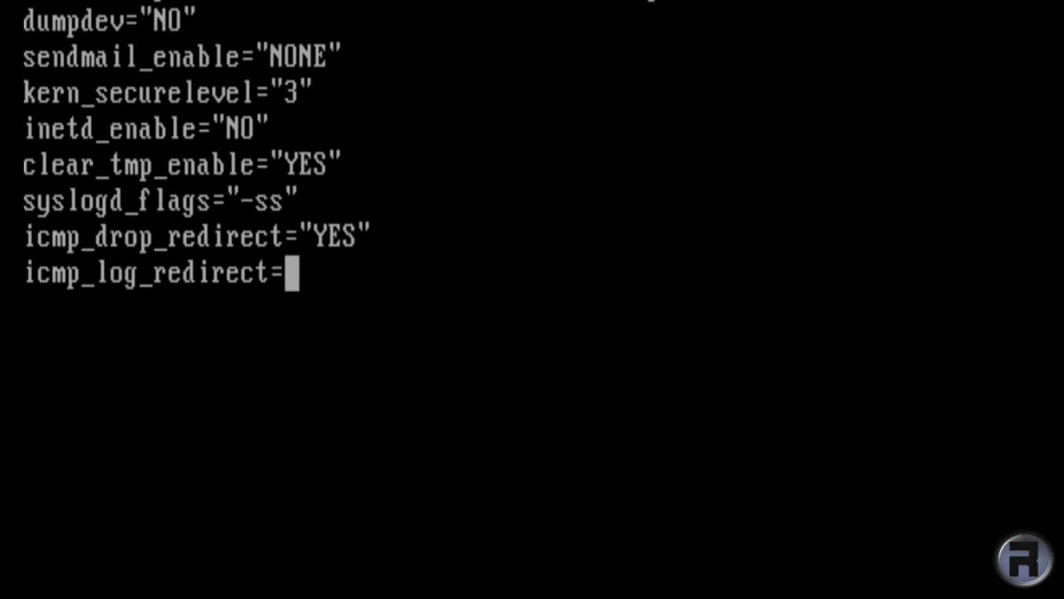
{"action": "type", "text": "\"YES\""}
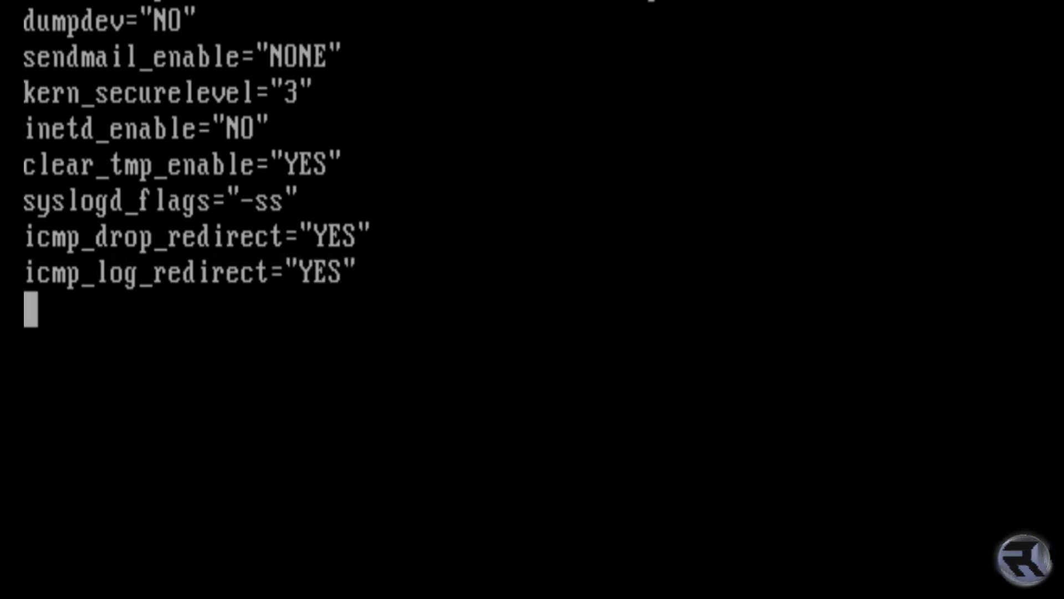
Add nfs_server_enable="NO" to rc.conf
{"action": "type", "text": "nfs_serv"}
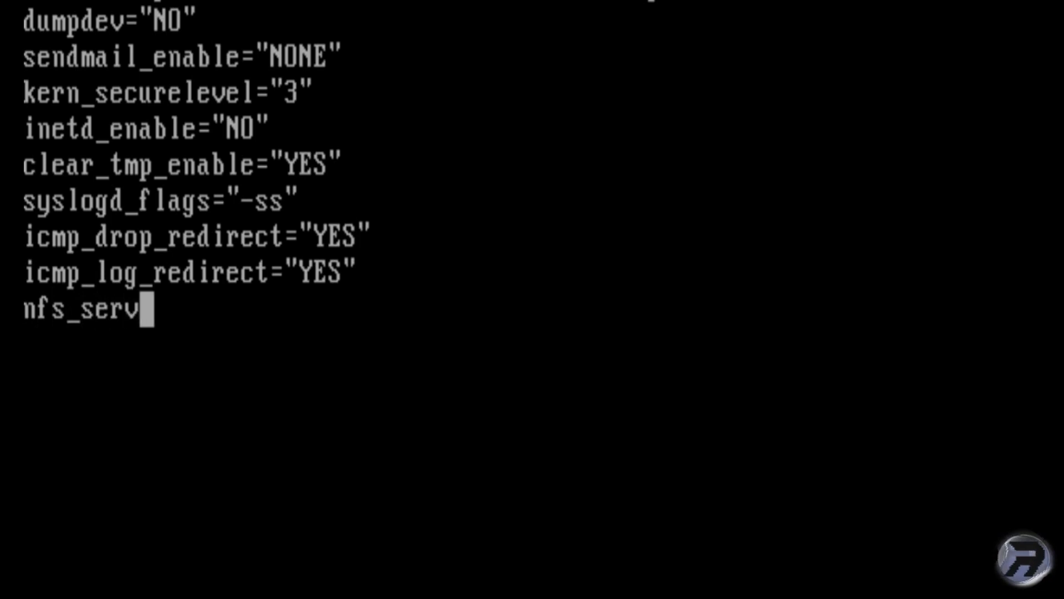
{"action": "type", "text": "er_ena"}
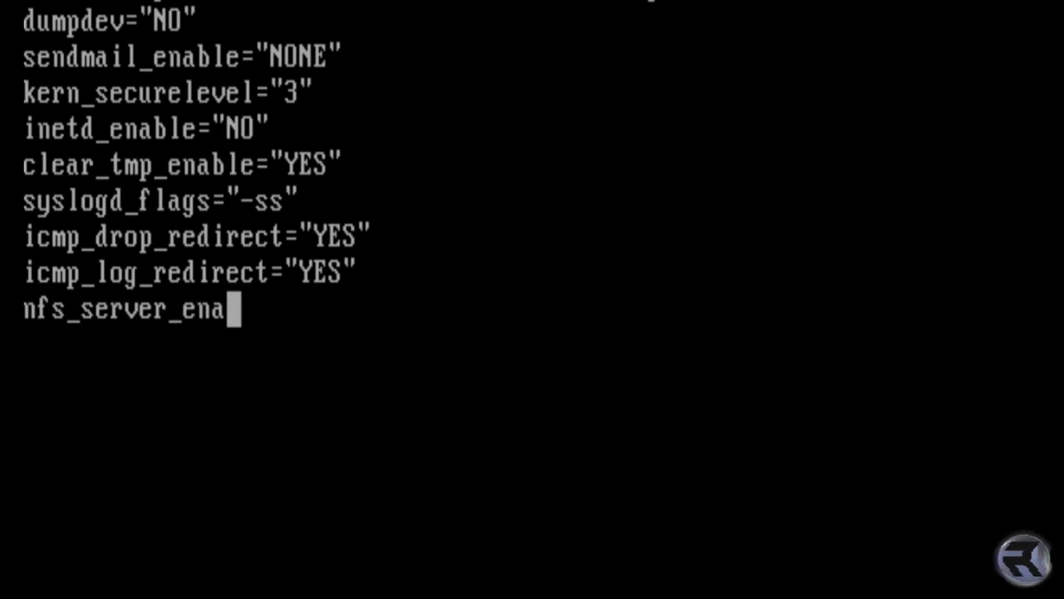
{"action": "type", "text": "ble="}
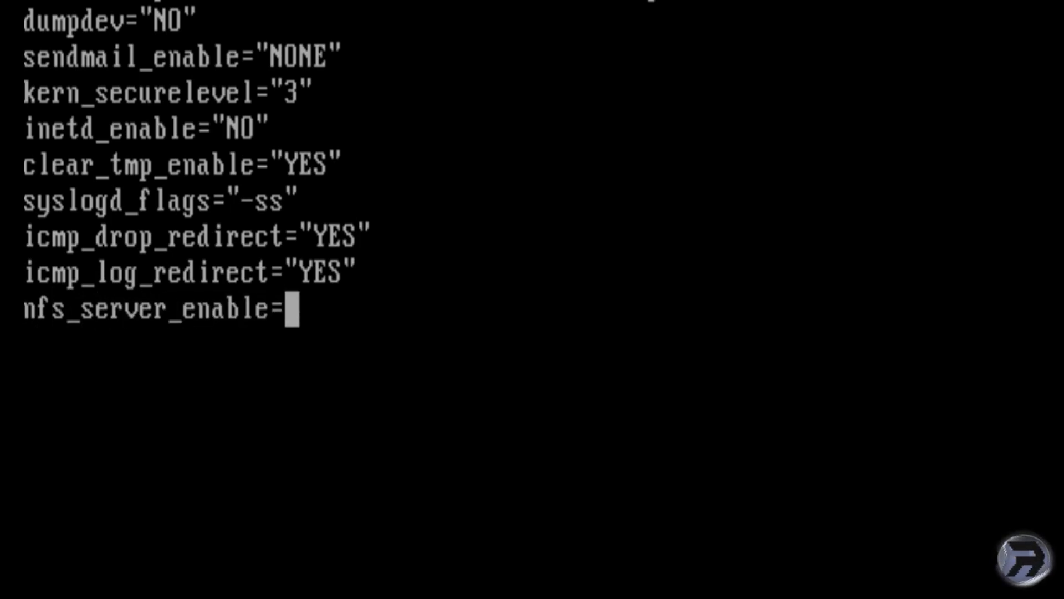
{"action": "type", "text": "\"NO\""}
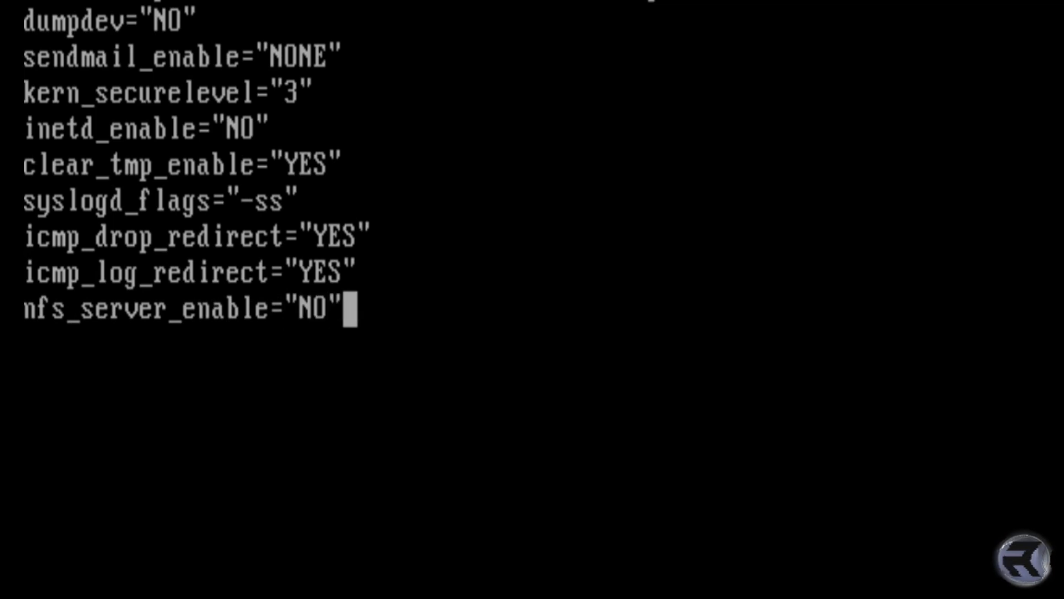
{"action": "key", "text": "Return"}
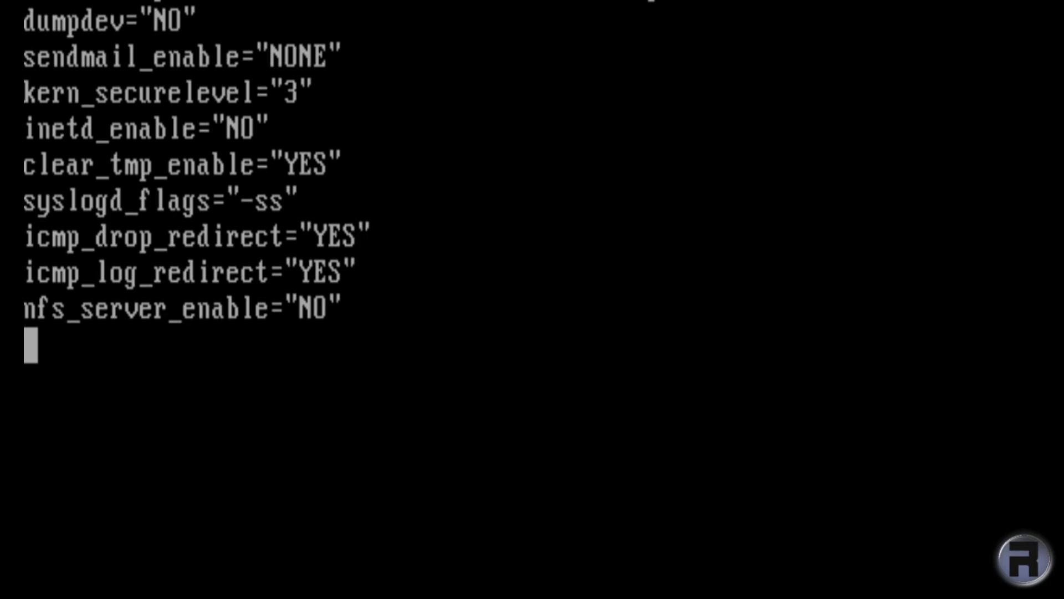
Add nfs_client_enable="NO" on the following line
{"action": "type", "text": "nfs_"}
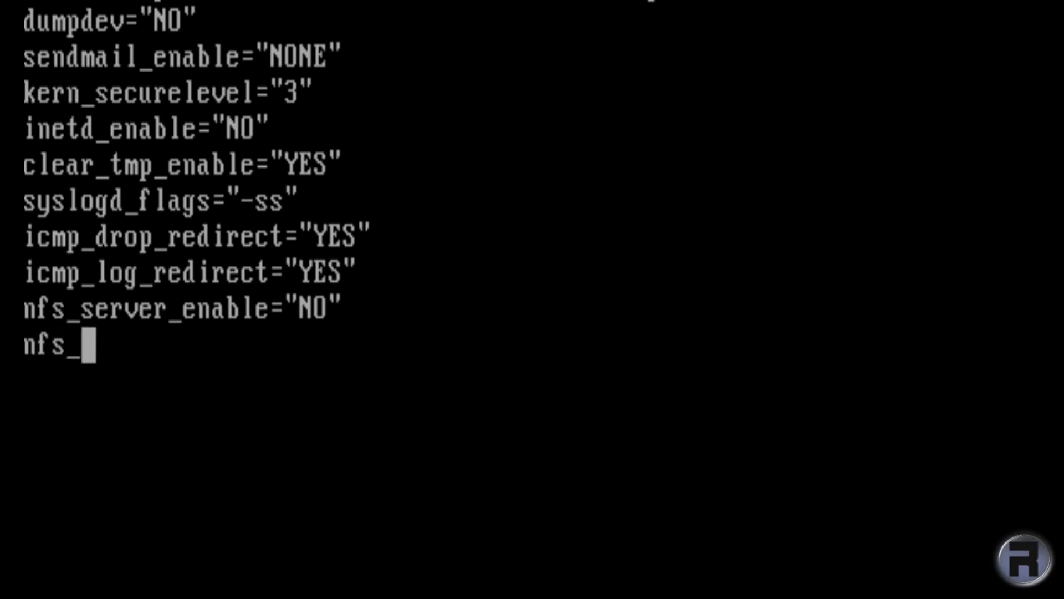
{"action": "type", "text": "clien"}
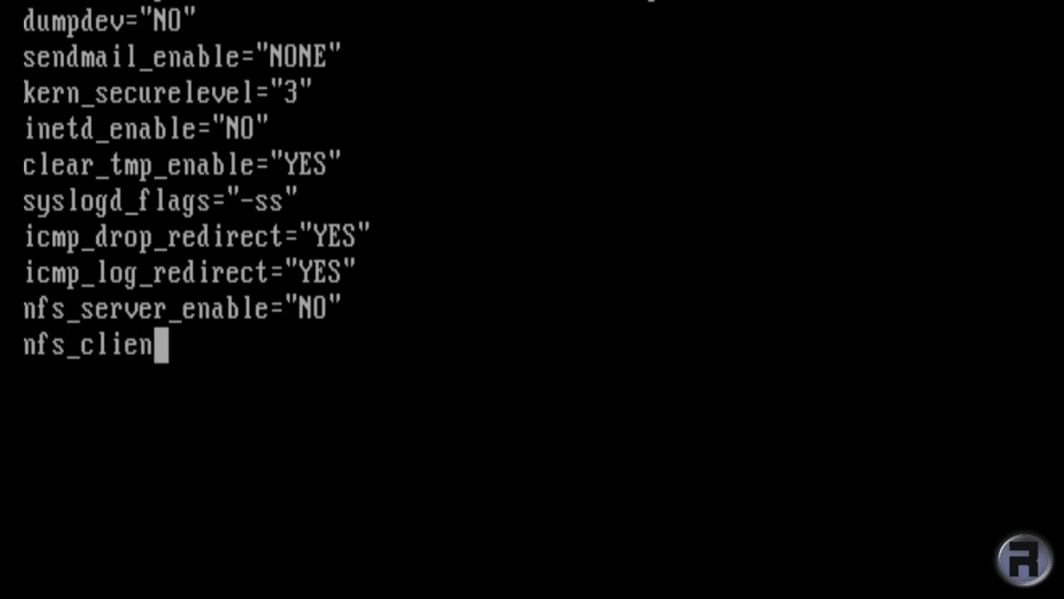
{"action": "type", "text": "t_e"}
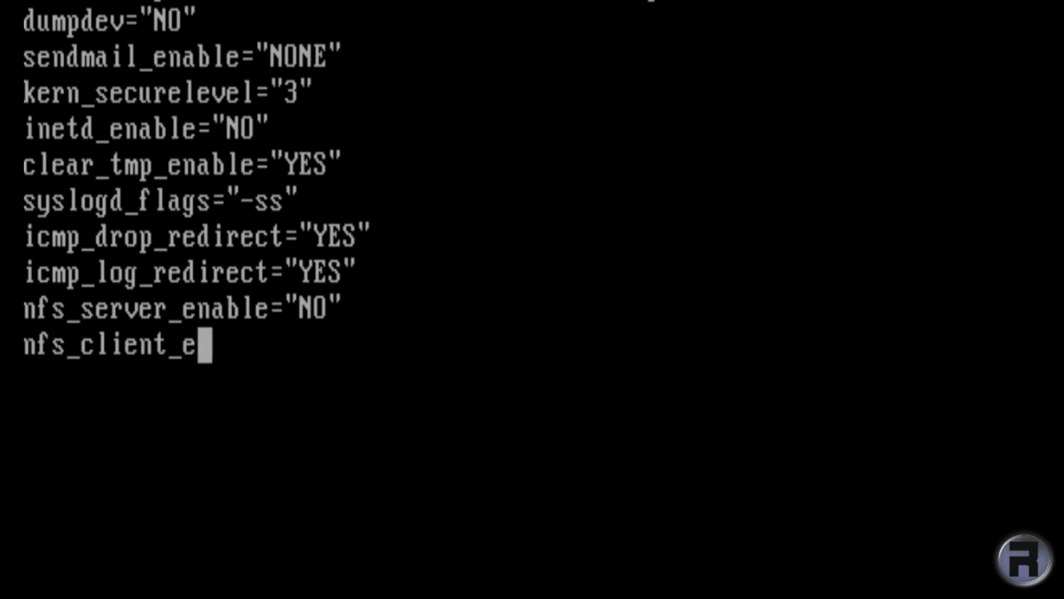
{"action": "type", "text": "nable"}
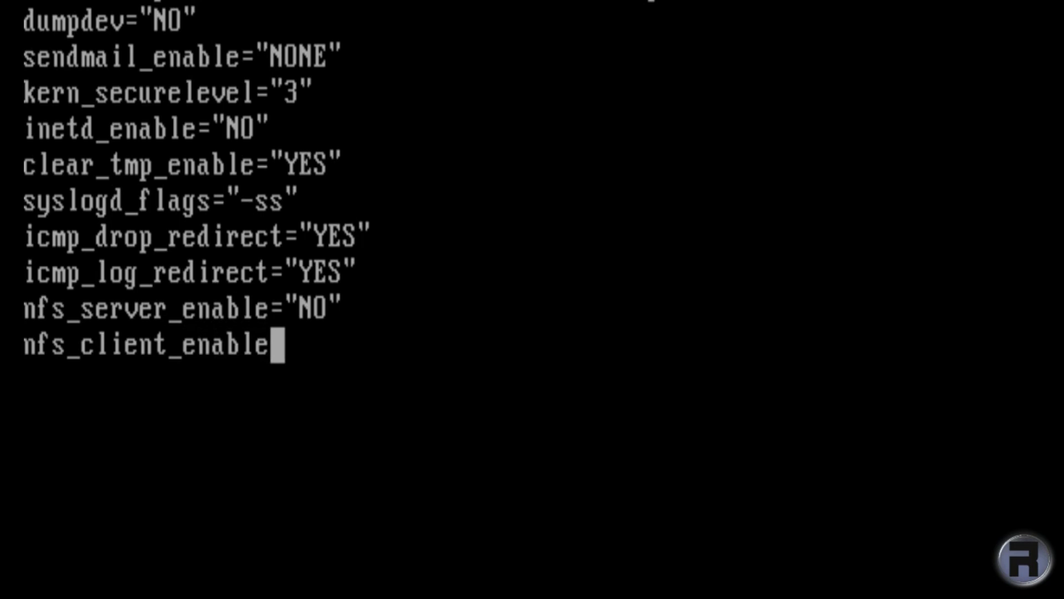
{"action": "type", "text": "=\"N"}
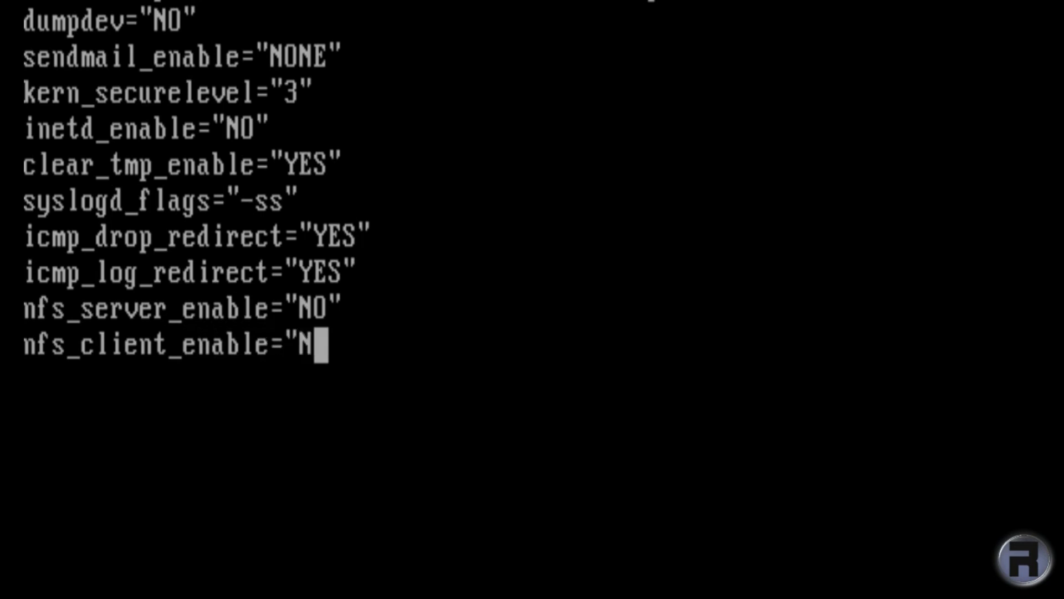
{"action": "type", "text": "O"}
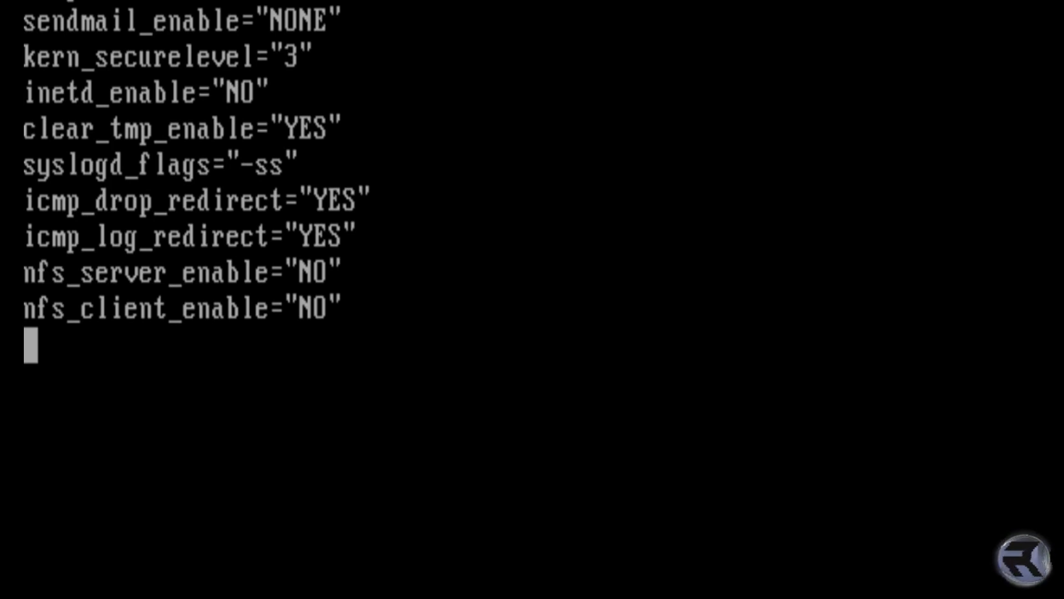
Add sshd_enable="NO" to rc.conf
{"action": "type", "text": "s"}
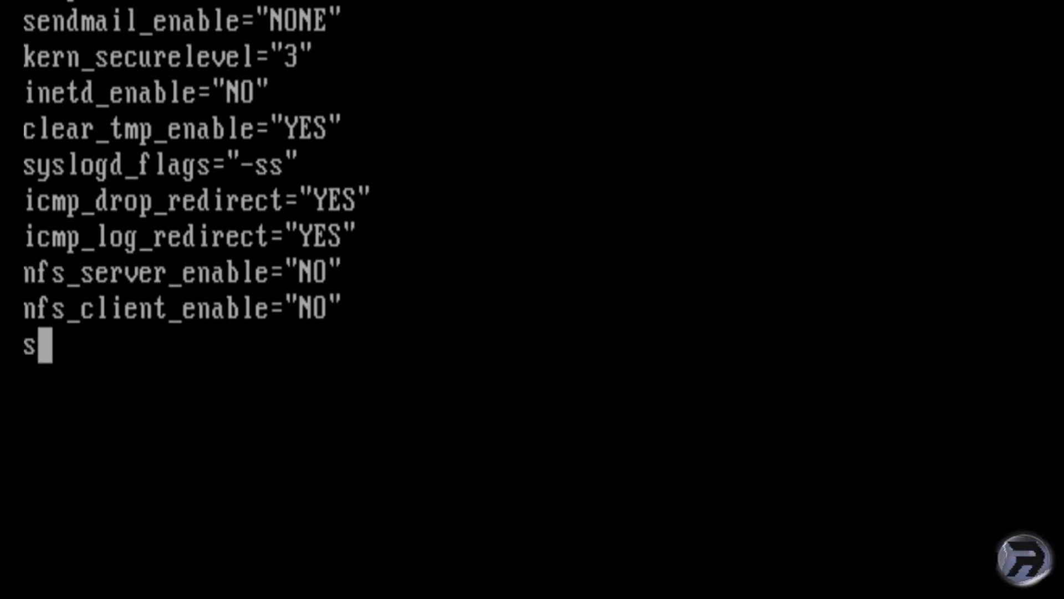
{"action": "type", "text": "shd"}
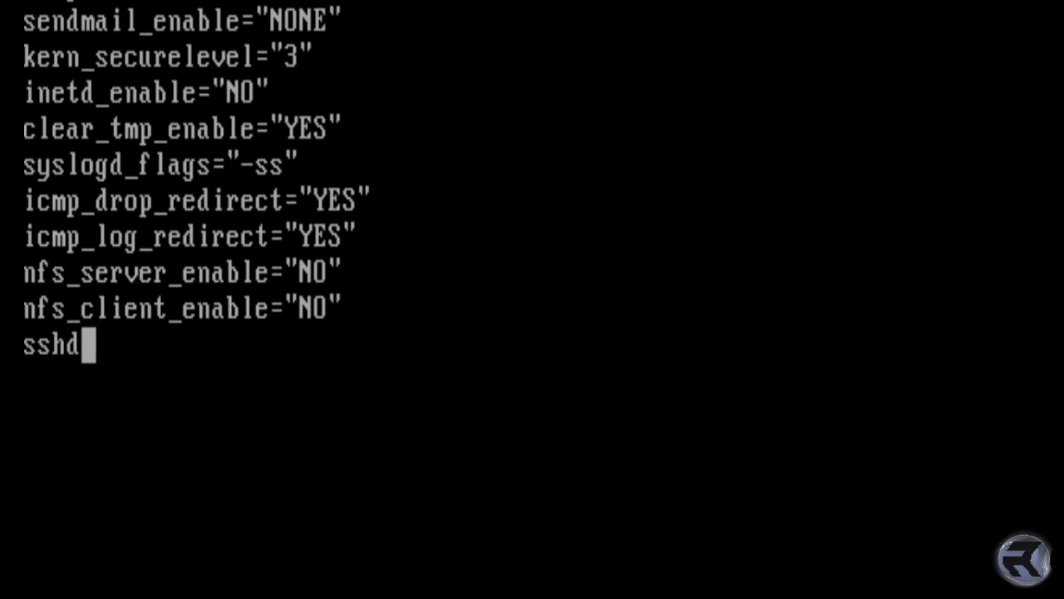
{"action": "type", "text": "_e"}
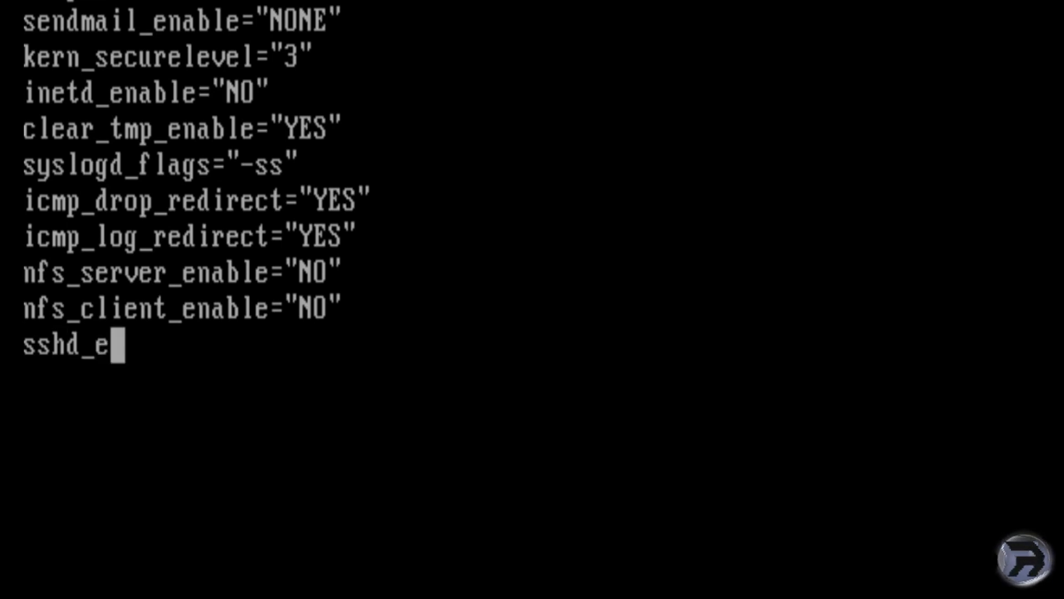
{"action": "type", "text": "nable=\""}
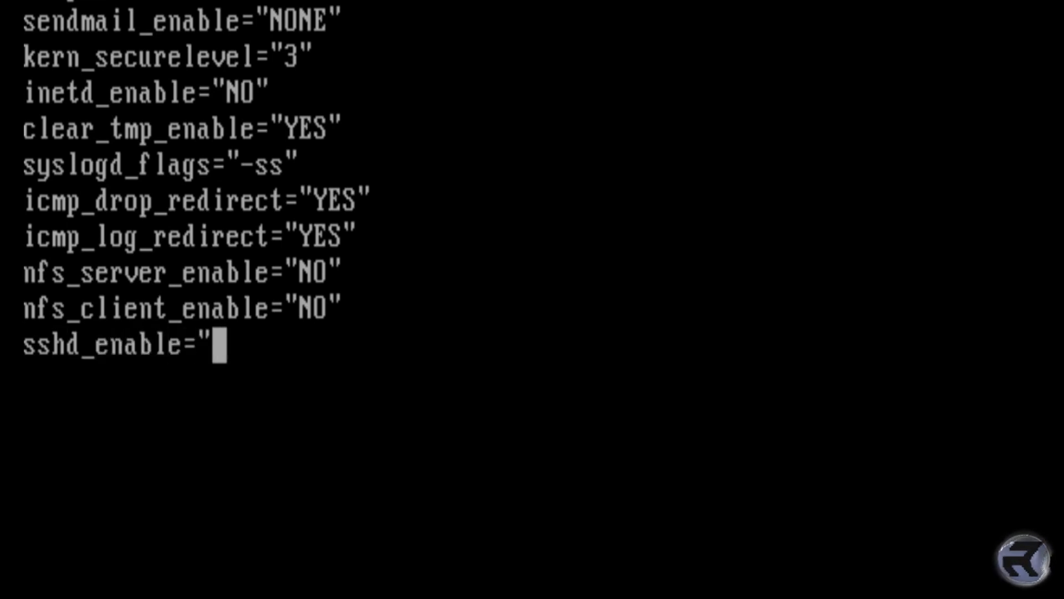
{"action": "type", "text": "NO\""}
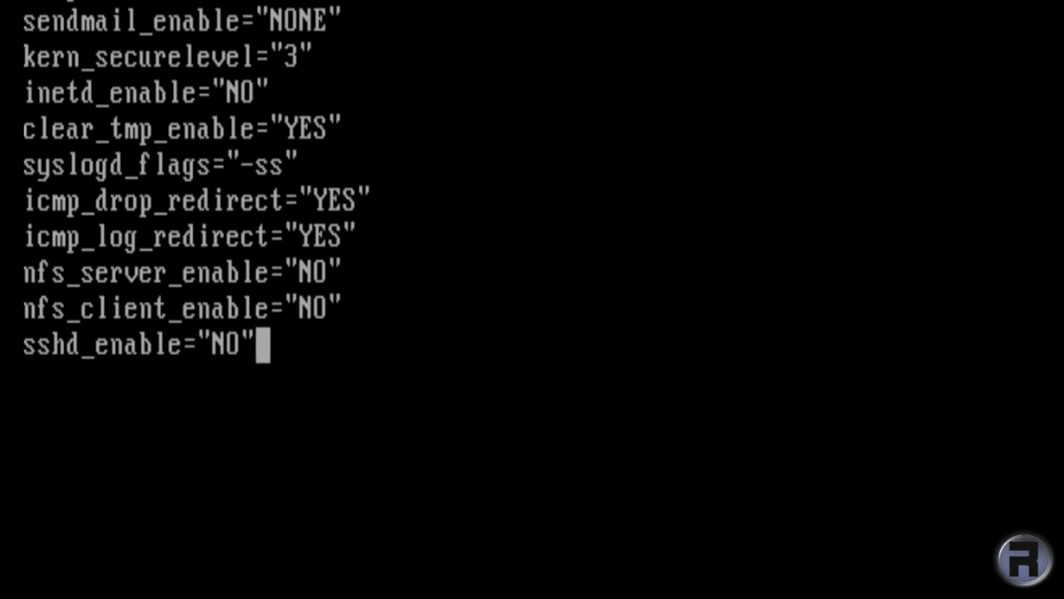
{"action": "key", "text": "Return"}
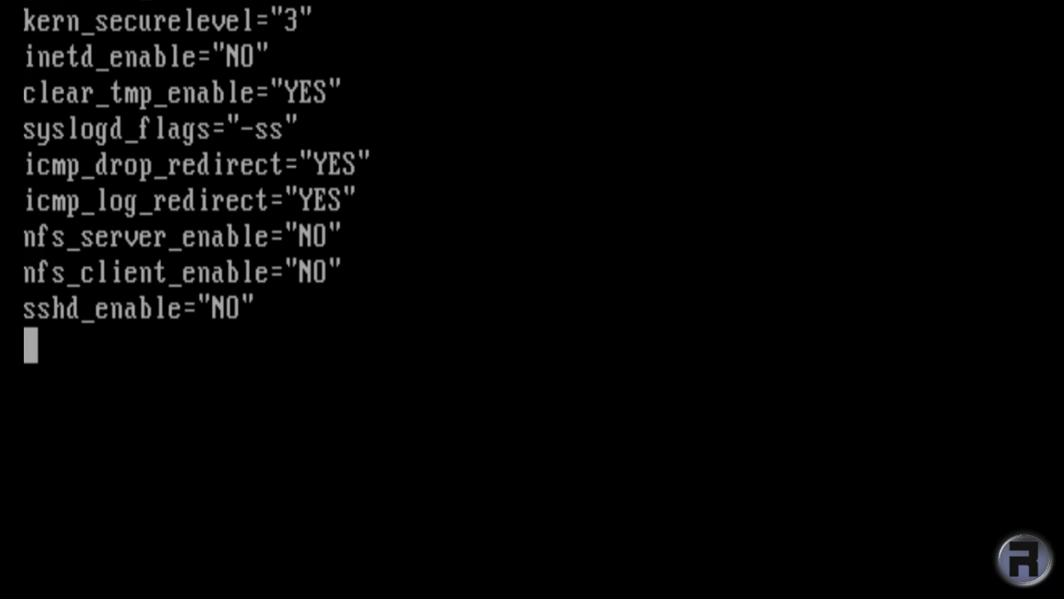
Add portmap_enable="NO" and update_motd="NO" to rc.conf
{"action": "type", "text": "portma"}
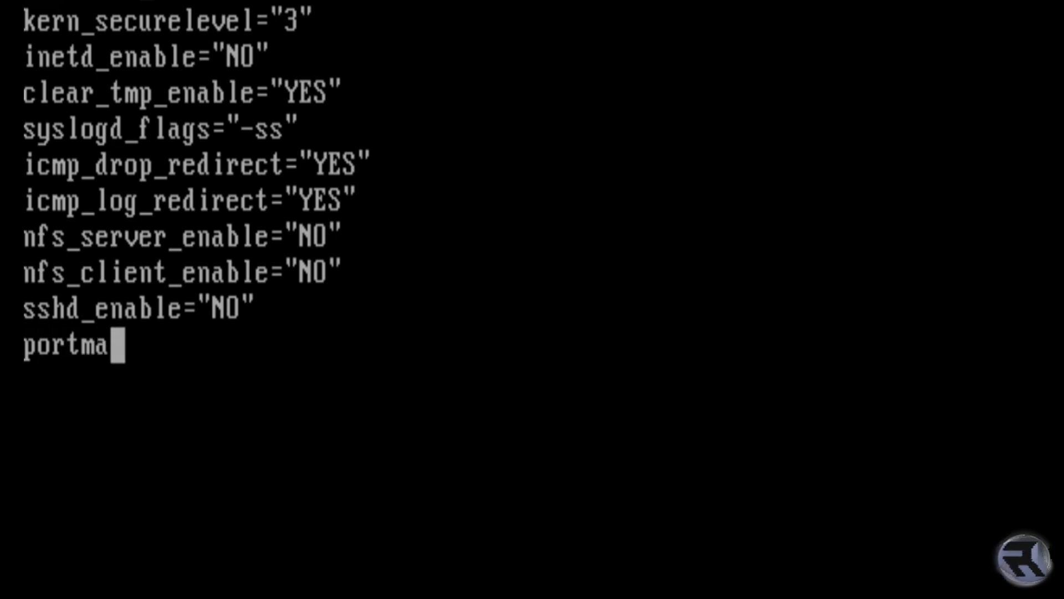
{"action": "type", "text": "p_e"}
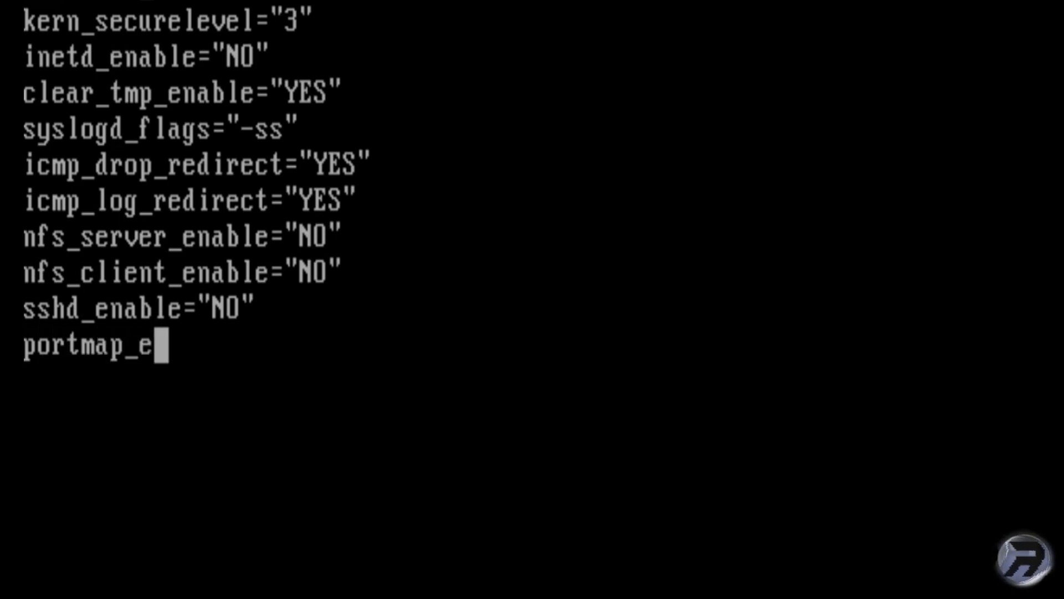
{"action": "type", "text": "nable=\"N"}
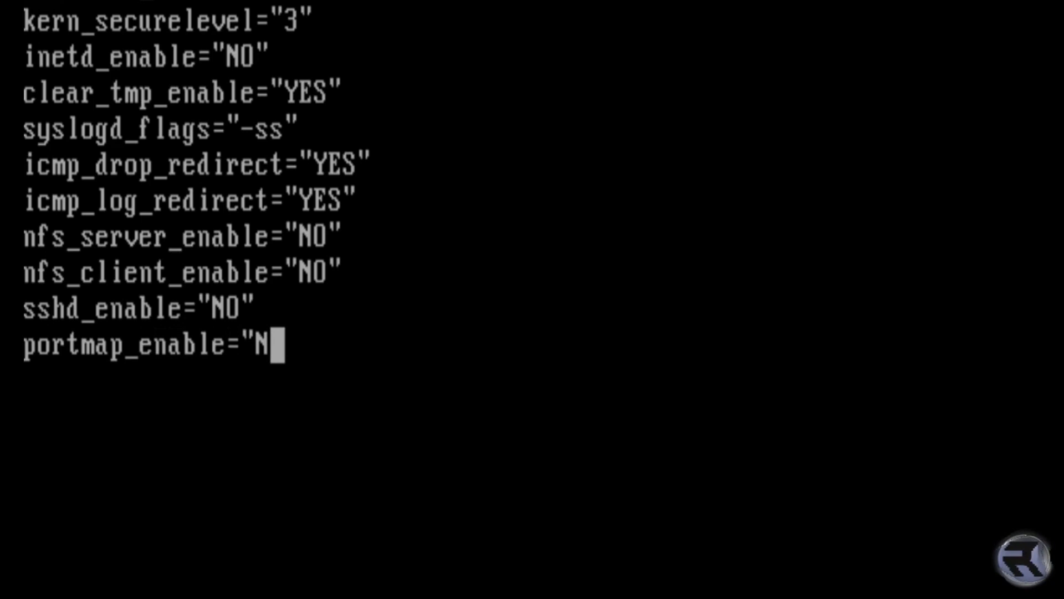
{"action": "type", "text": "O\""}
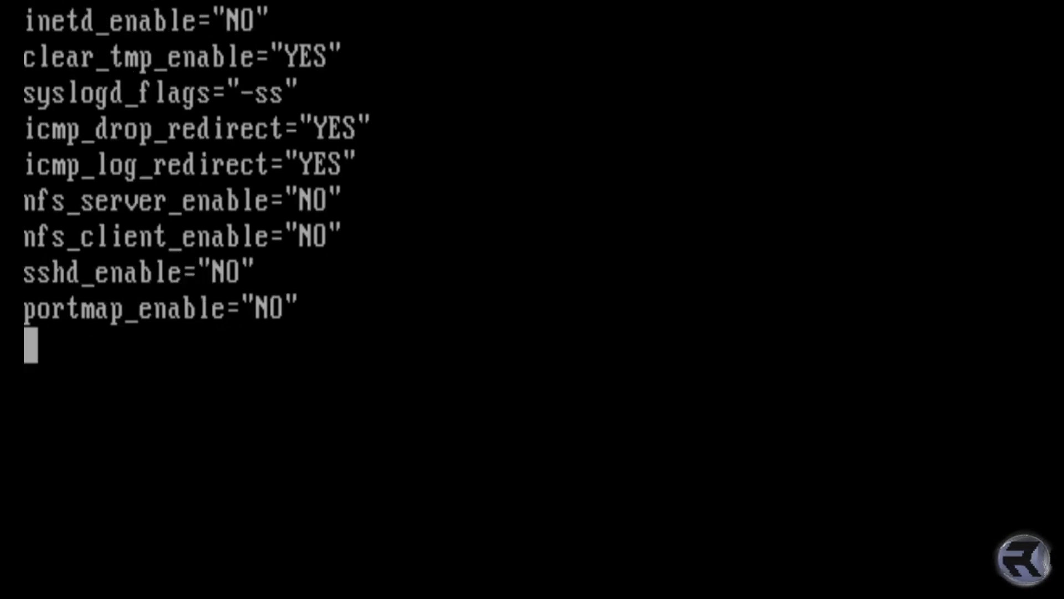
{"action": "type", "text": "u"}
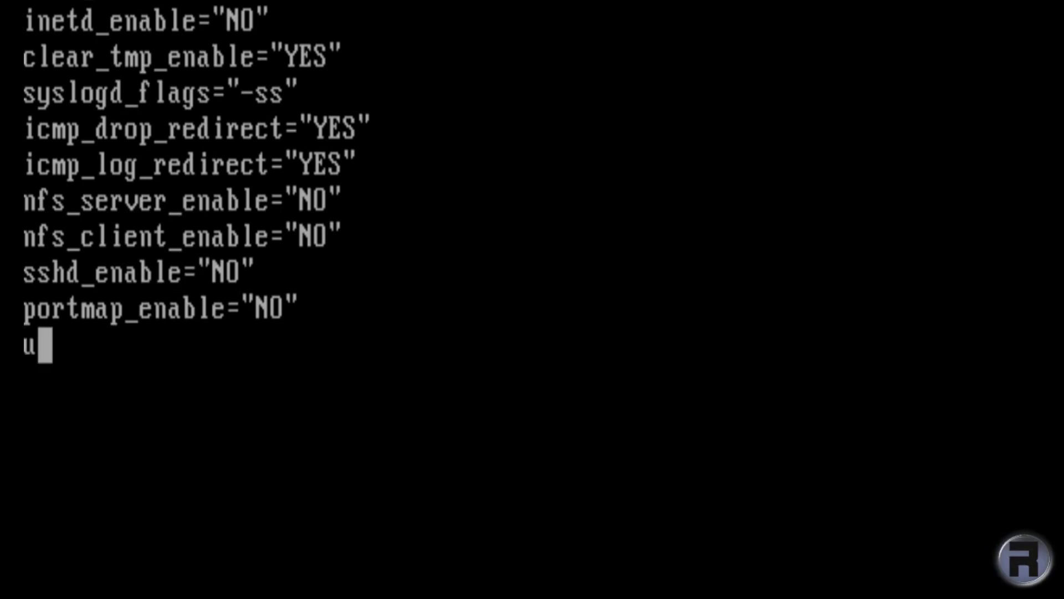
{"action": "type", "text": "pdate_mo"}
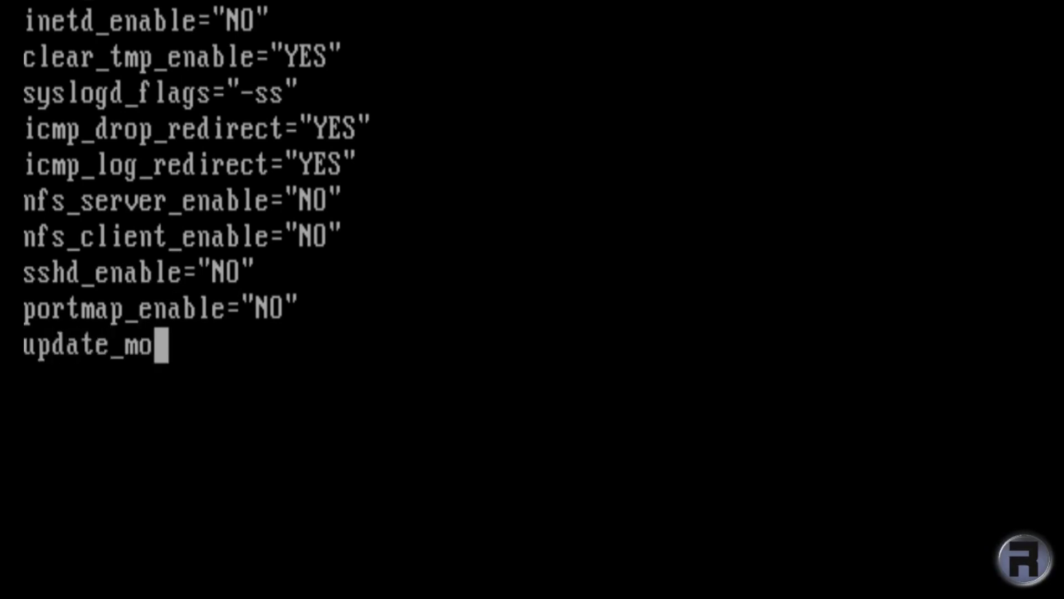
{"action": "type", "text": "td=\""}
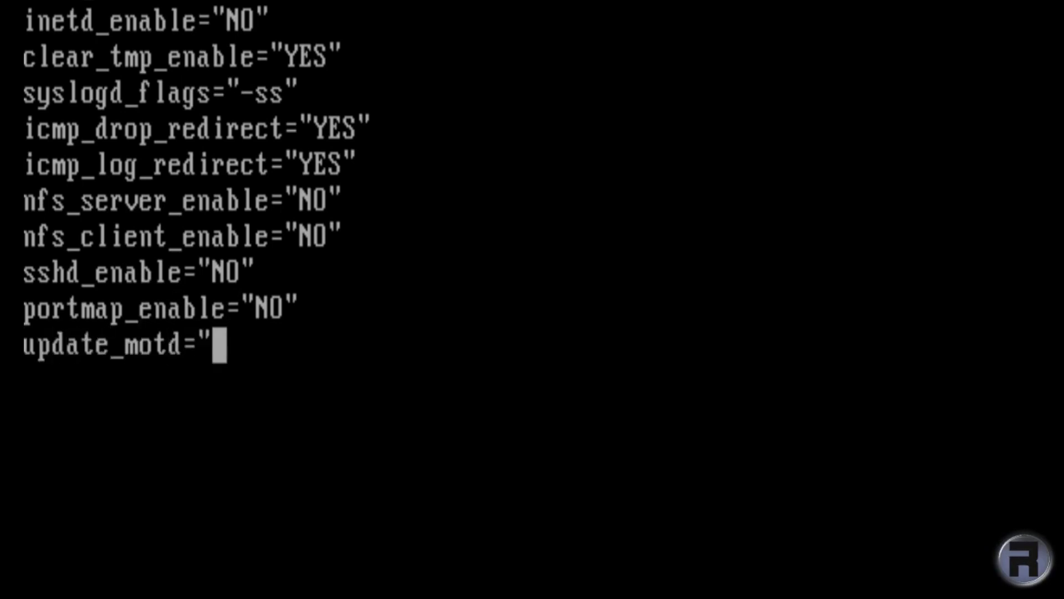
{"action": "type", "text": "NO\""}
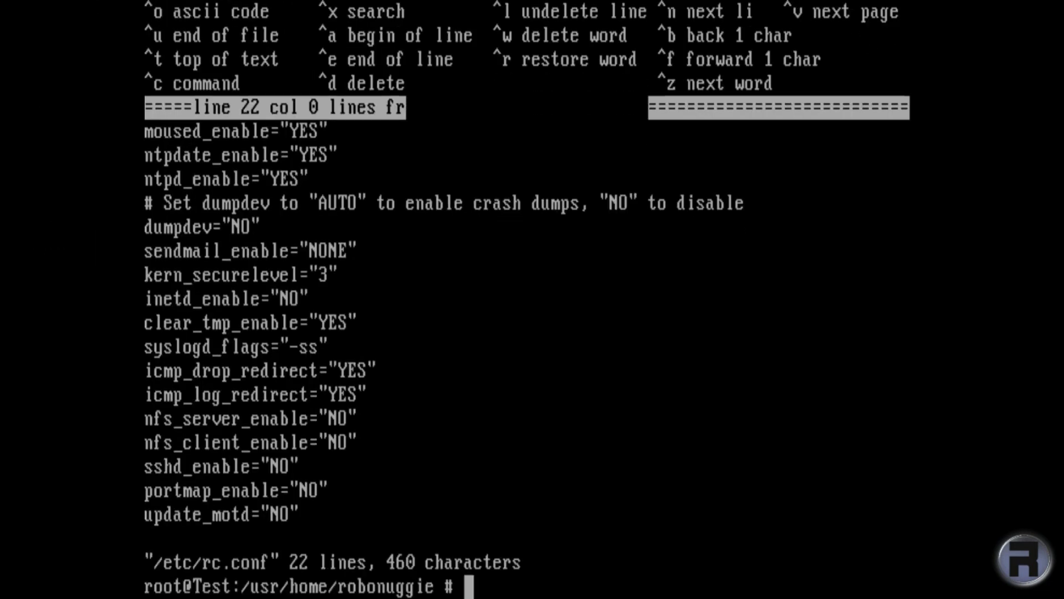
Clear the console and open /etc/sysctl.conf with edit
{"action": "type", "text": "clear"}
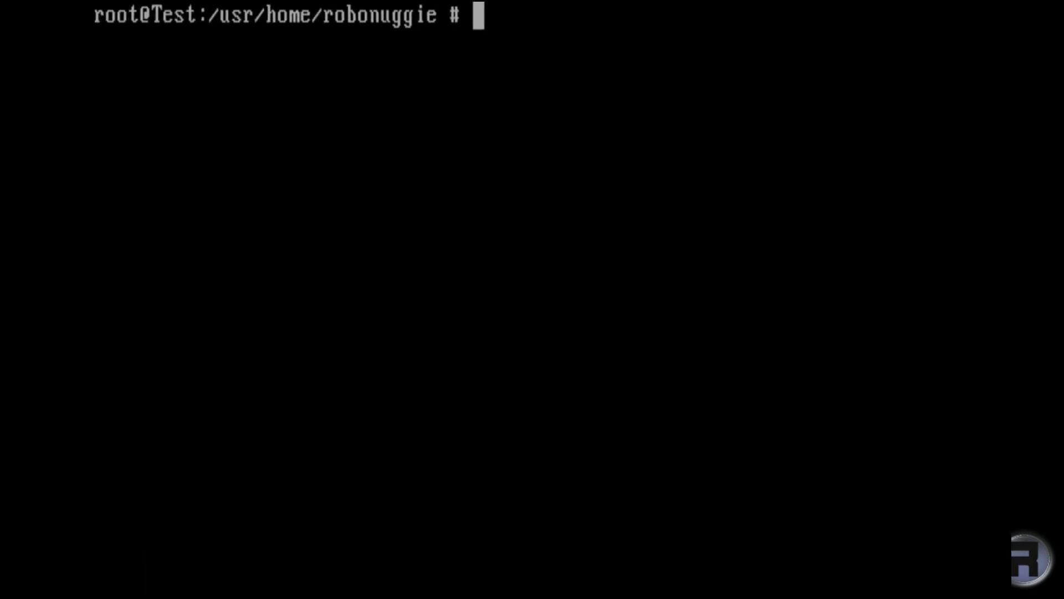
{"action": "type", "text": "edit /et"}
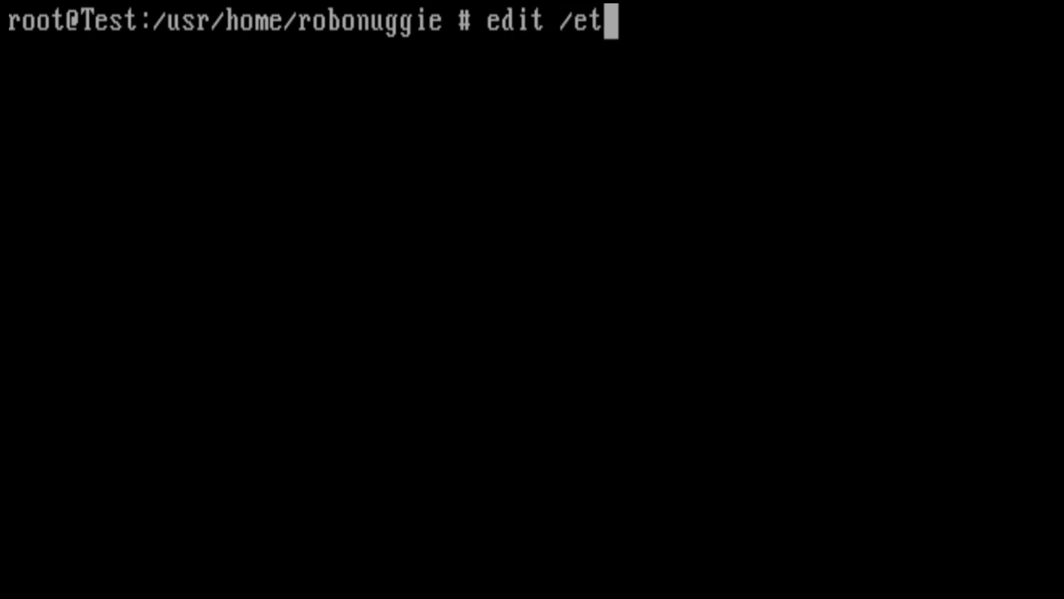
{"action": "type", "text": "c/sys"}
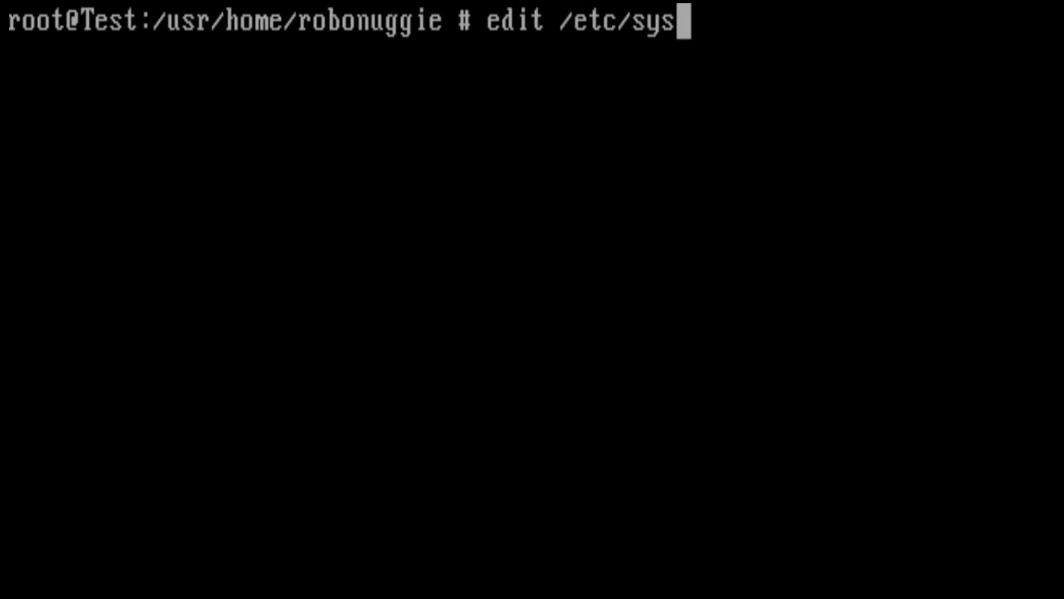
{"action": "type", "text": "ctl.con"}
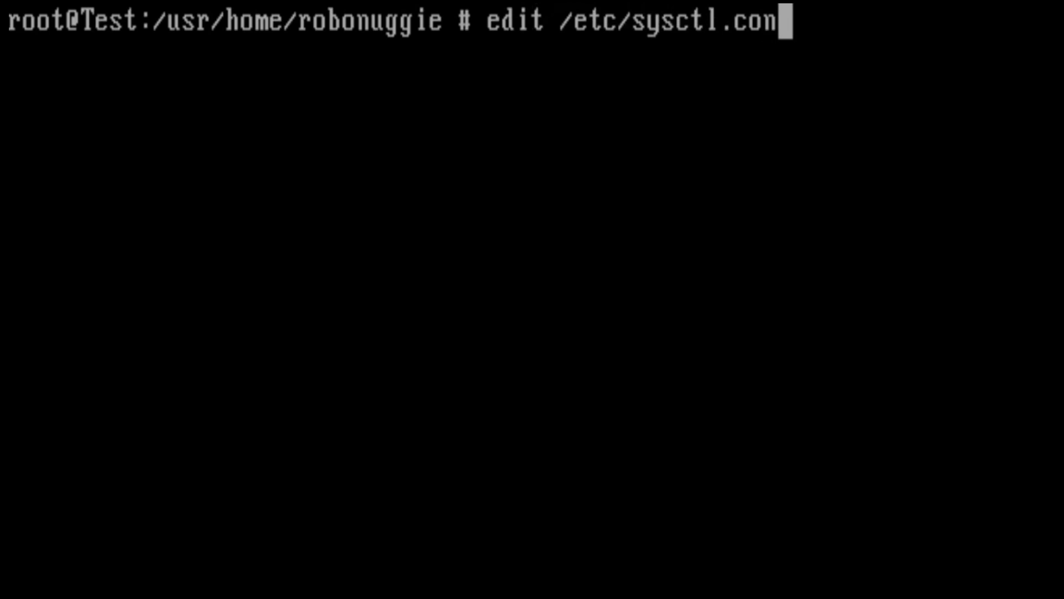
{"action": "key", "text": "Return"}
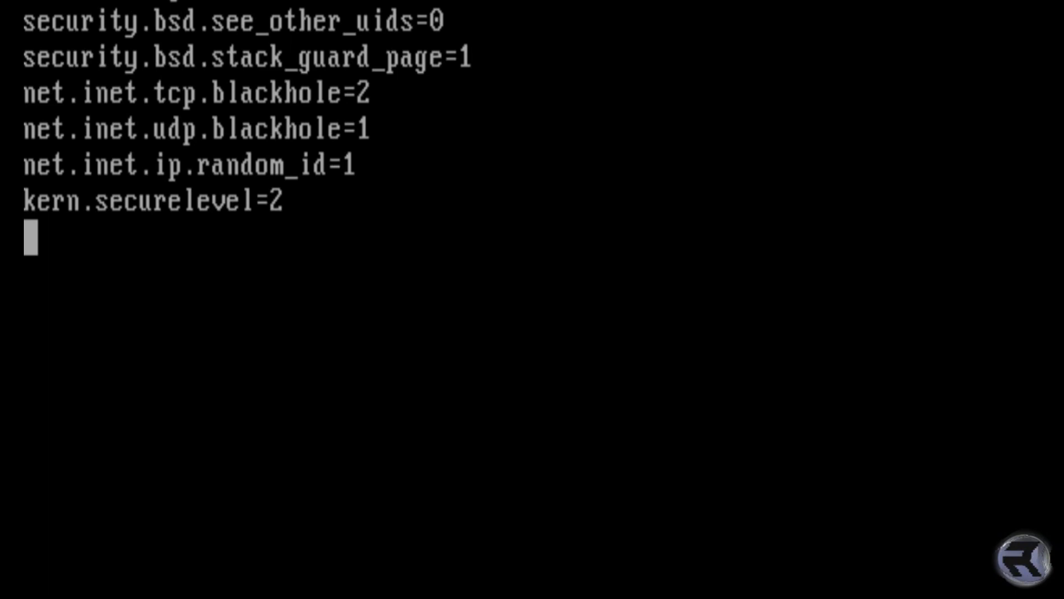
Add net.inet.tcp.always_keepalive=1 to sysctl.conf
{"action": "type", "text": "net."}
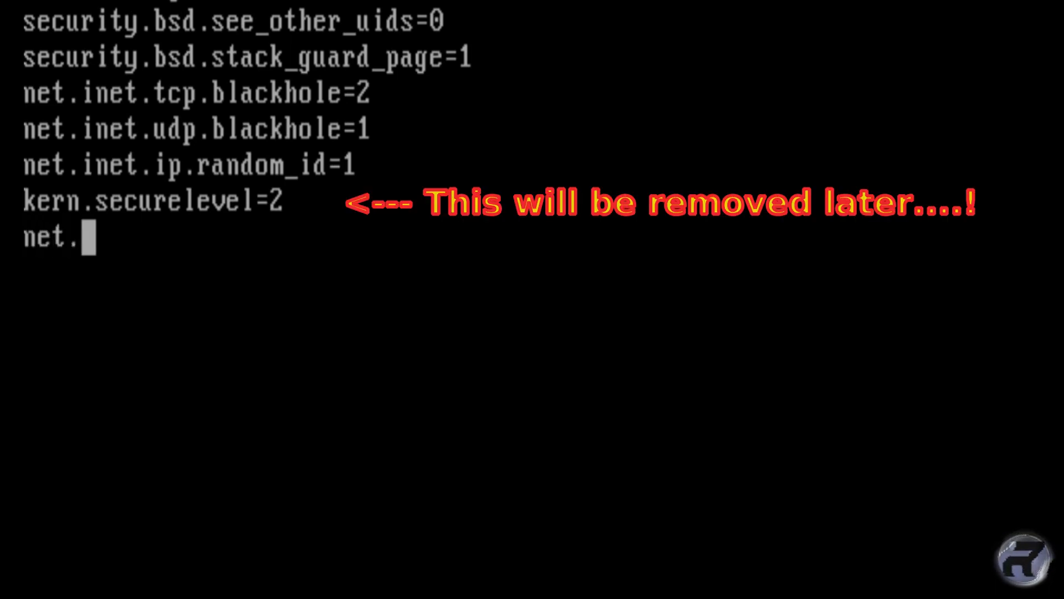
{"action": "type", "text": "inet"}
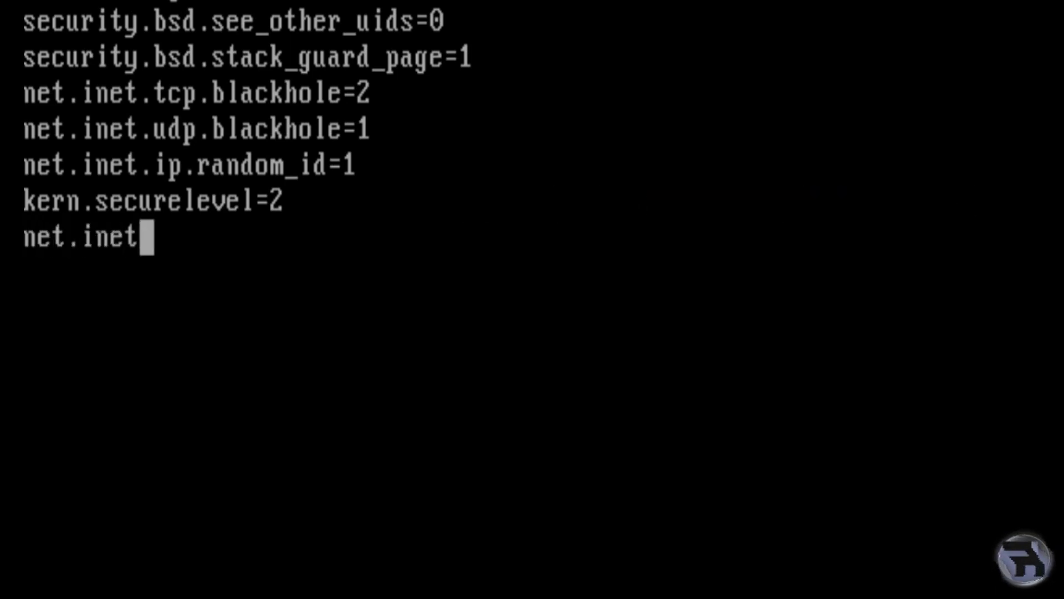
{"action": "type", "text": "."}
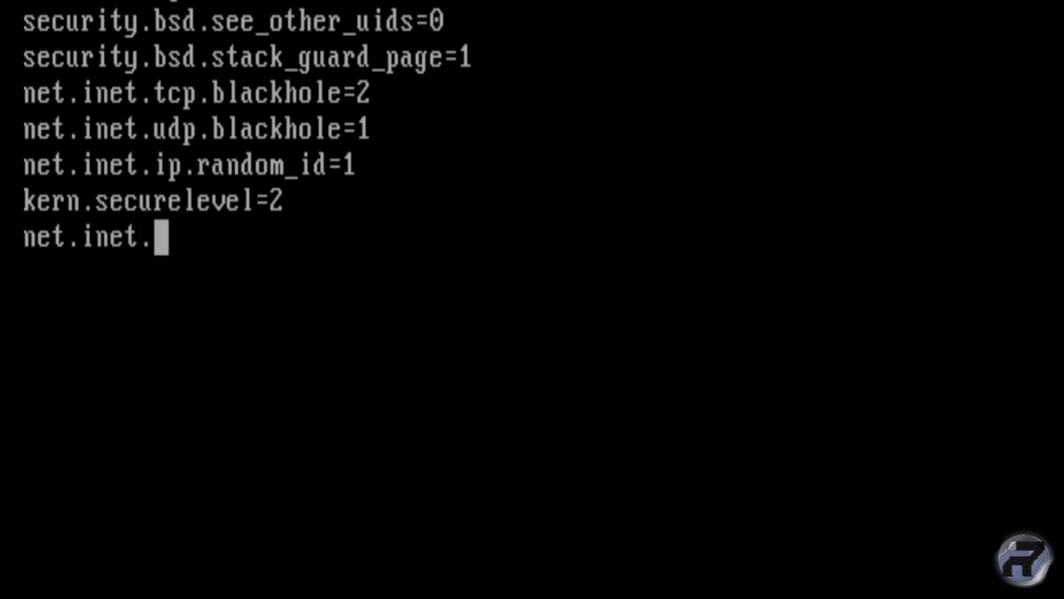
{"action": "type", "text": "tcp."}
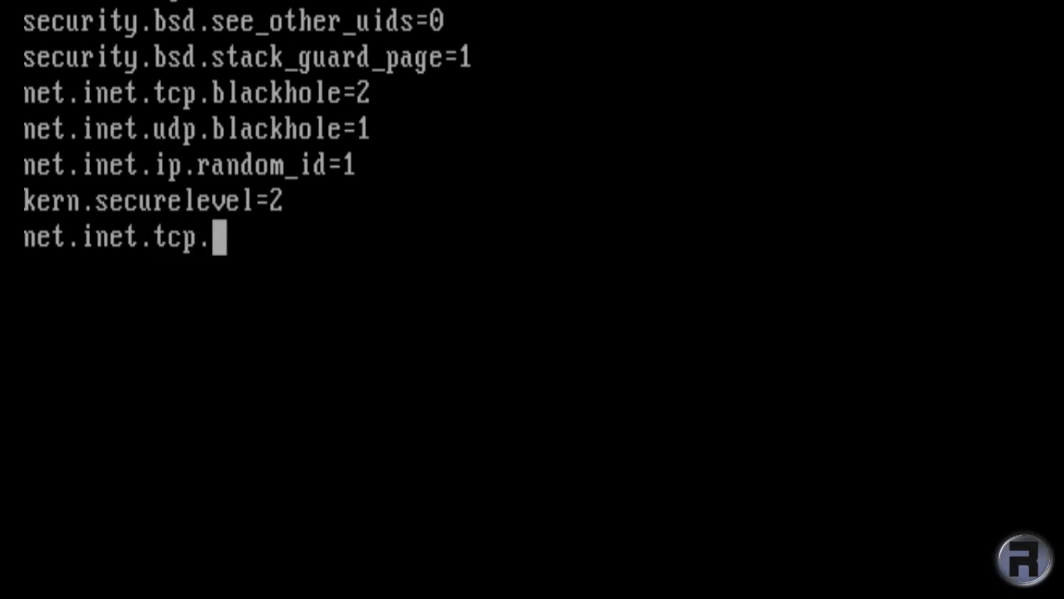
{"action": "type", "text": "always_"}
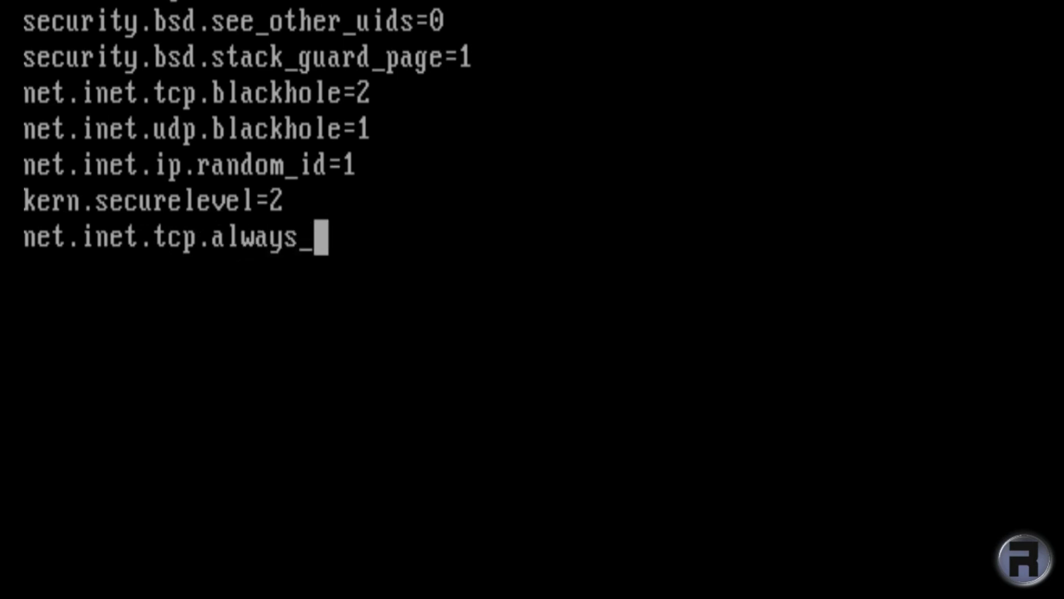
{"action": "type", "text": "keepaliv"}
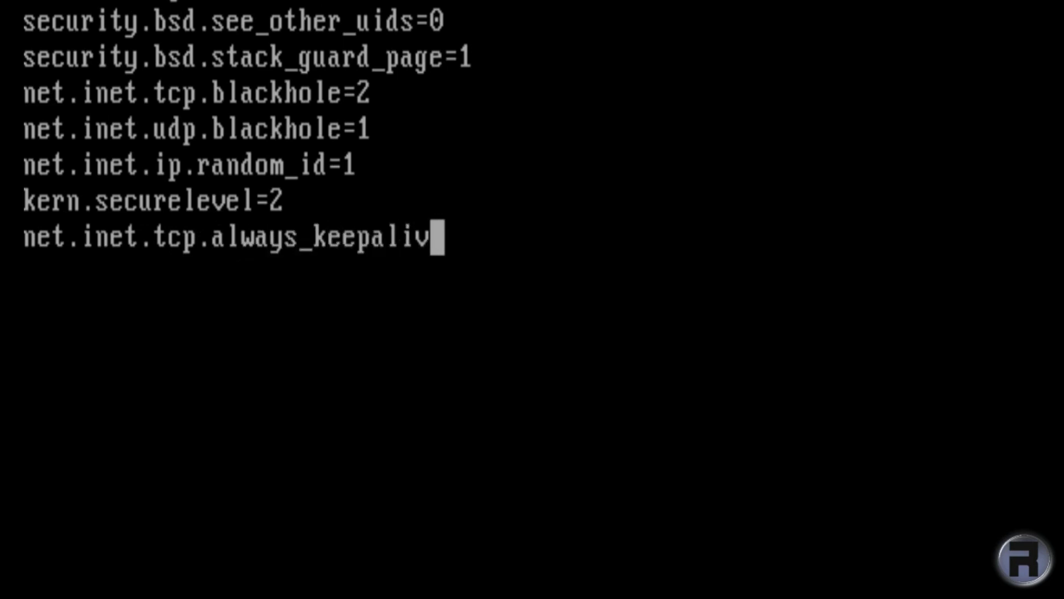
{"action": "type", "text": "e"}
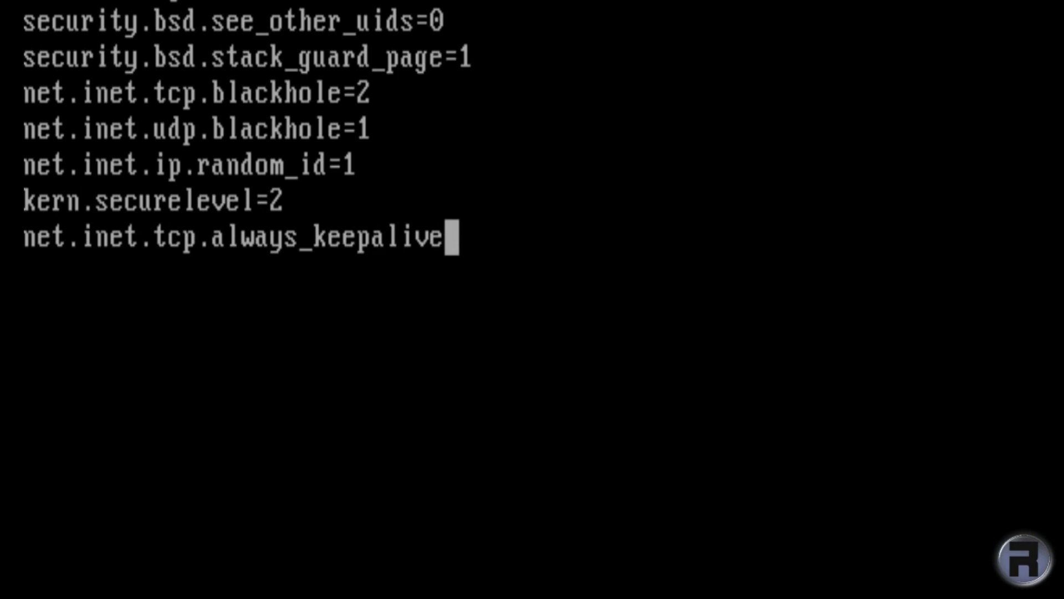
{"action": "type", "text": "=1"}
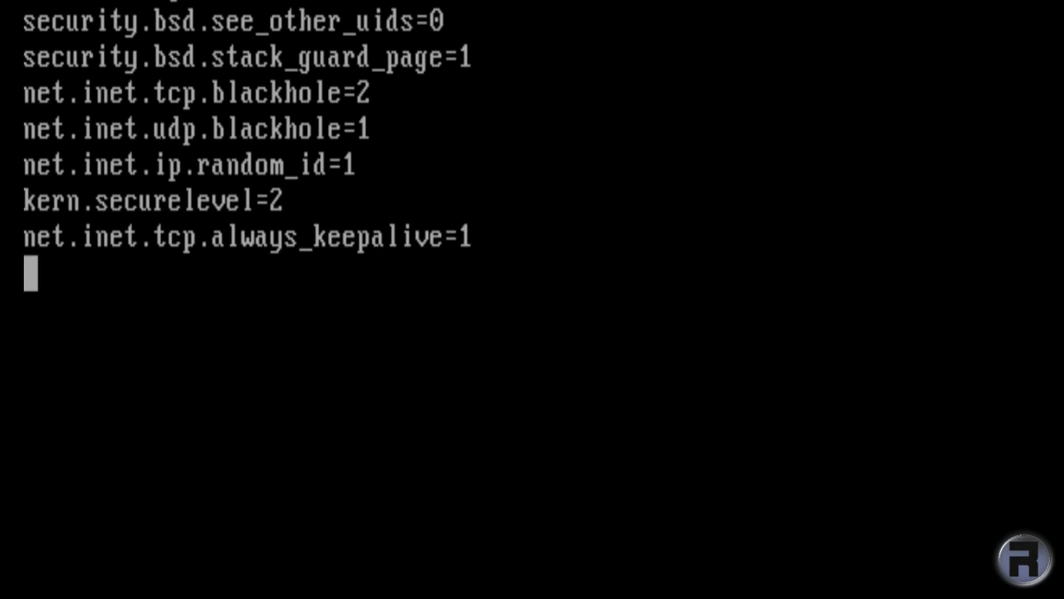
Add net.inet.ip.redirect=0 and net.inet.ip6.redirect=0 to sysctl.conf
{"action": "type", "text": "net.inet"}
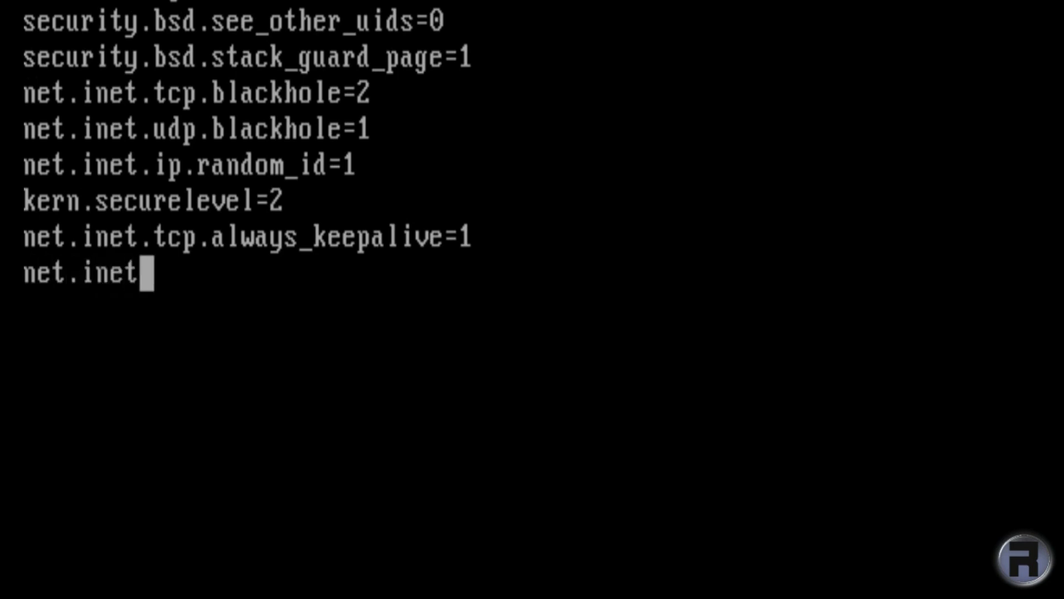
{"action": "type", "text": ".ip"}
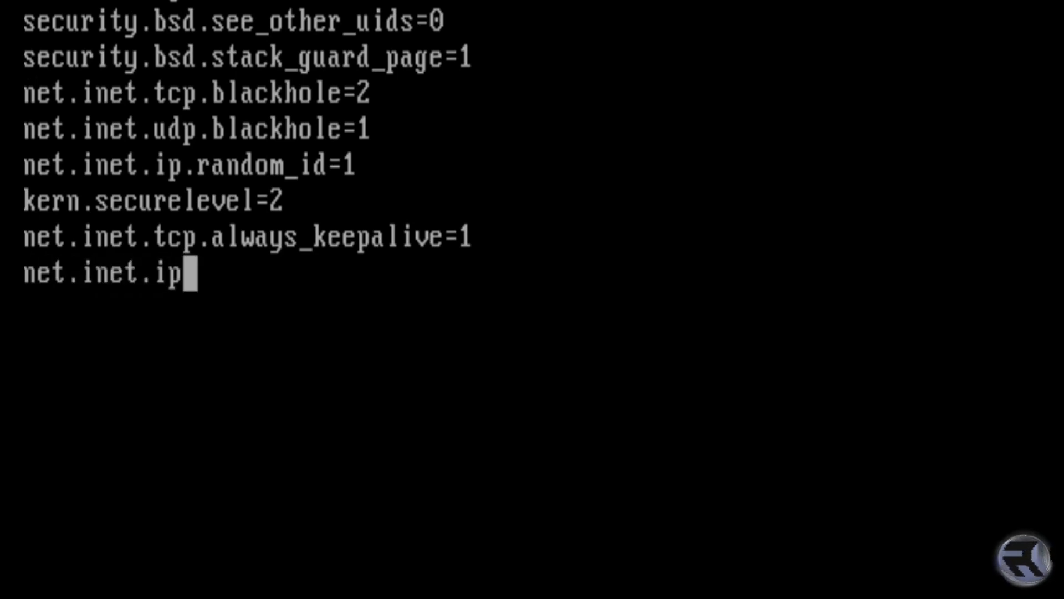
{"action": "type", "text": ".redirect=0"}
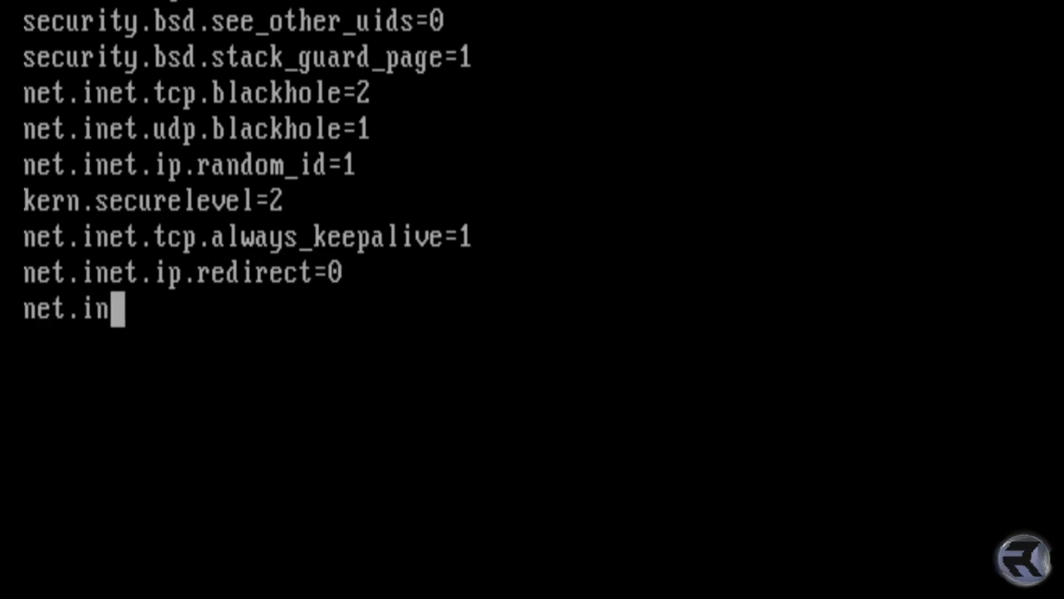
{"action": "type", "text": "et.ip"}
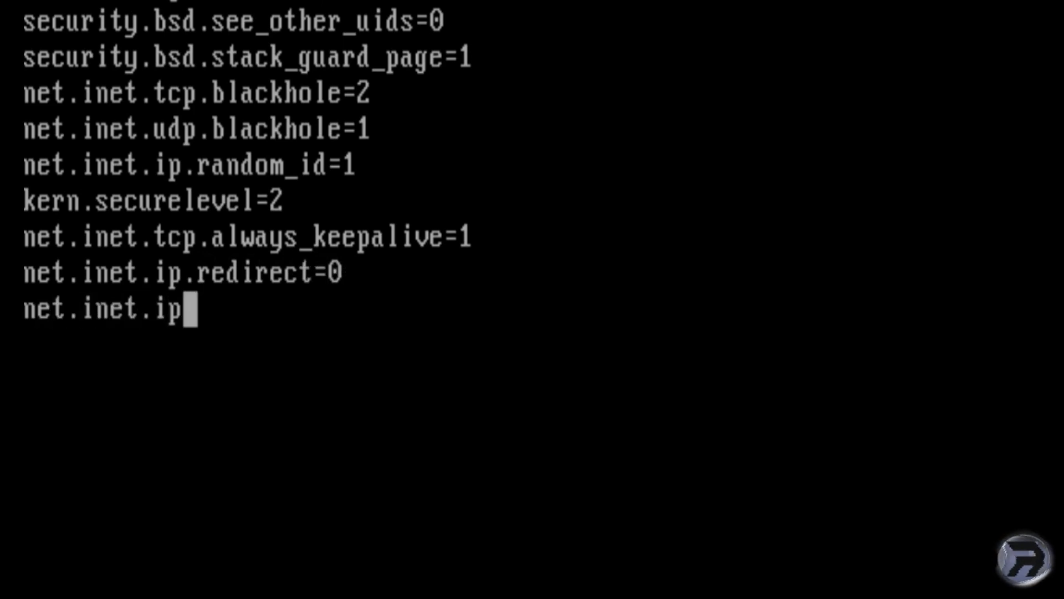
{"action": "type", "text": "6."}
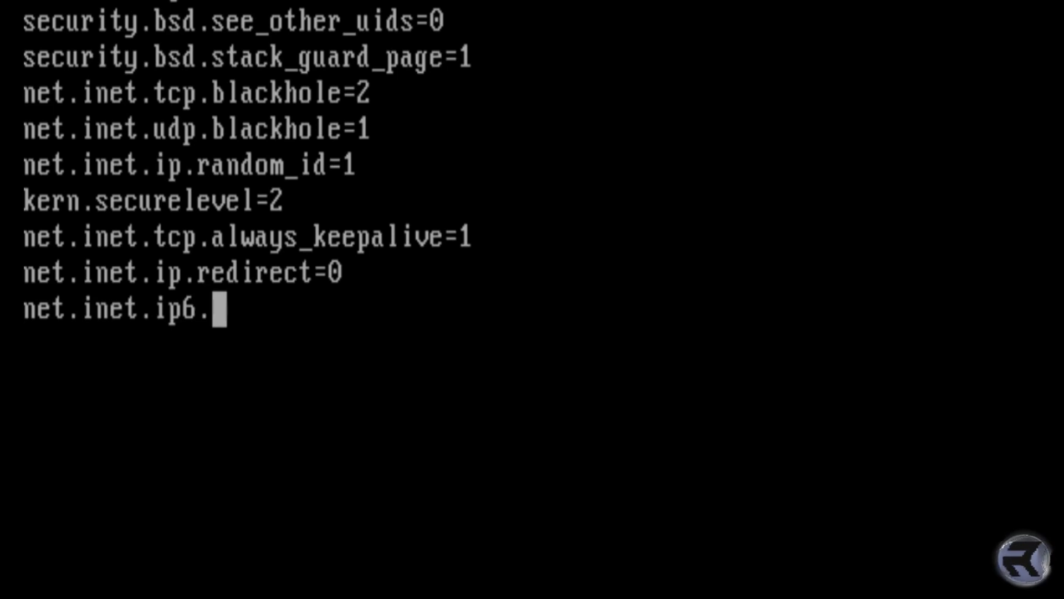
{"action": "type", "text": "redirec"}
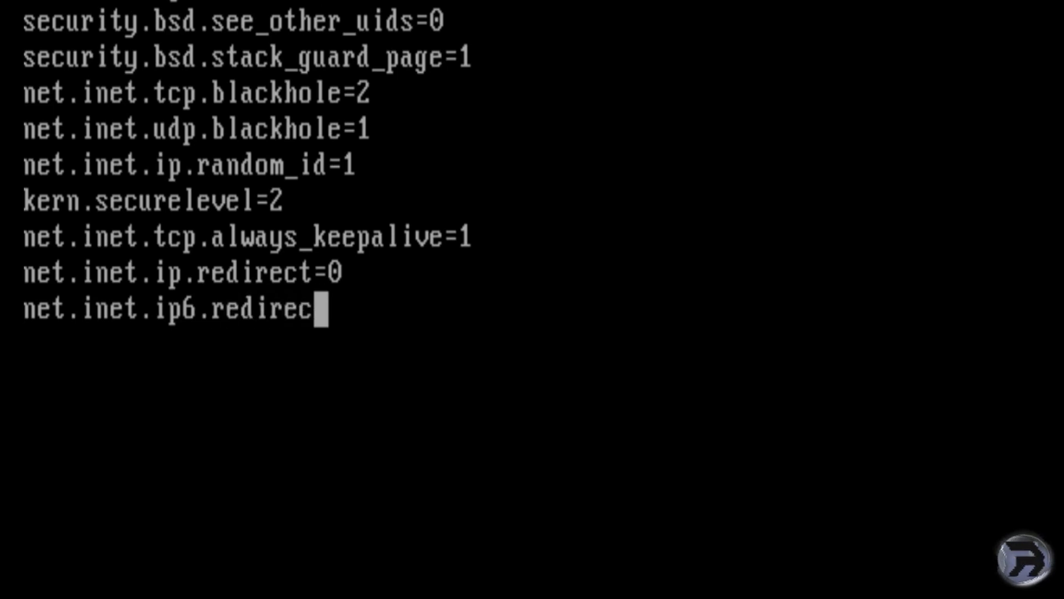
{"action": "type", "text": "t=0"}
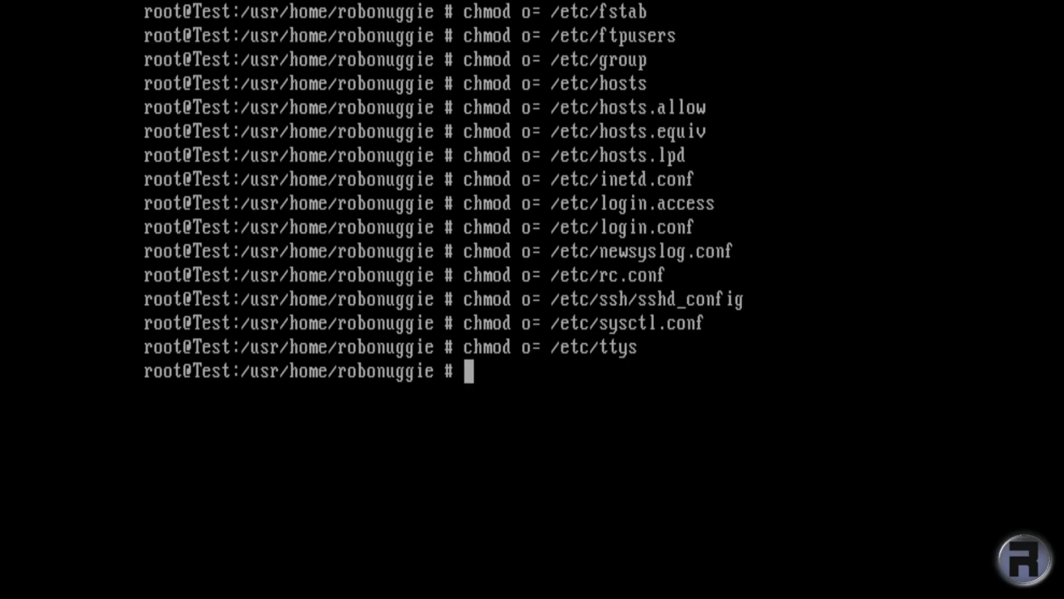
Begin a new edit command at the cleared root prompt
{"action": "type", "text": "ed"}
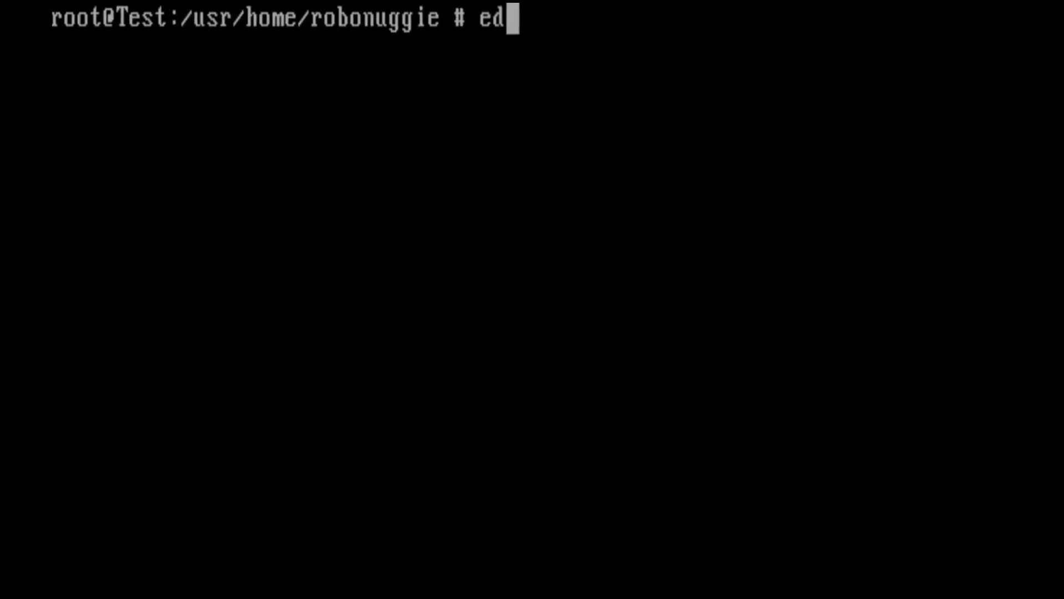
Save /var/cron/allow listing only root and leave the editor
{"action": "type", "text": "it /var/"}
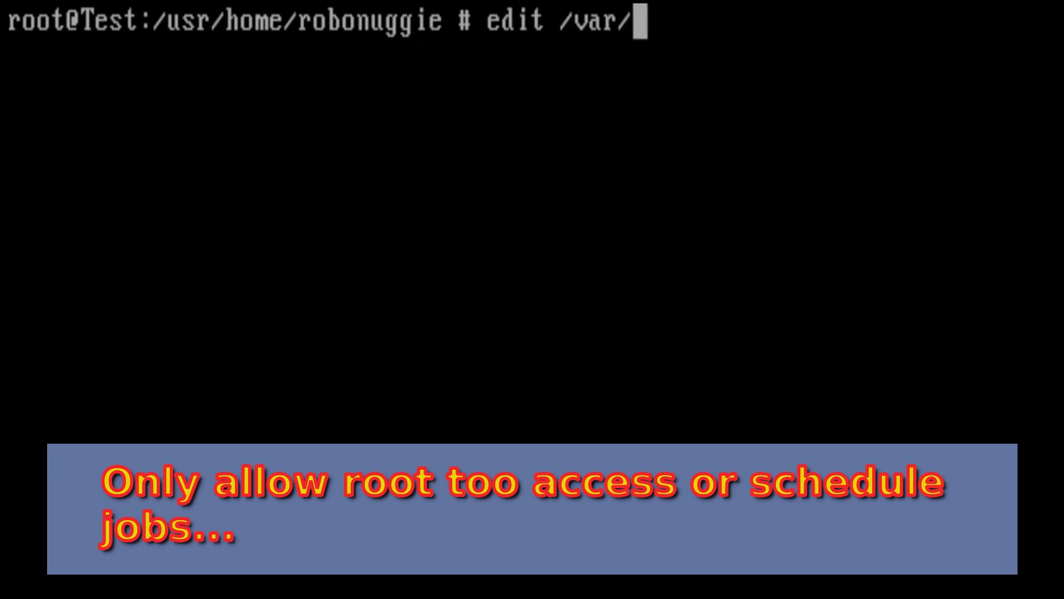
{"action": "type", "text": "cron/a"}
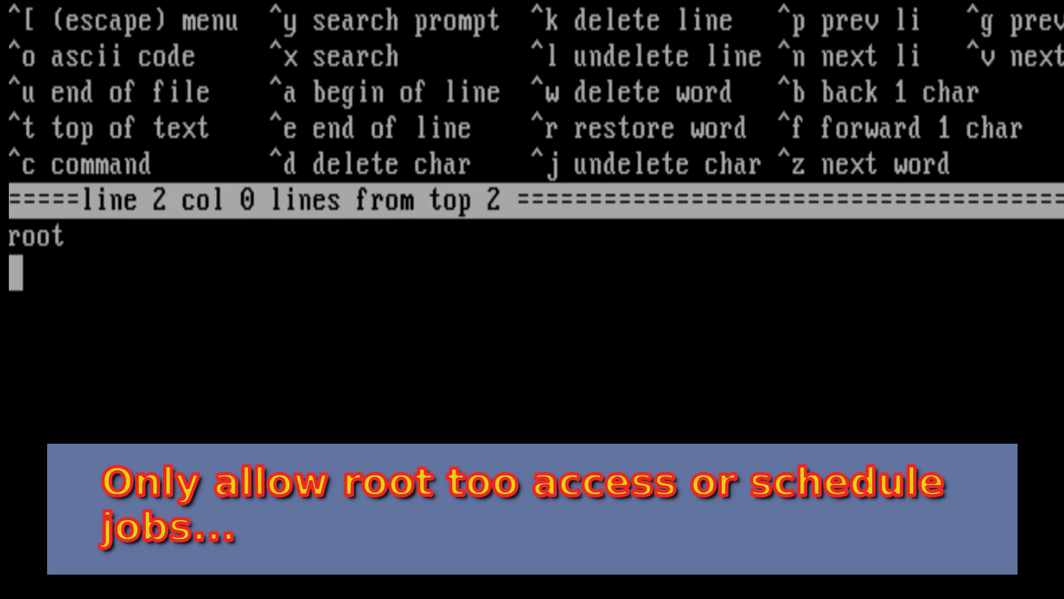
{"action": "key", "text": "ctrl+x"}
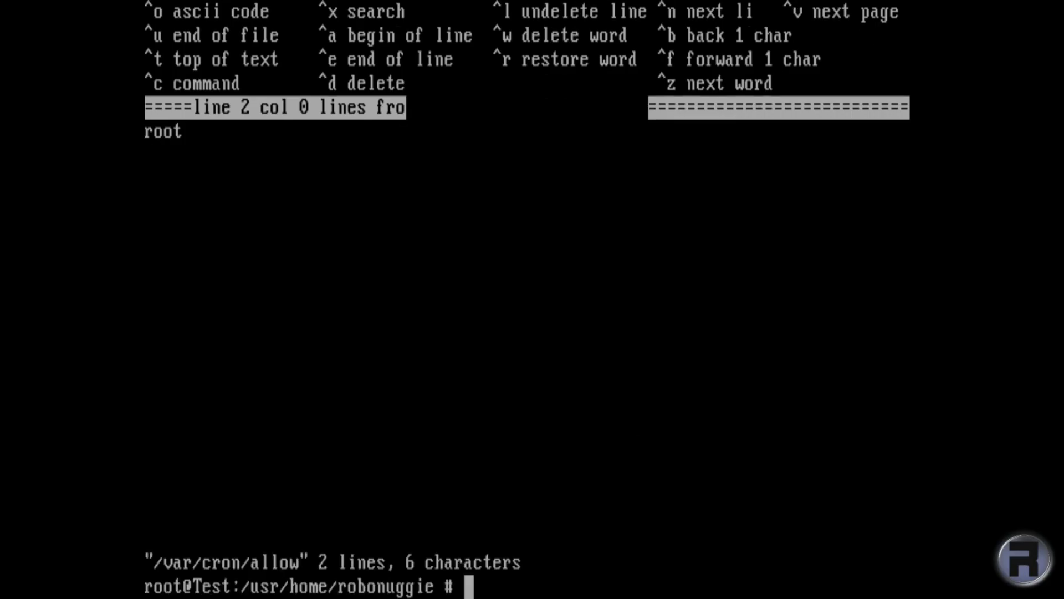
Edit /var/at/at.allow so it lists only root, then begin a chmod o= on /etc
{"action": "type", "text": "edit /"}
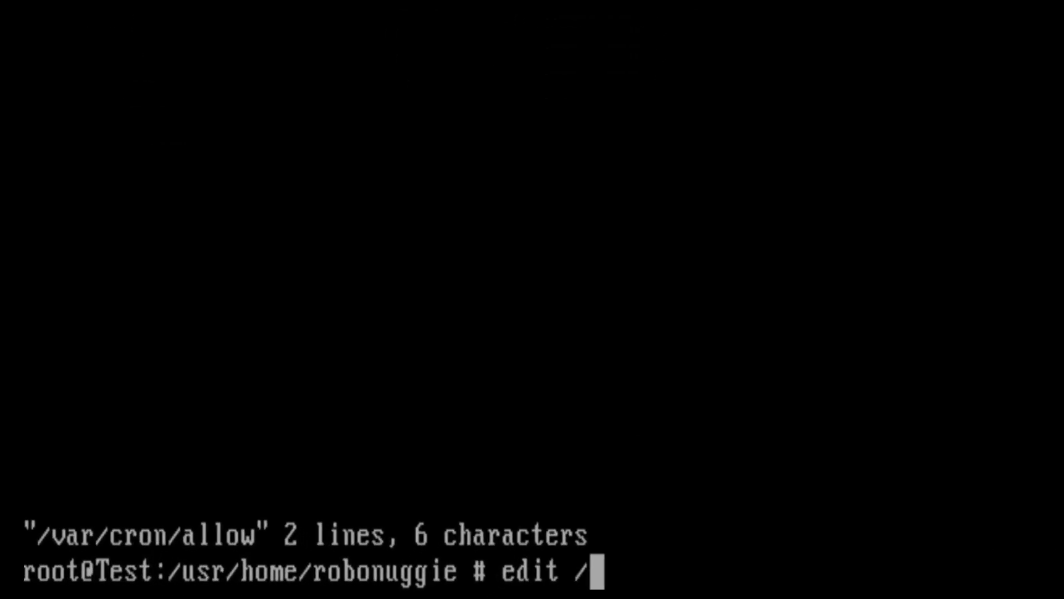
{"action": "type", "text": "var/"}
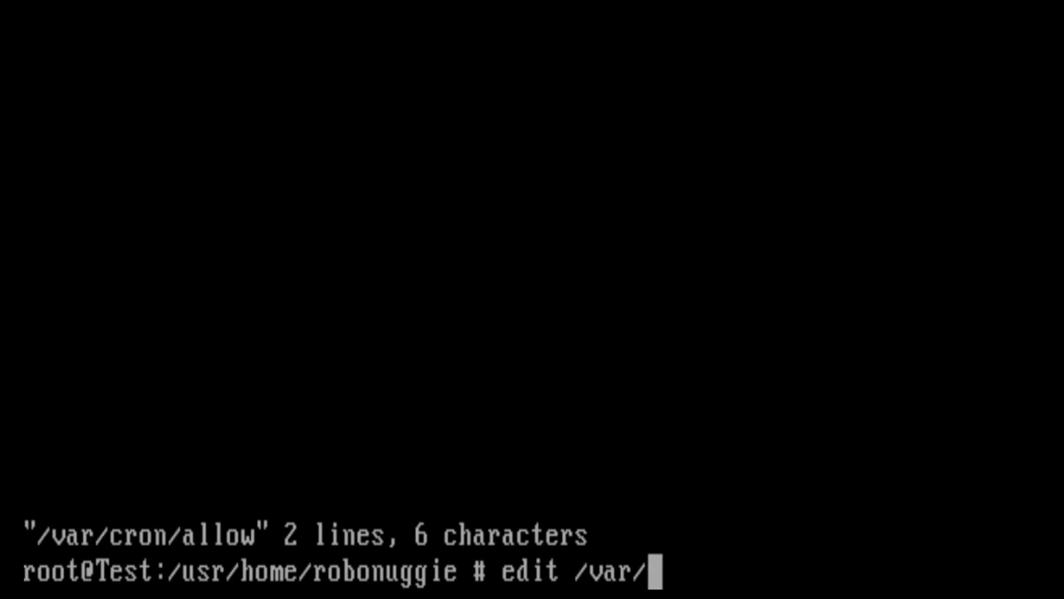
{"action": "key", "text": "Return"}
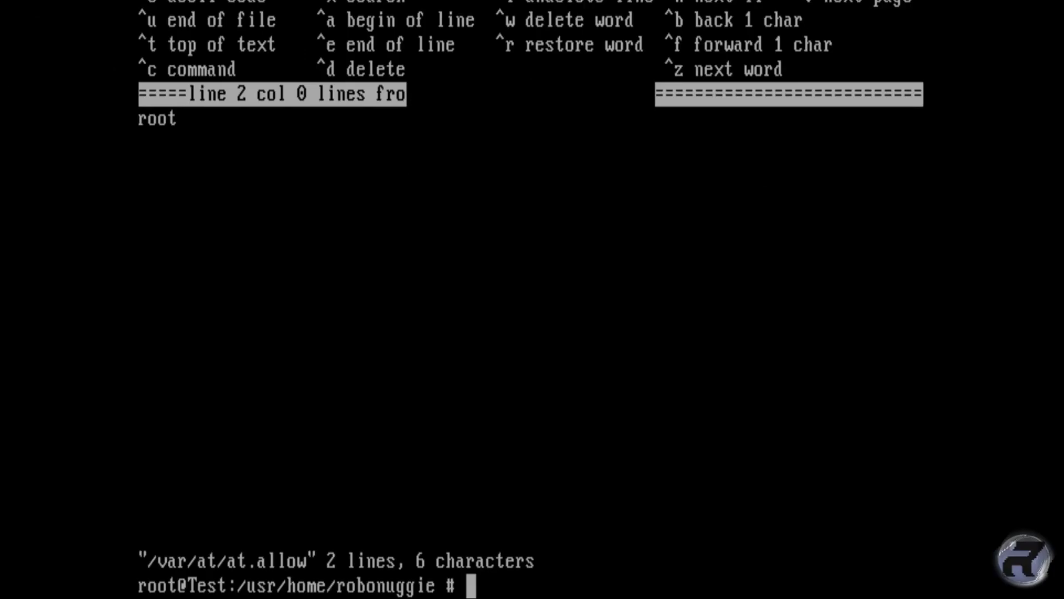
{"action": "type", "text": "chmod o= /et"}
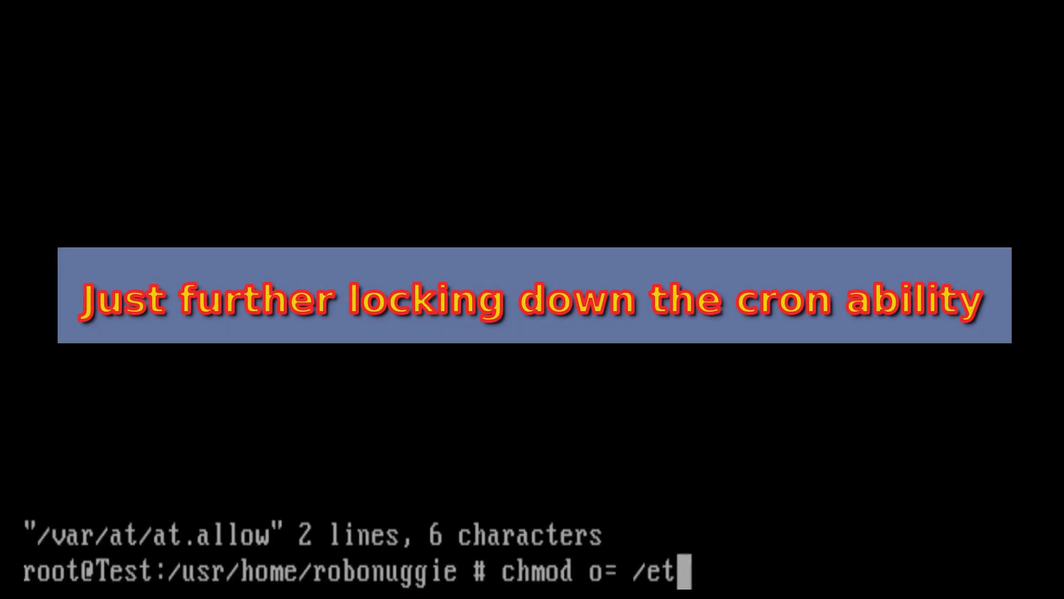
Remove other users' access from /etc/crontab and /usr/bin/crontab with chmod o=
{"action": "key", "text": "Return"}
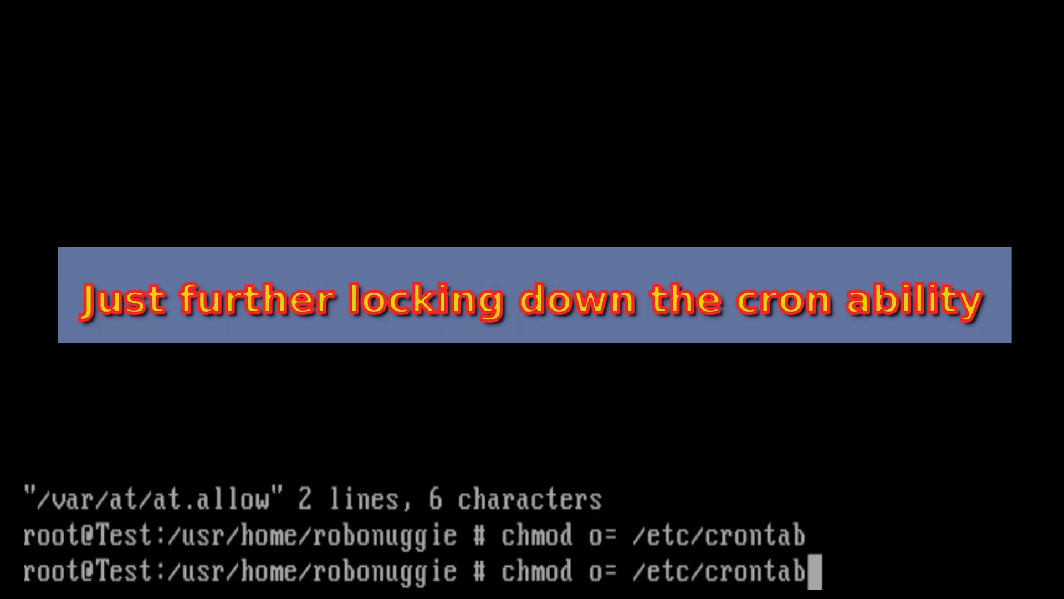
{"action": "key", "text": "BackSpace"}
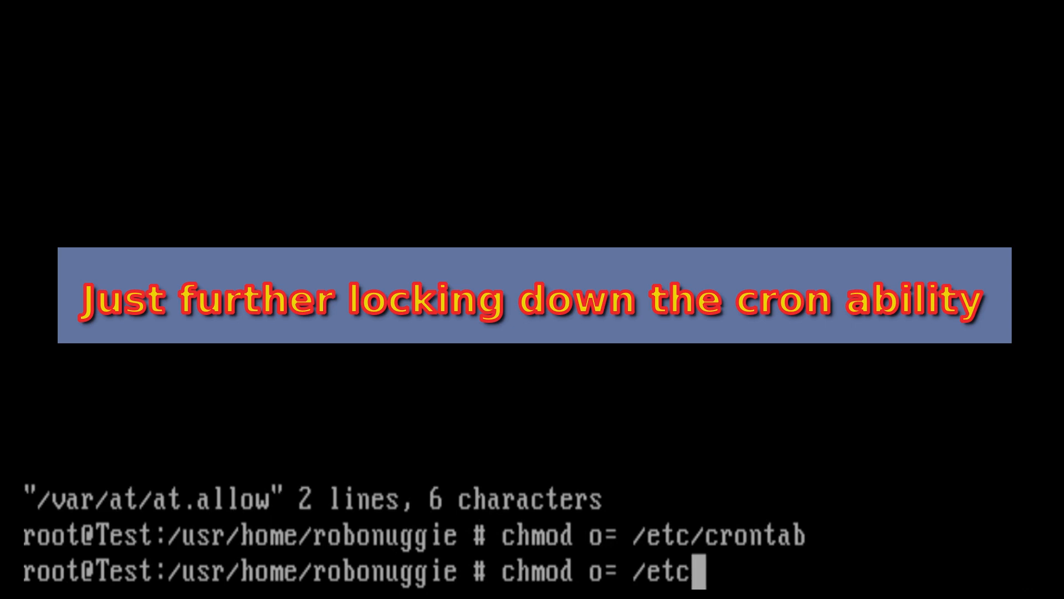
{"action": "type", "text": "usr/bi"}
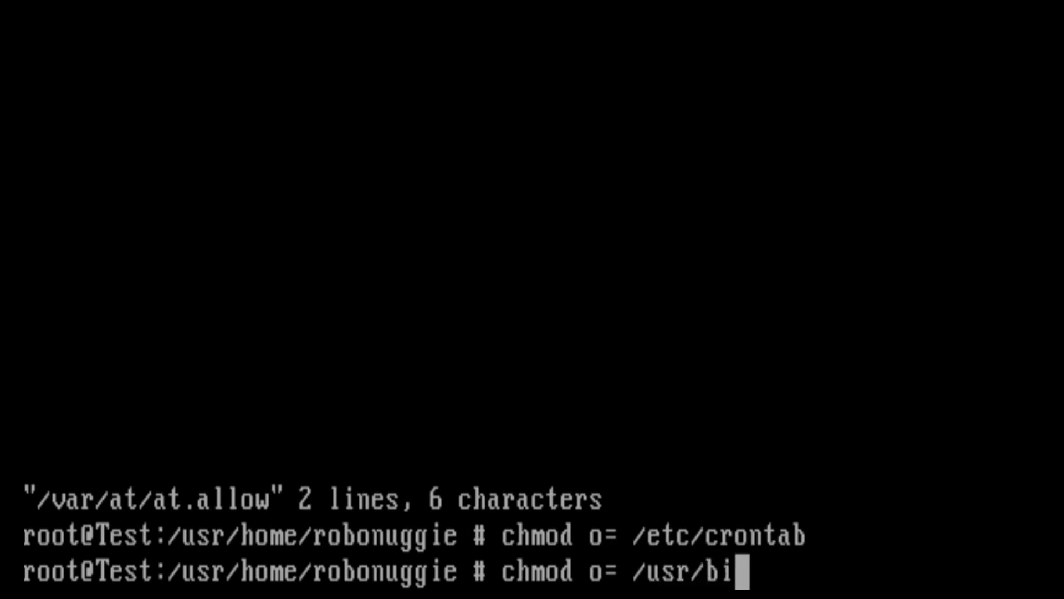
{"action": "type", "text": "n/cron"}
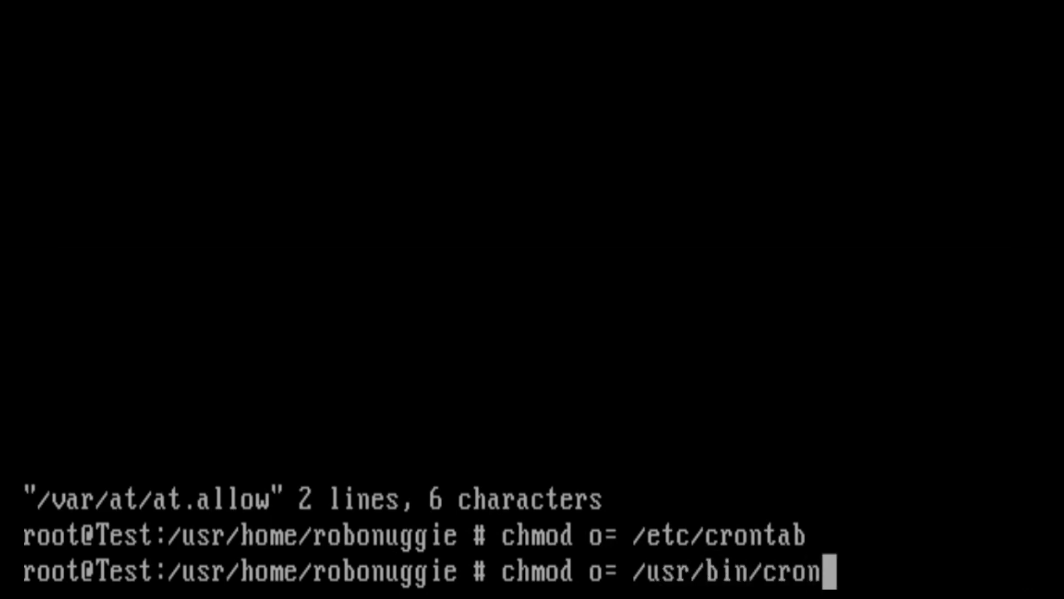
{"action": "key", "text": "Return"}
{"action": "type", "text": "chmod o= /usr/bin/at"}
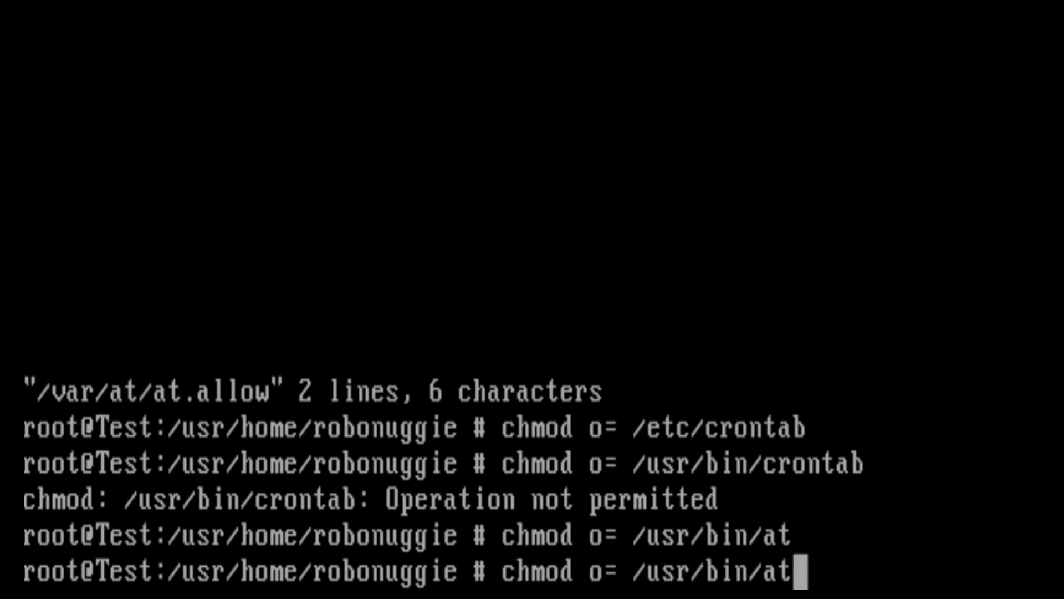
Apply chmod o= to /usr/bin/at, atq and atrm, and start one for /usr/bin/batch
{"action": "key", "text": "Return"}
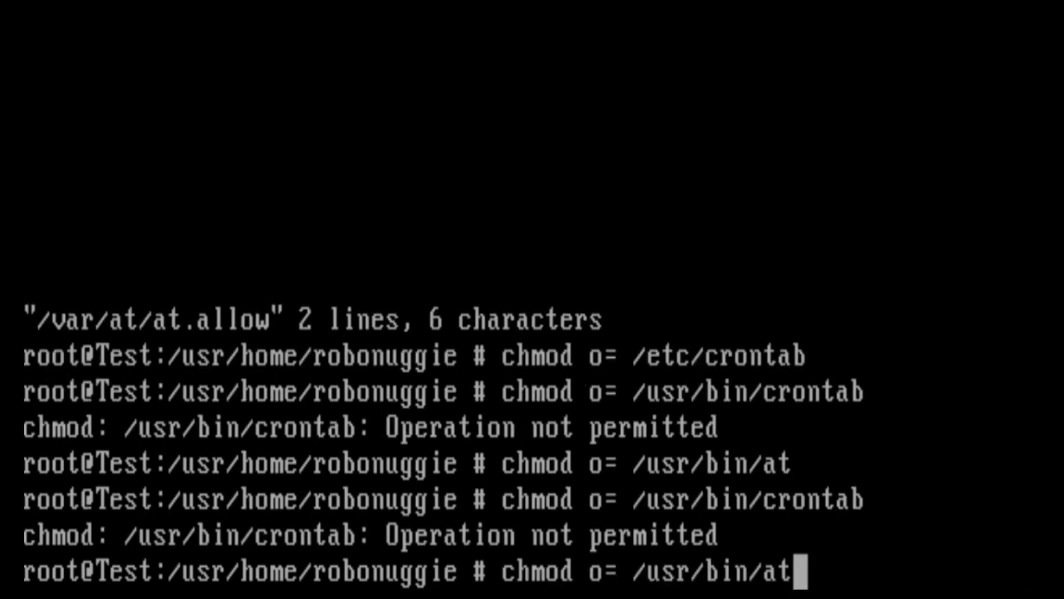
{"action": "key", "text": "Return"}
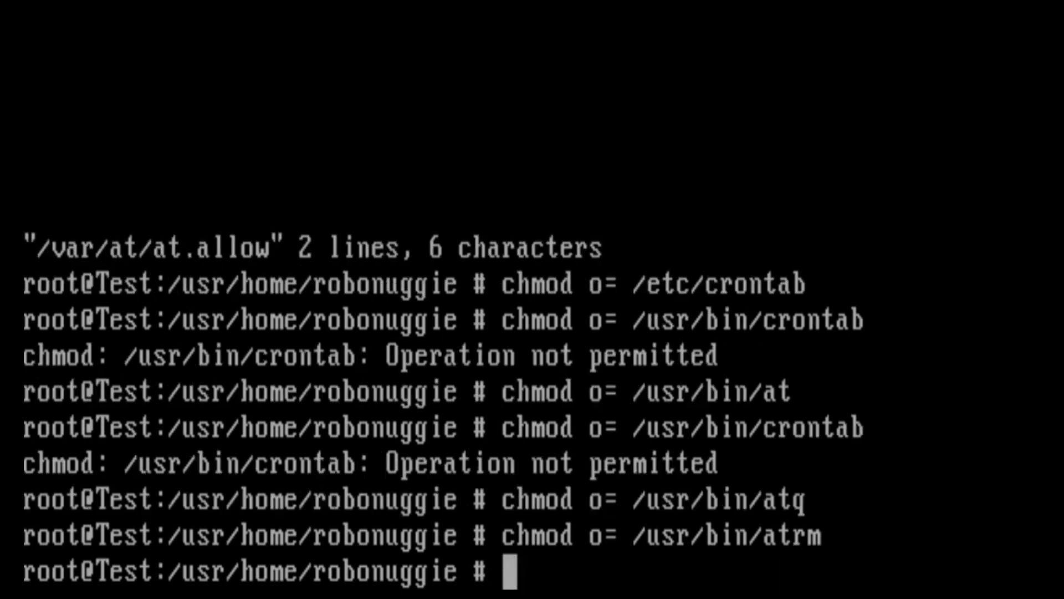
{"action": "type", "text": "chmod o= /usr/bin/batch"}
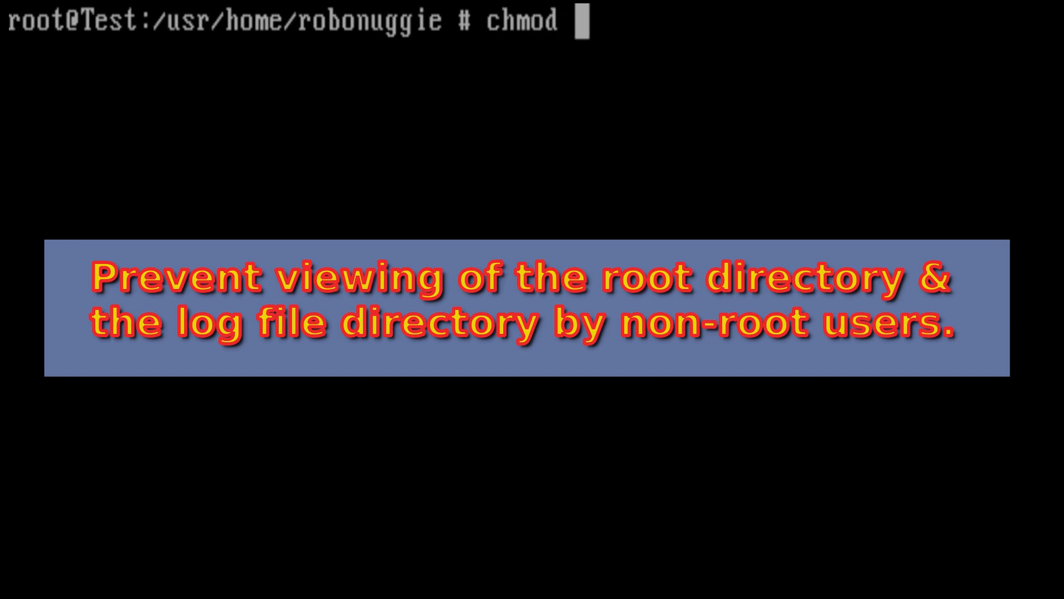
Set /root to mode 710 and deny other users access to /var/log with chmod o=
{"action": "type", "text": "710 /root"}
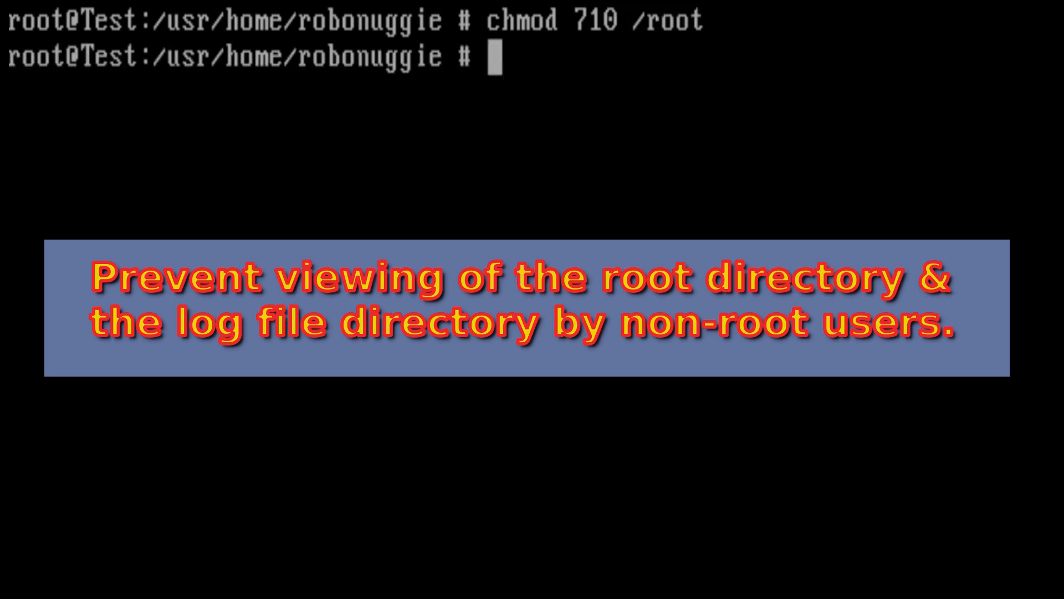
{"action": "type", "text": "chmo"}
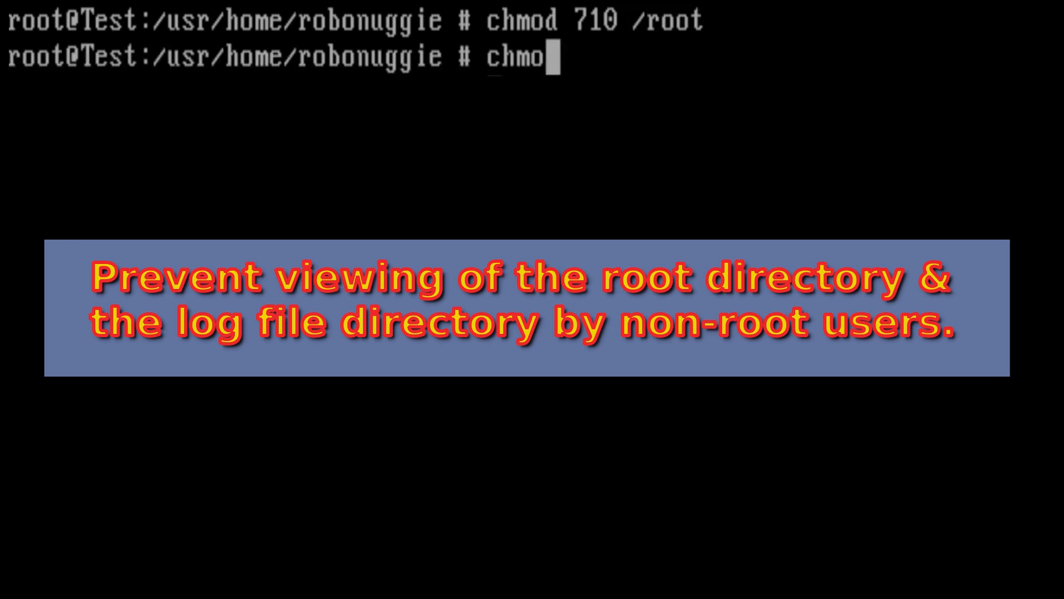
{"action": "type", "text": "d"}
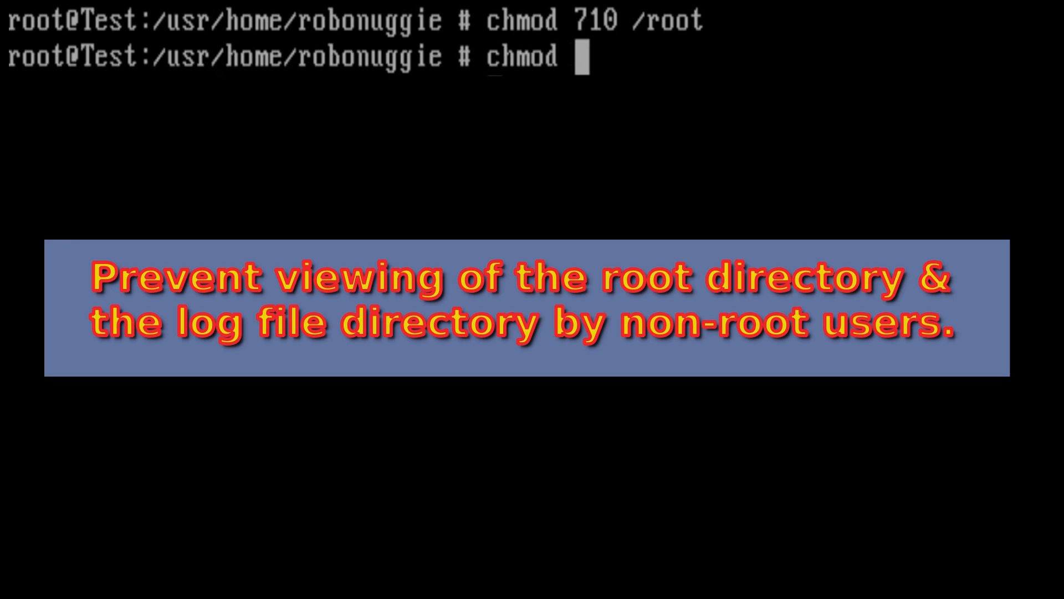
{"action": "type", "text": "o="}
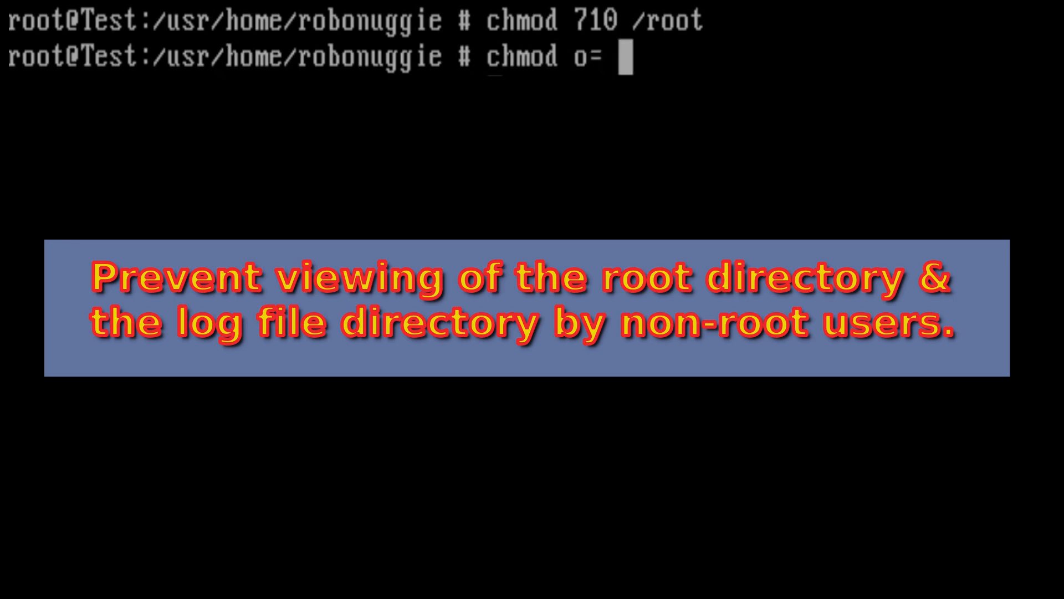
{"action": "type", "text": "/var/log"}
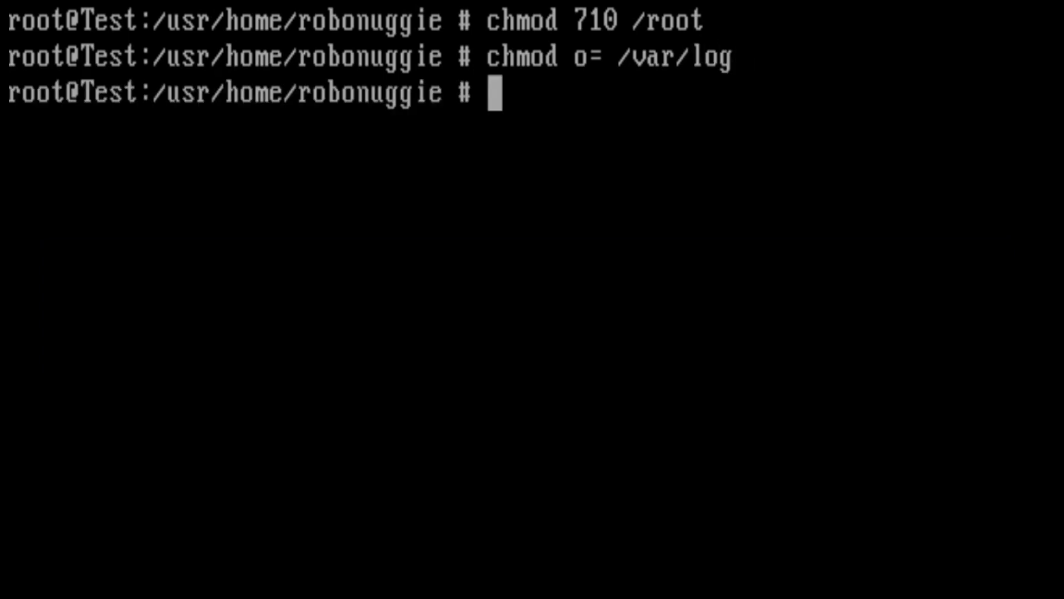
{"action": "type", "text": "mv"}
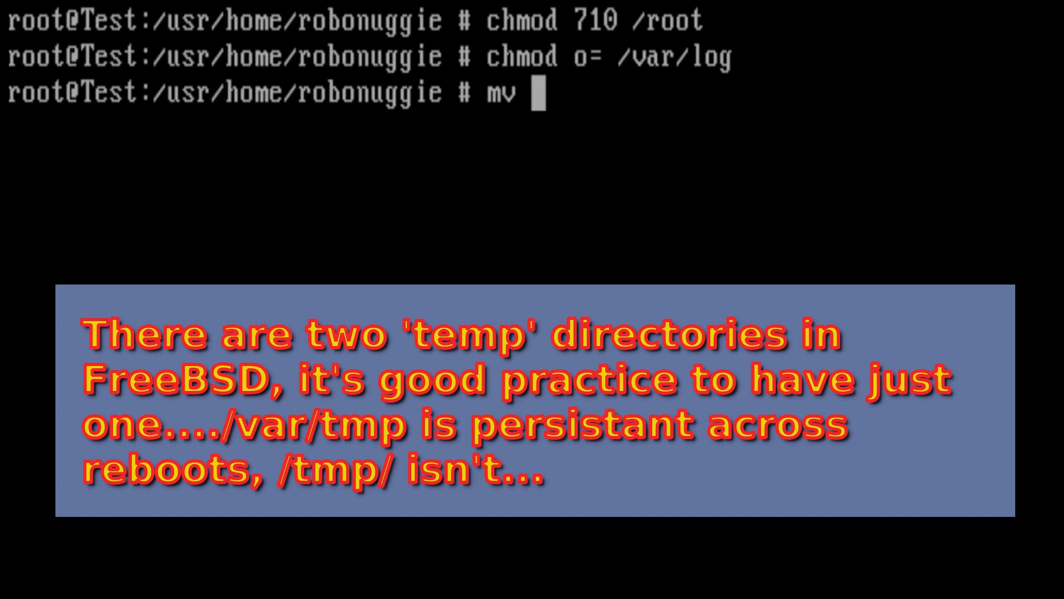
Move everything from /var/tmp into /tmp with mv
{"action": "type", "text": "/va"}
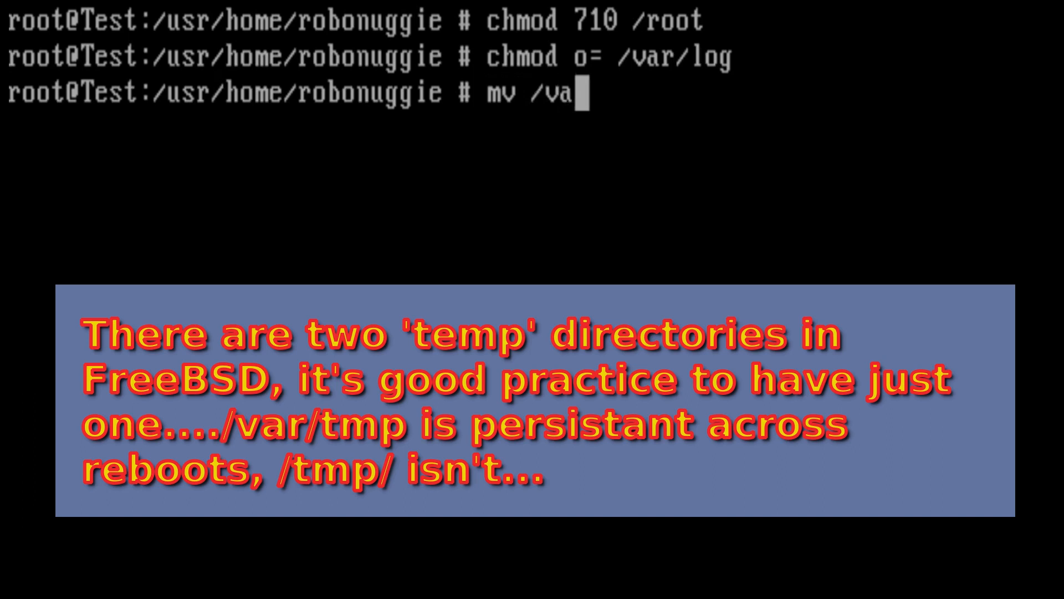
{"action": "type", "text": "r/"}
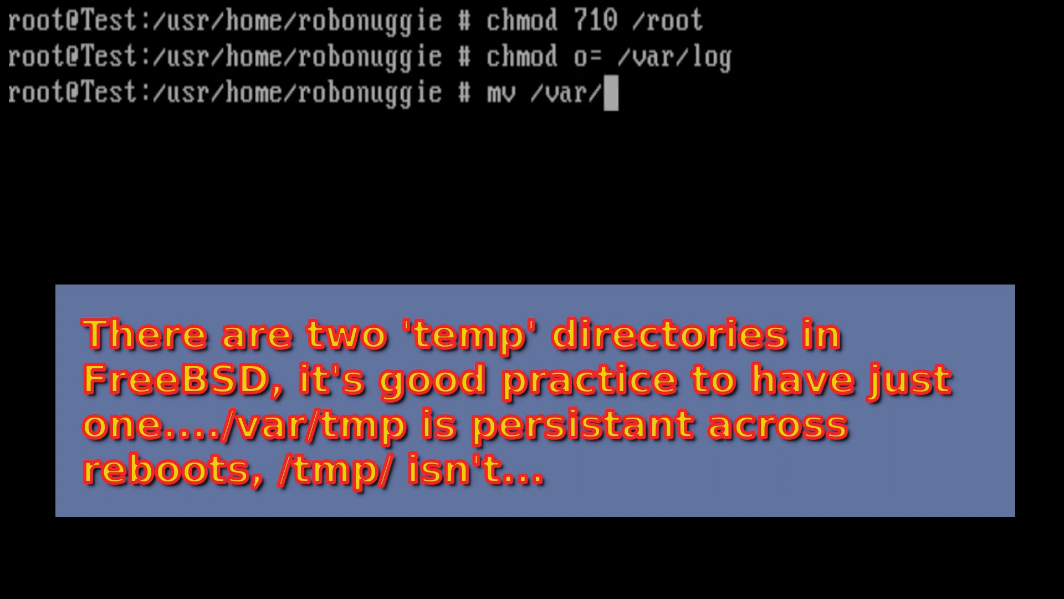
{"action": "type", "text": "tmp"}
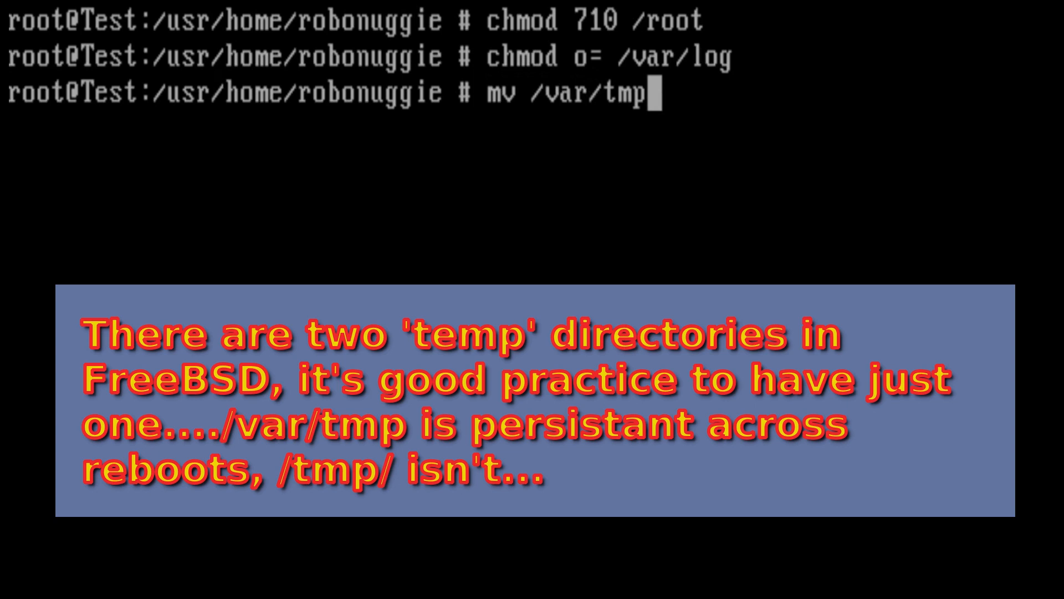
{"action": "type", "text": "/"}
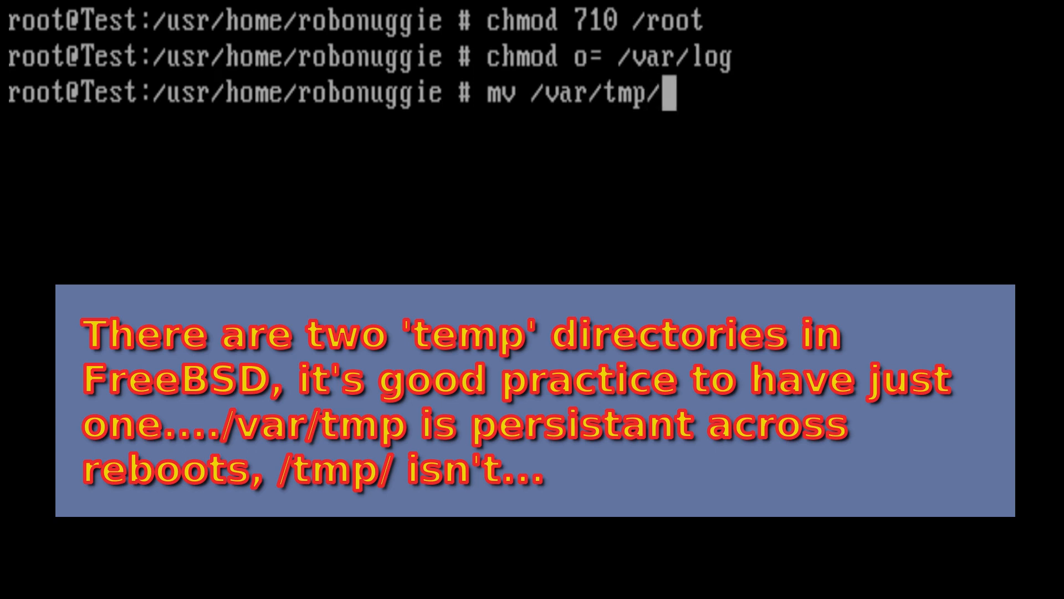
{"action": "type", "text": "* /t"}
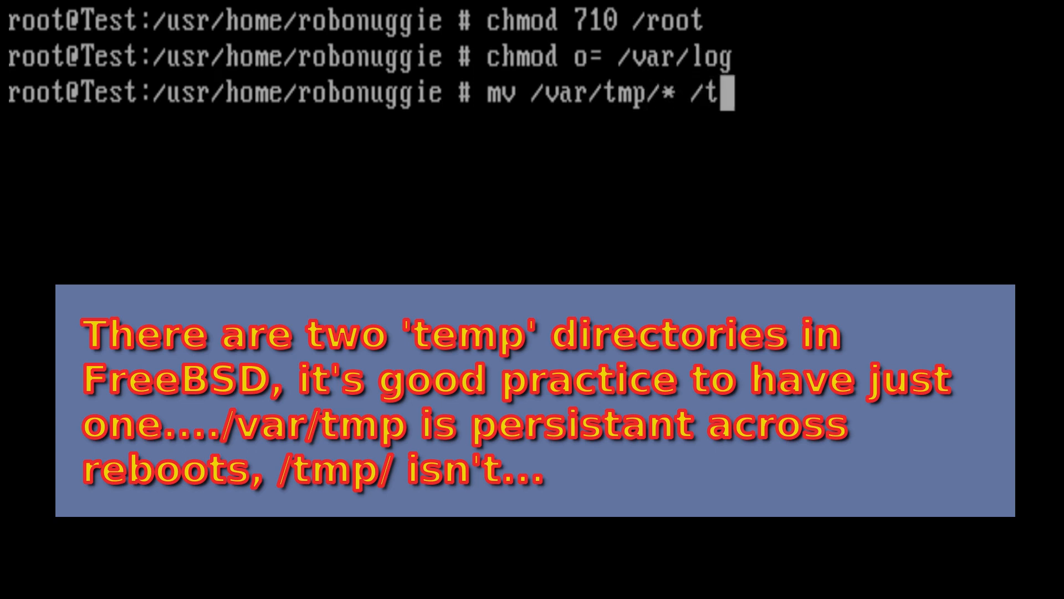
{"action": "type", "text": "mp"}
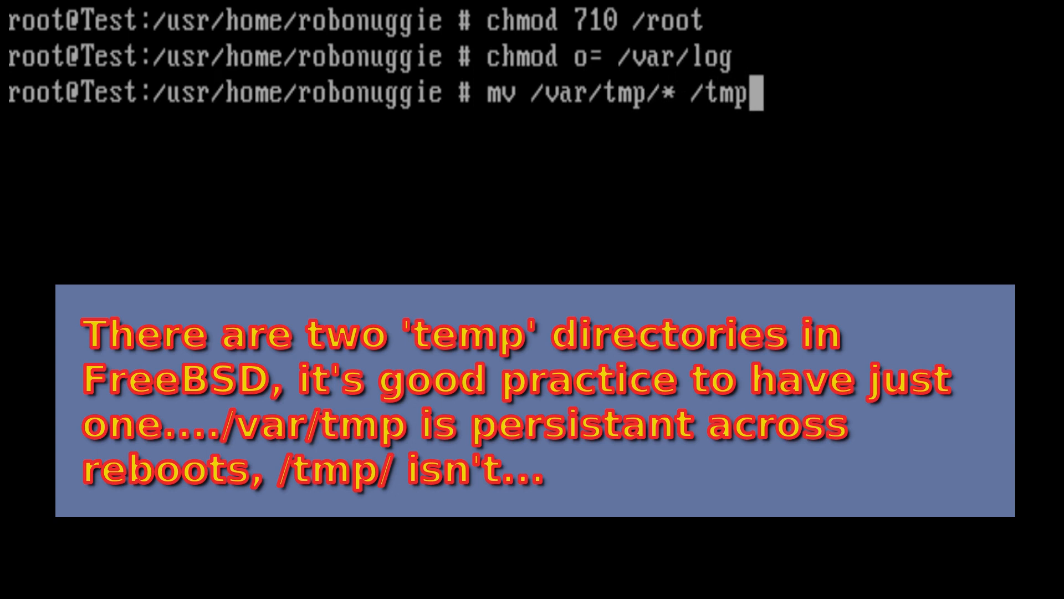
{"action": "key", "text": "Return"}
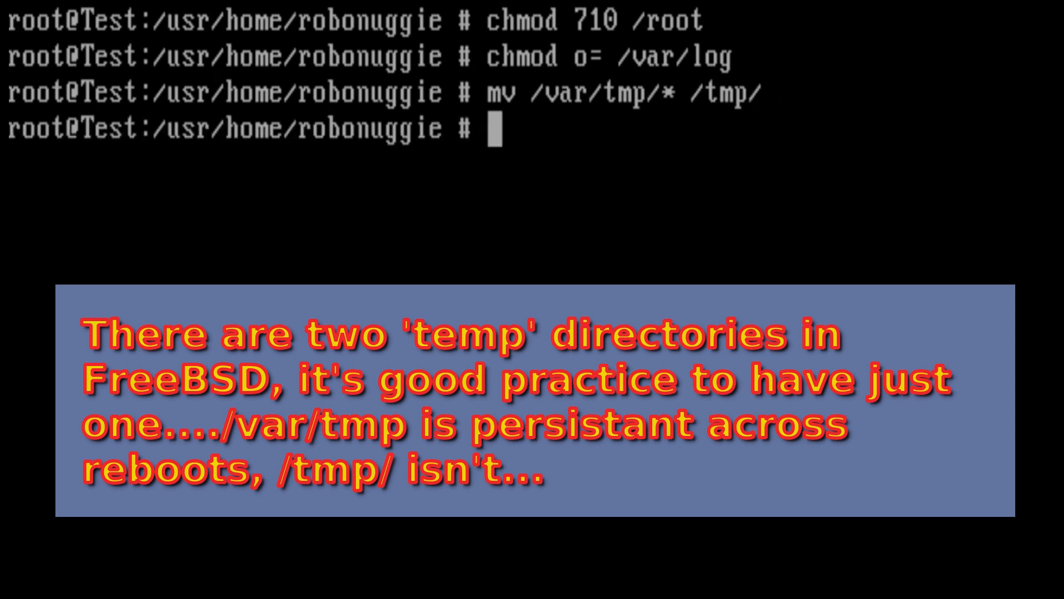
Delete the old /var/tmp directory with rm -rf
{"action": "type", "text": "r"}
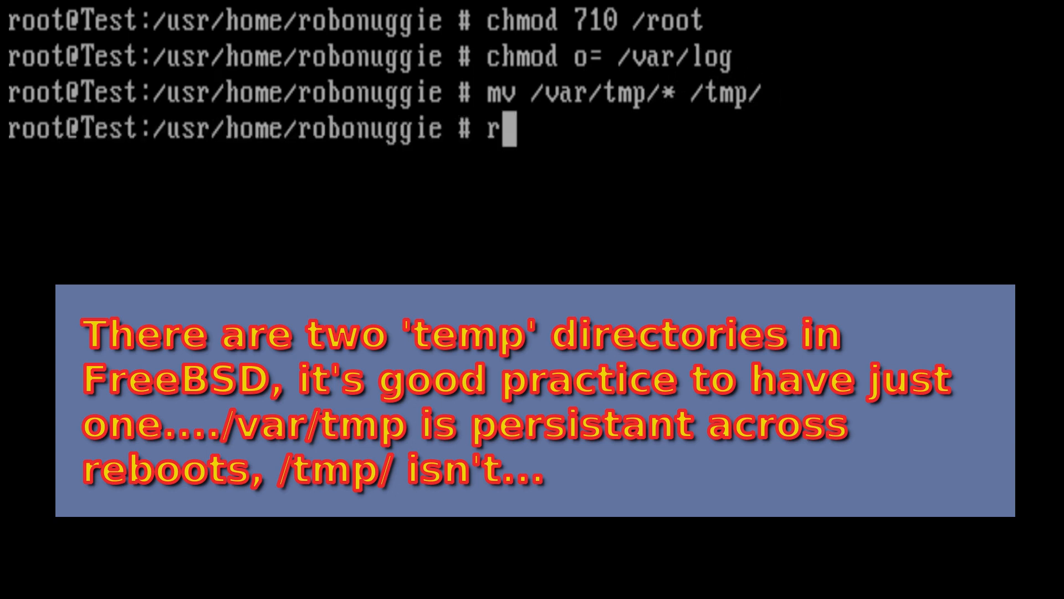
{"action": "type", "text": "m"}
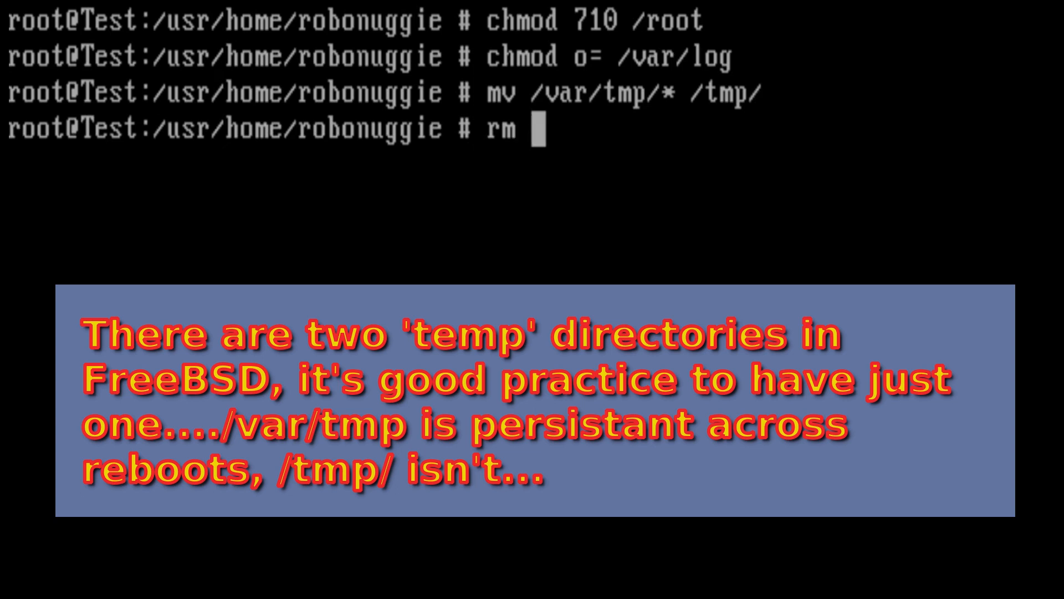
{"action": "type", "text": "-rf"}
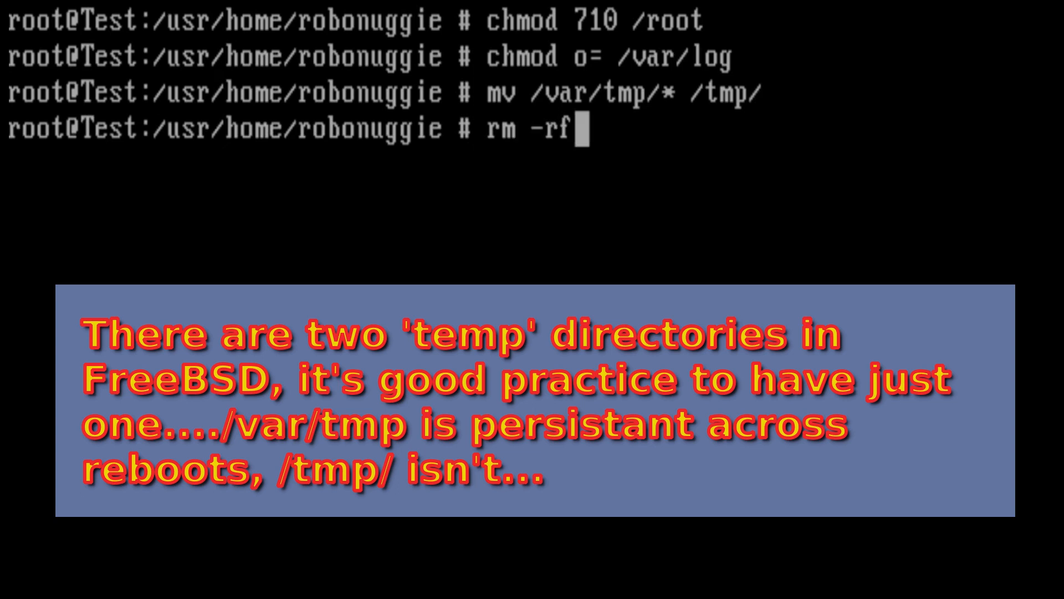
{"action": "type", "text": "/"}
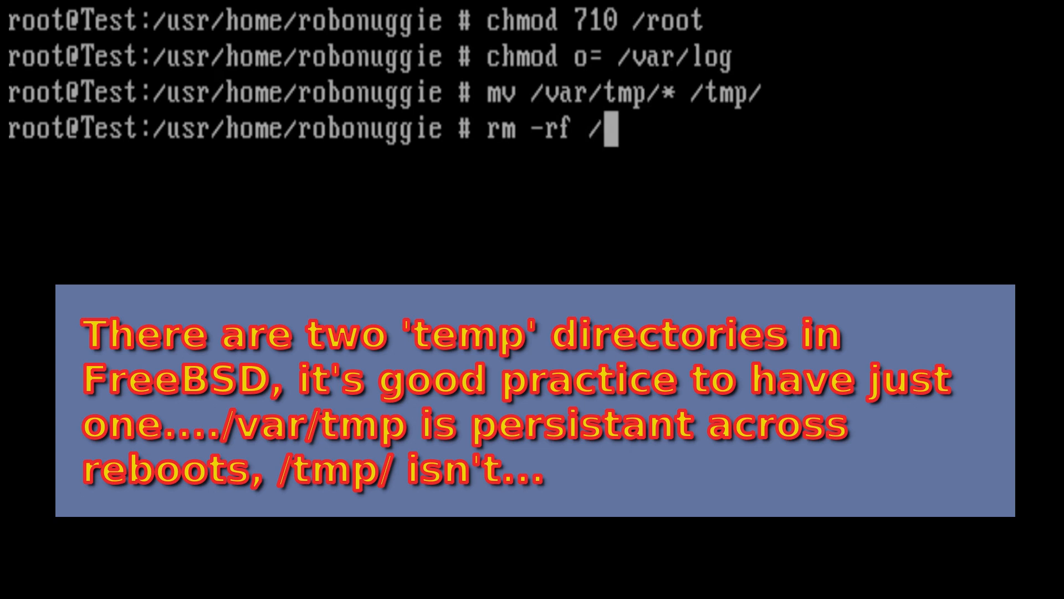
{"action": "type", "text": "var/"}
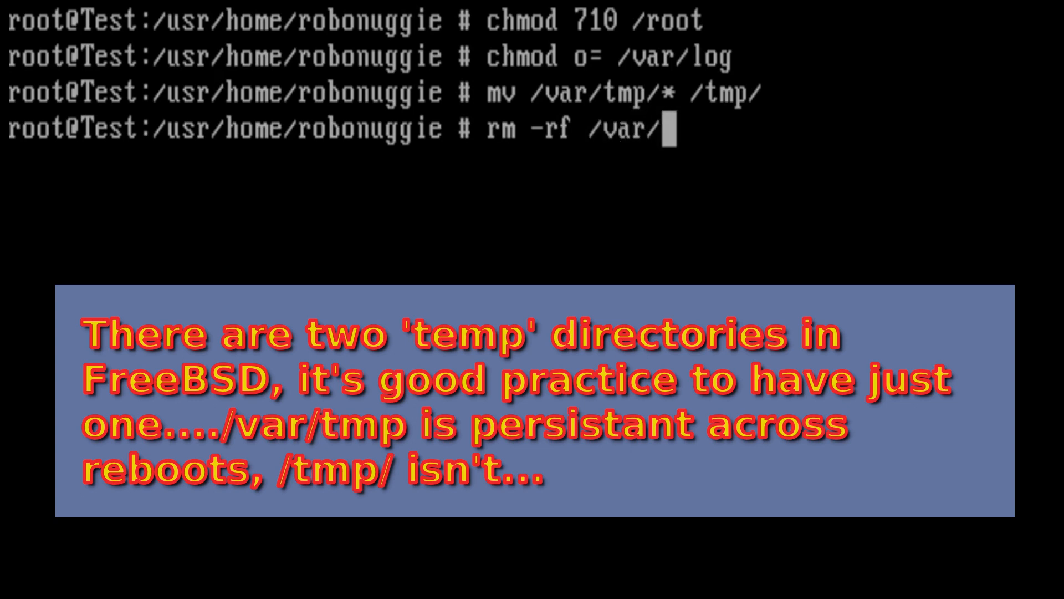
{"action": "type", "text": "tmp/"}
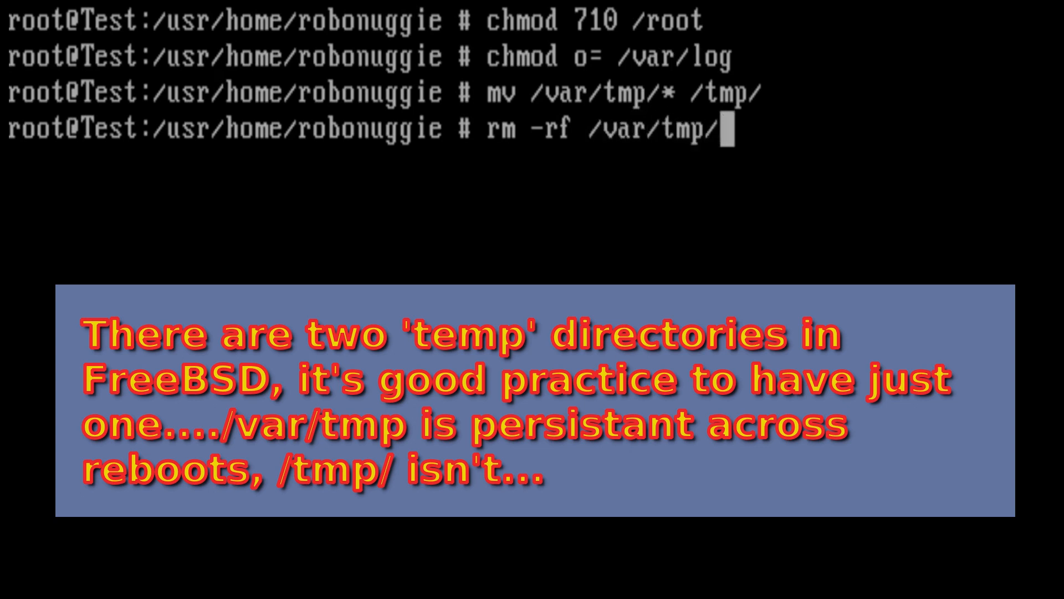
{"action": "key", "text": "Return"}
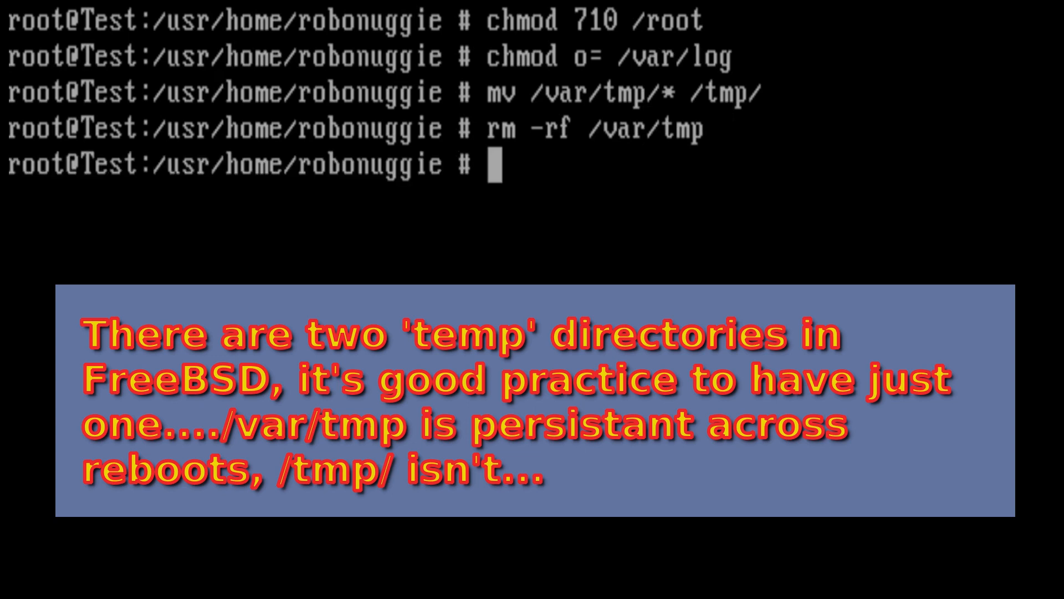
Make /var/tmp a symbolic link to /tmp with ln -s
{"action": "type", "text": "ln"}
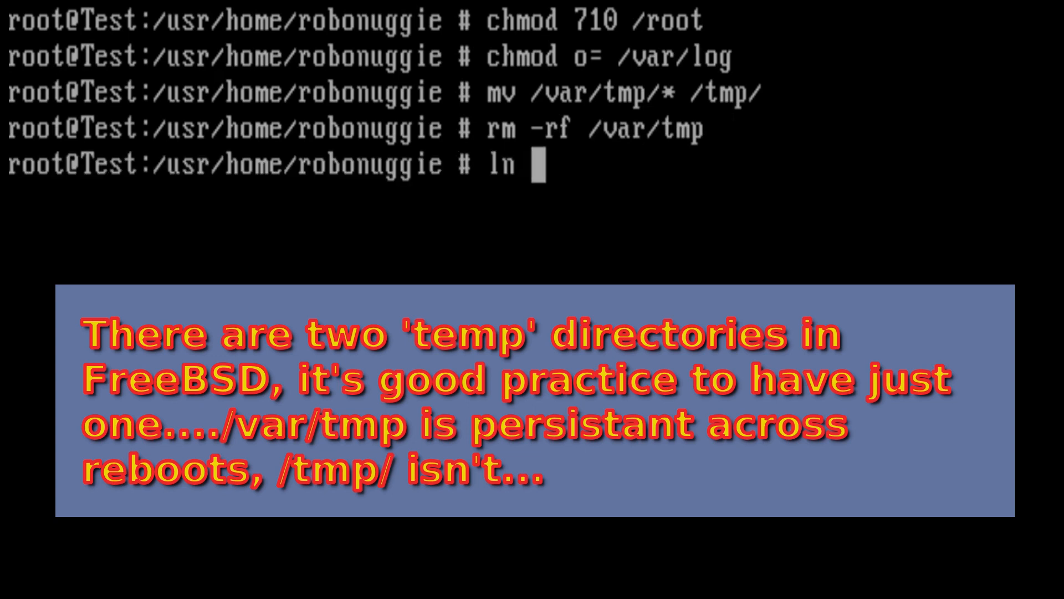
{"action": "type", "text": "-s"}
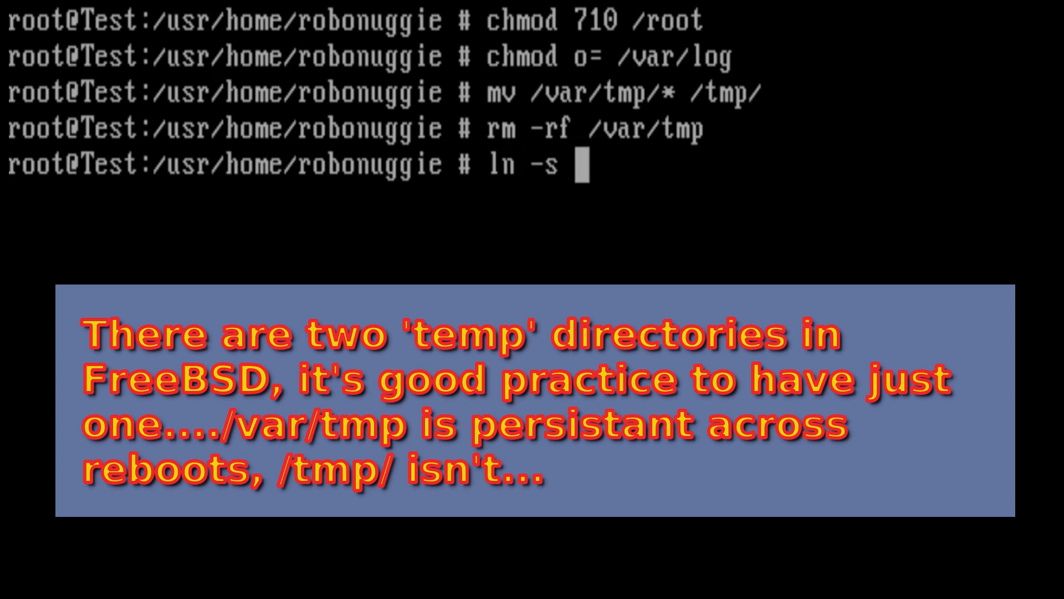
{"action": "type", "text": "/tmp/"}
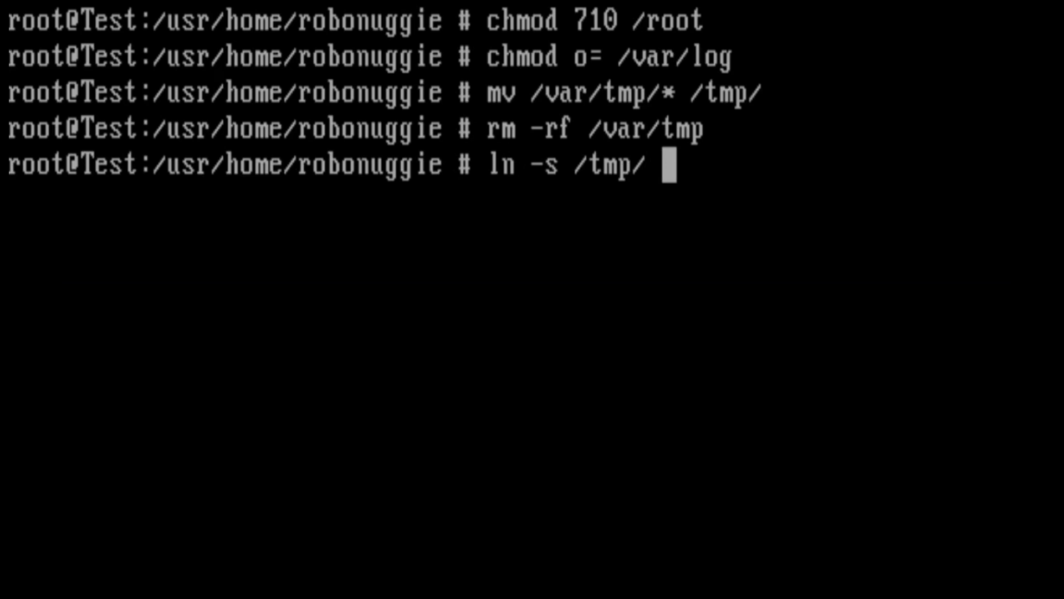
{"action": "type", "text": "var/tmp"}
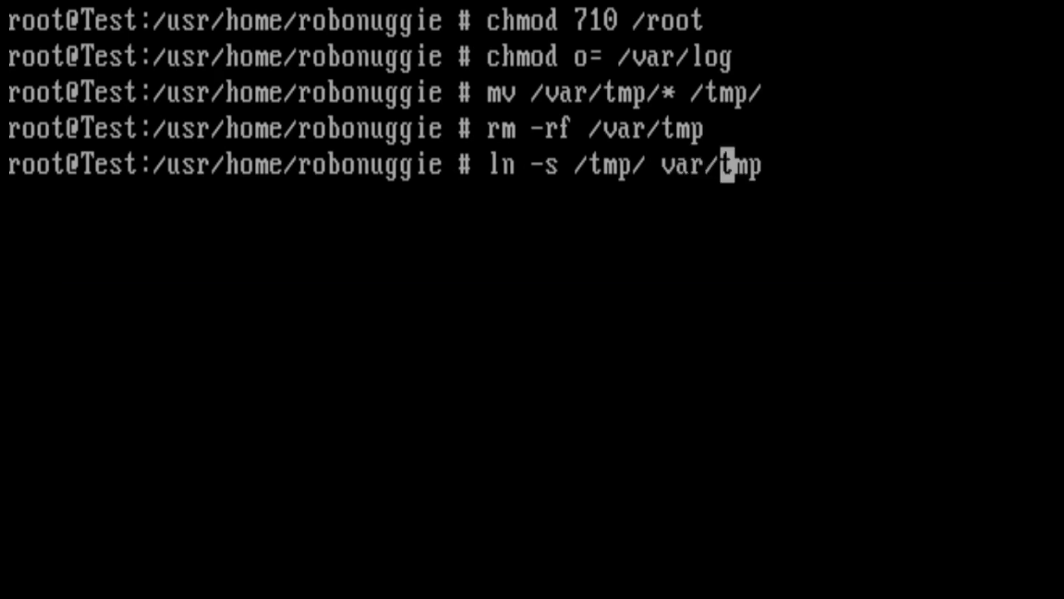
{"action": "type", "text": "/"}
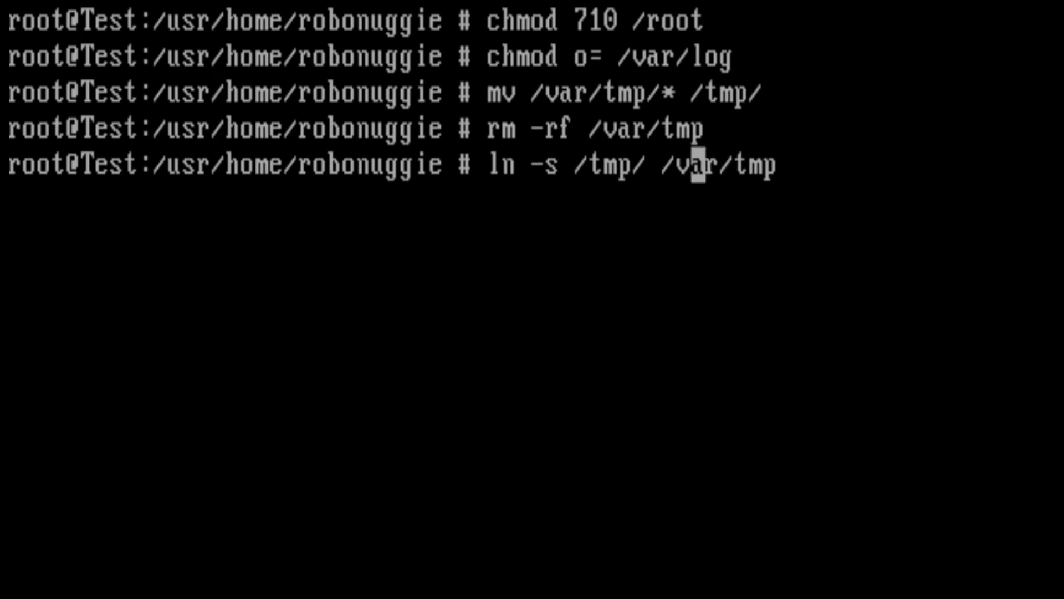
{"action": "key", "text": "Return"}
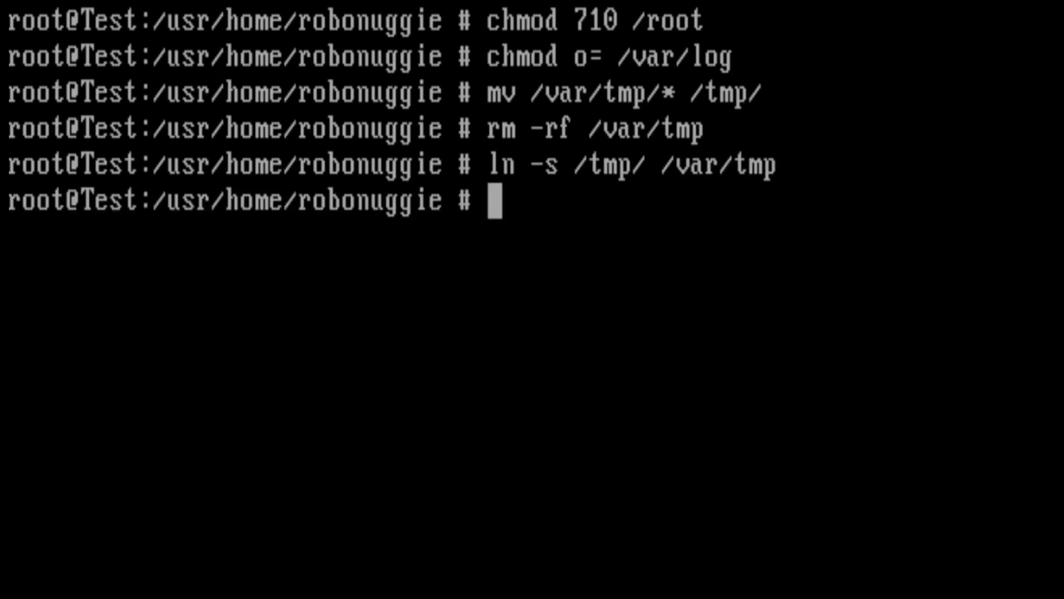
{"action": "type", "text": "edit"}
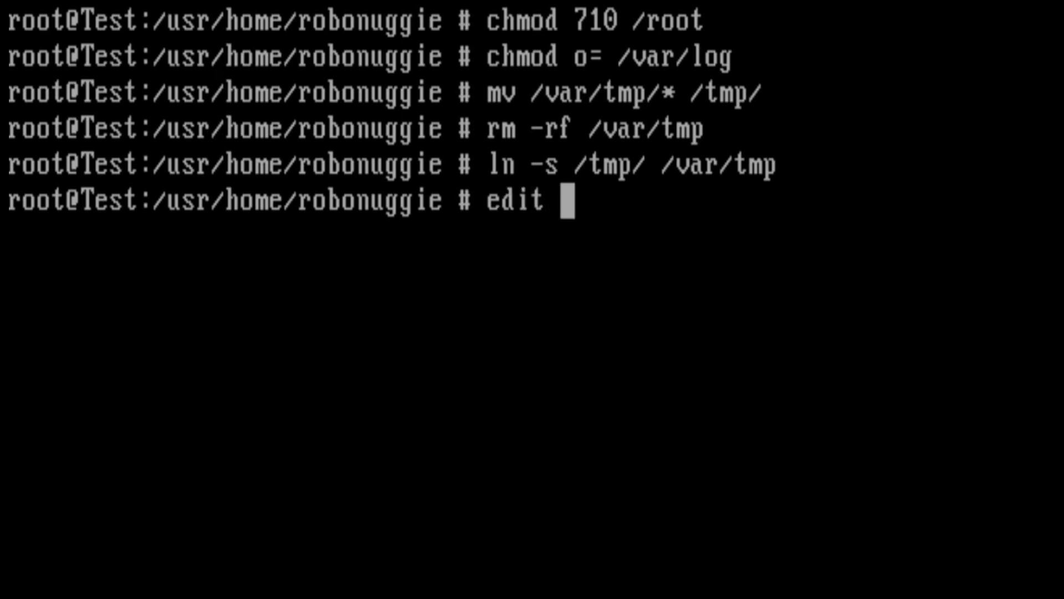
Open /etc/auth.conf in the ee editor
{"action": "type", "text": "/"}
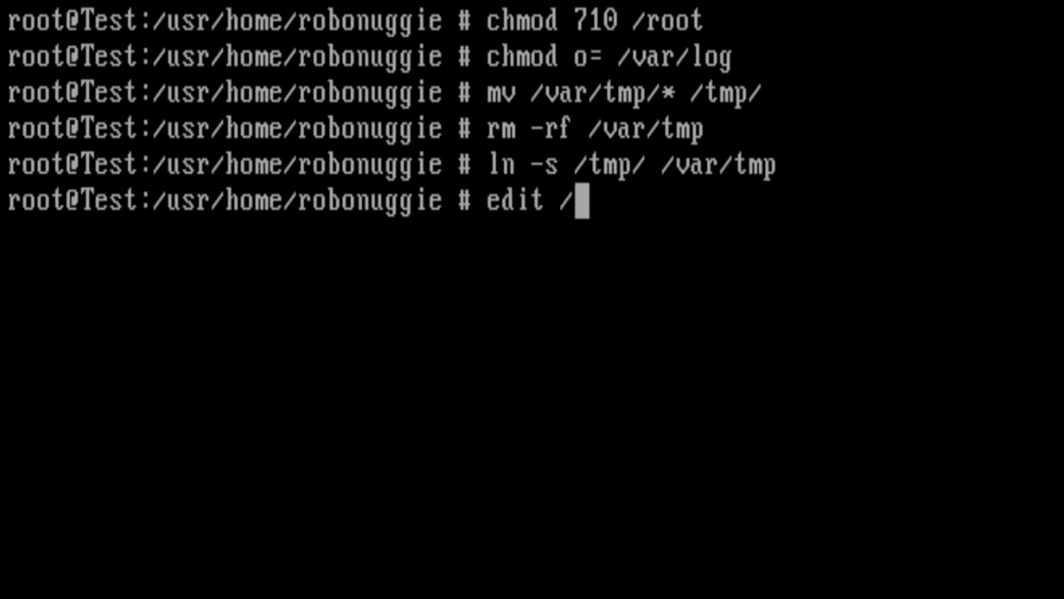
{"action": "type", "text": "etc/"}
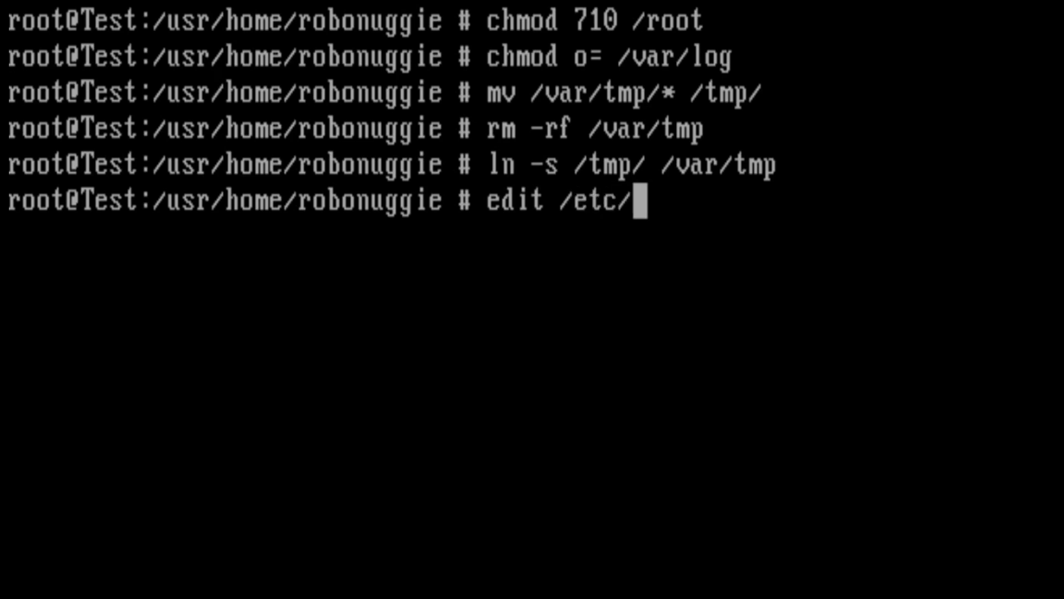
{"action": "type", "text": "auth.c"}
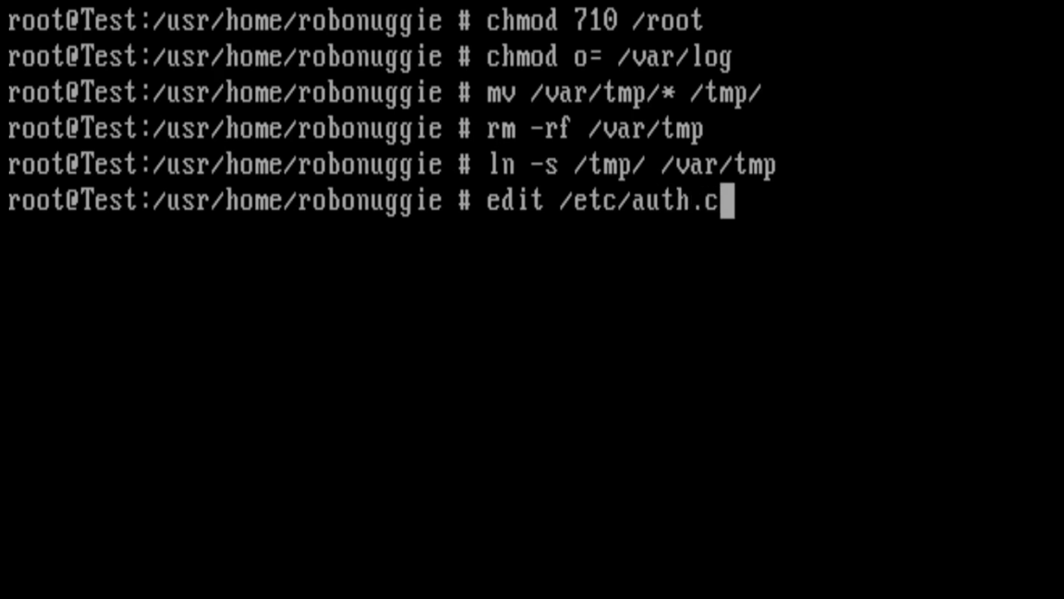
{"action": "key", "text": "Return"}
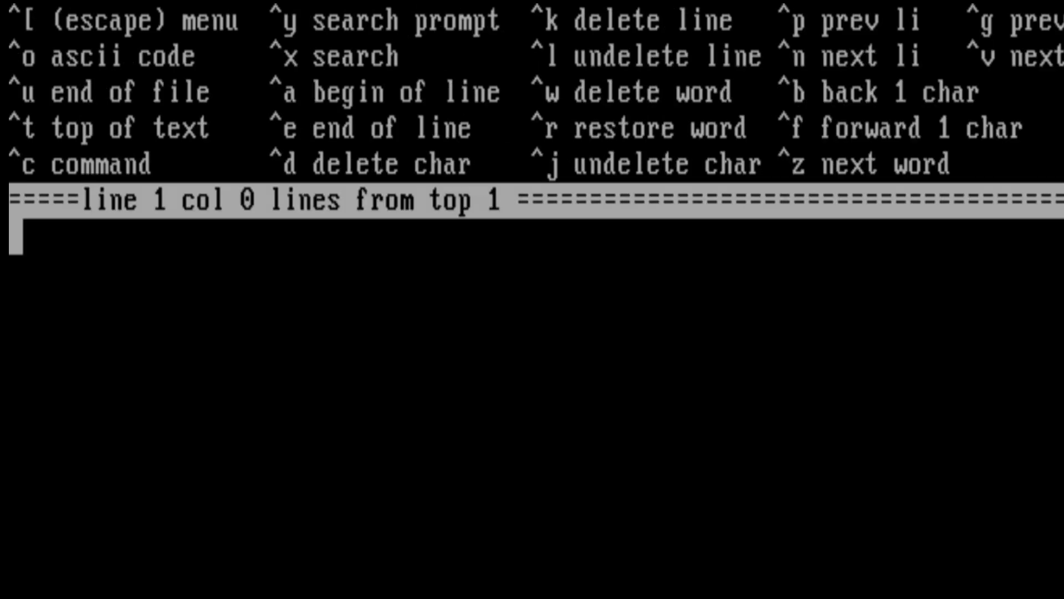
Add crypt_default=blf so logins use blowfish, then save and exit
{"action": "type", "text": "c"}
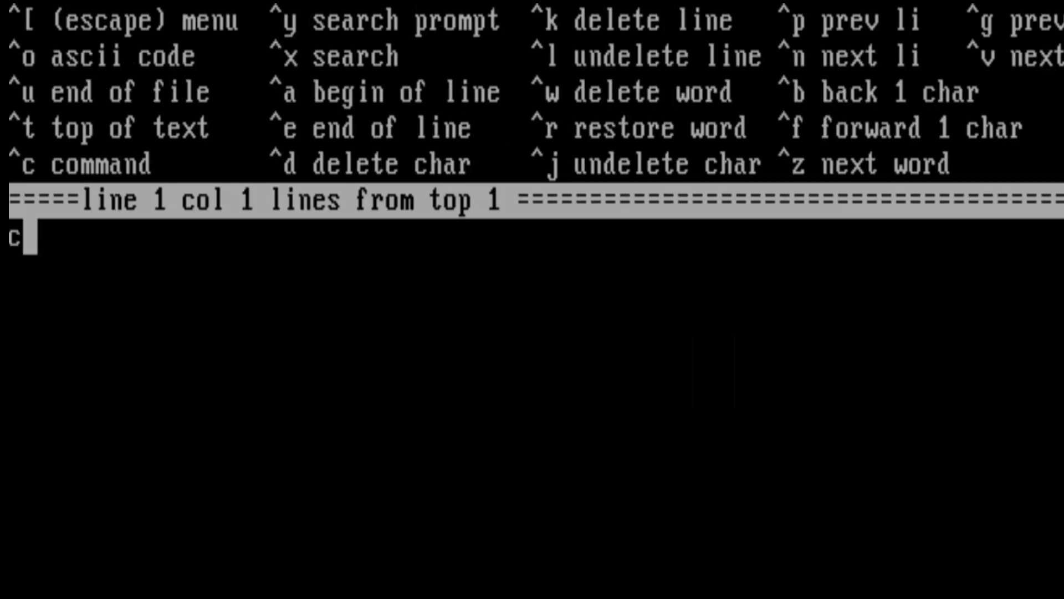
{"action": "type", "text": "rypt"}
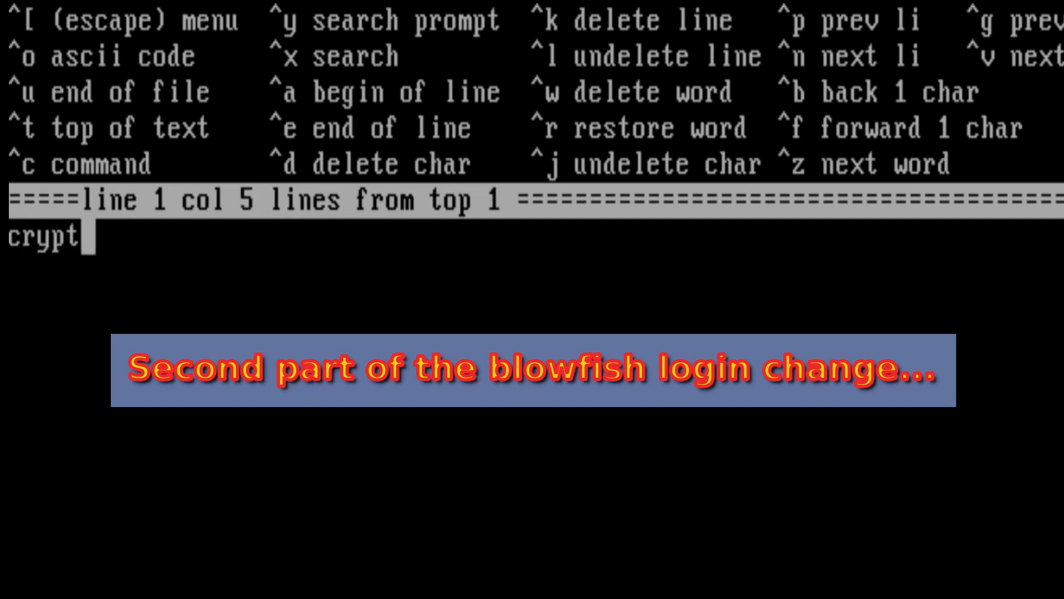
{"action": "type", "text": "_default=blf"}
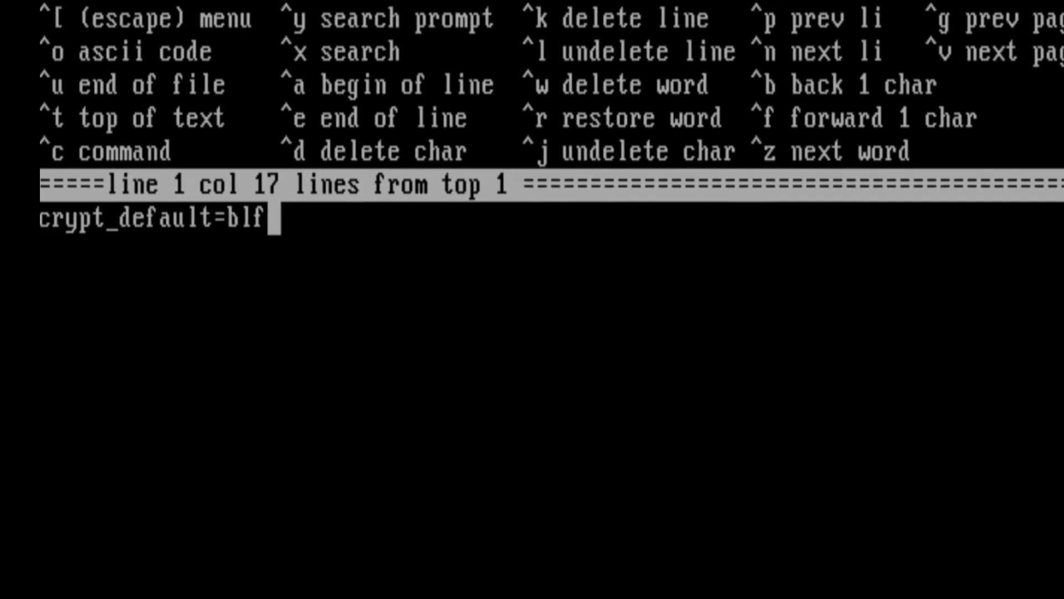
{"action": "key", "text": "Return"}
{"action": "type", "text": "edit /"}
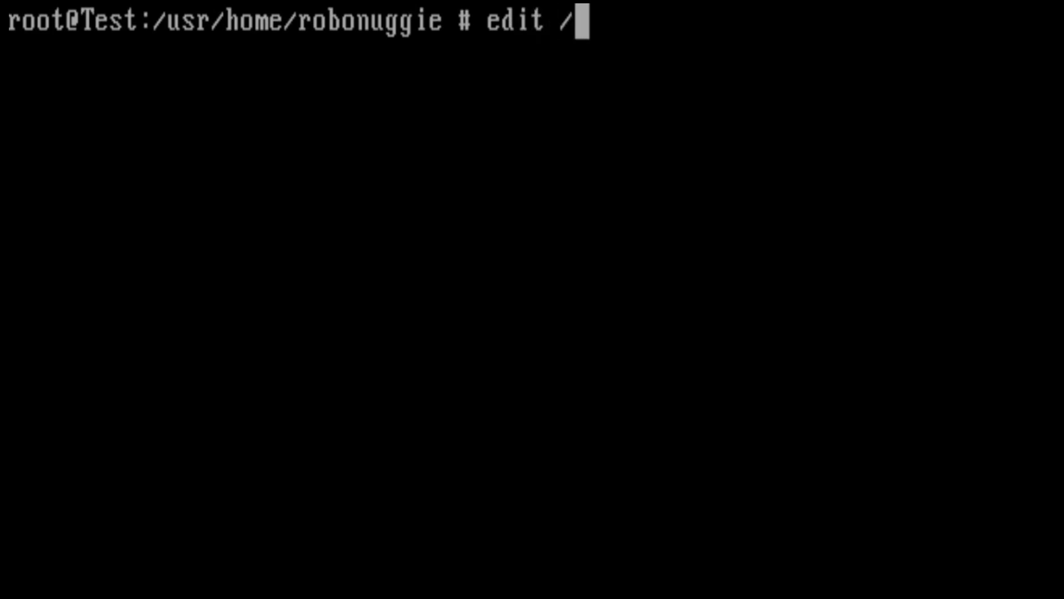
Open /etc/rc.conf and add pf_enable="YES"
{"action": "type", "text": "etc/rc.con"}
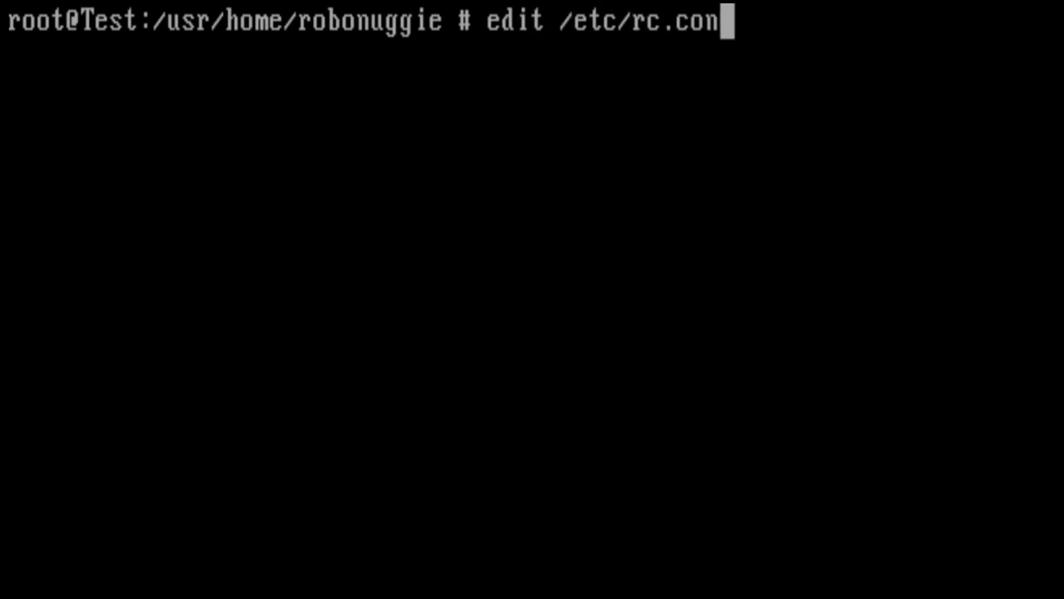
{"action": "key", "text": "Return"}
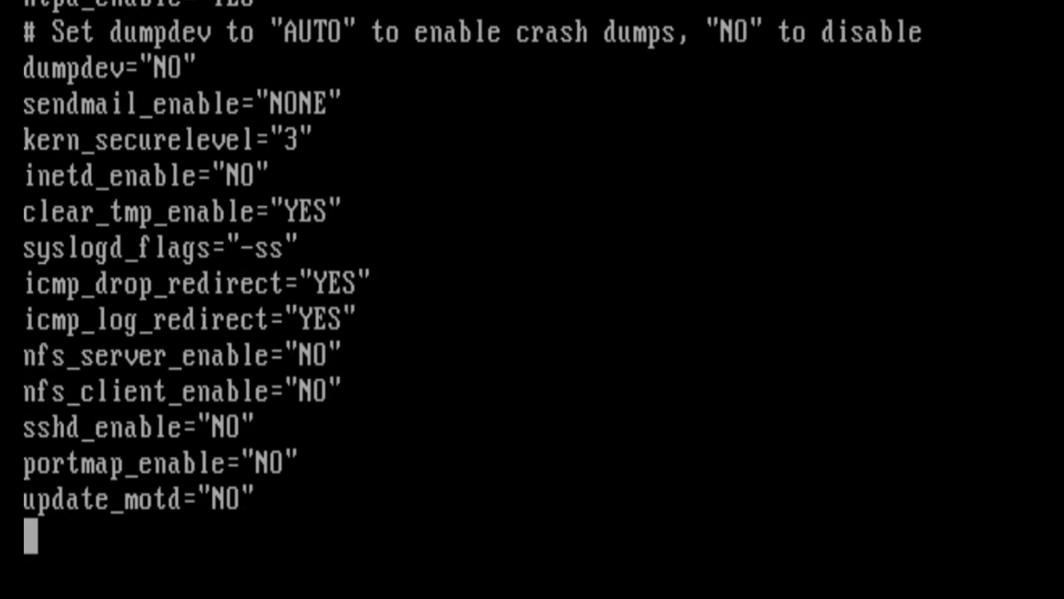
{"action": "type", "text": "pf_e"}
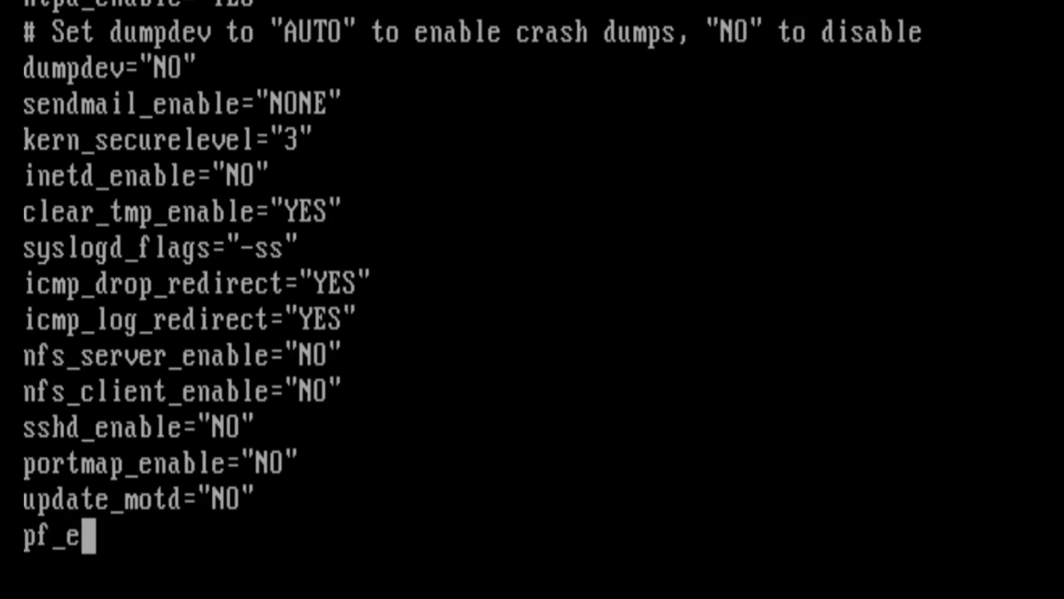
{"action": "type", "text": "nable=\"Y"}
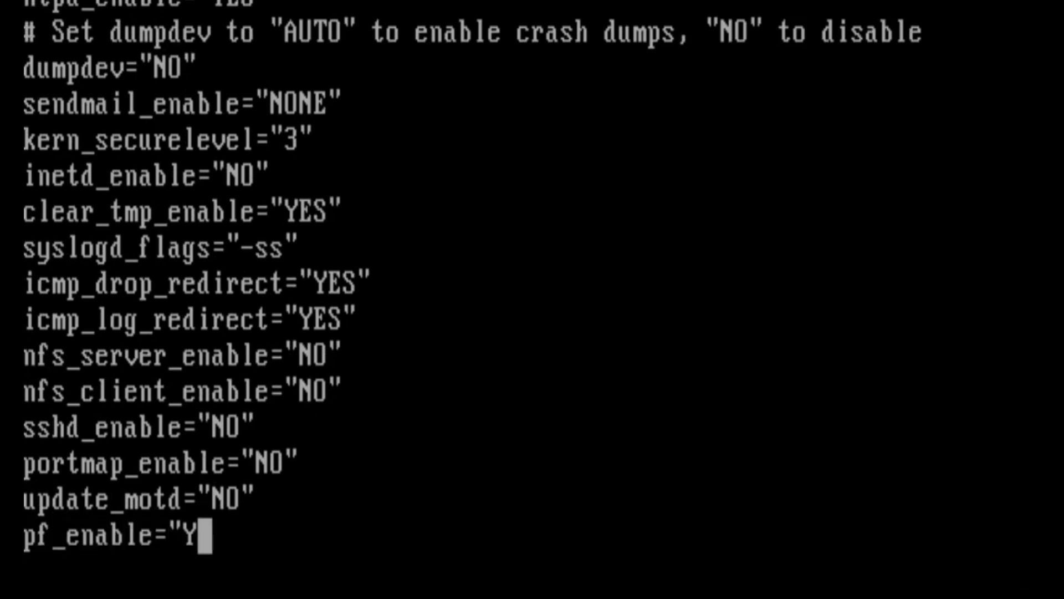
{"action": "type", "text": "ESE\""}
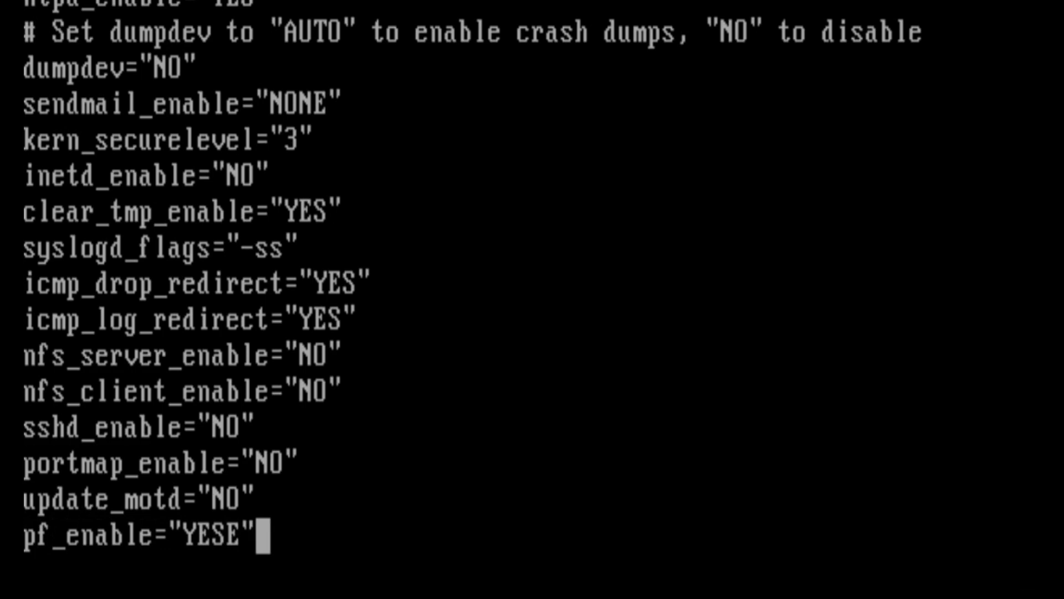
{"action": "key", "text": "Backspace"}
{"action": "type", "text": "p"}
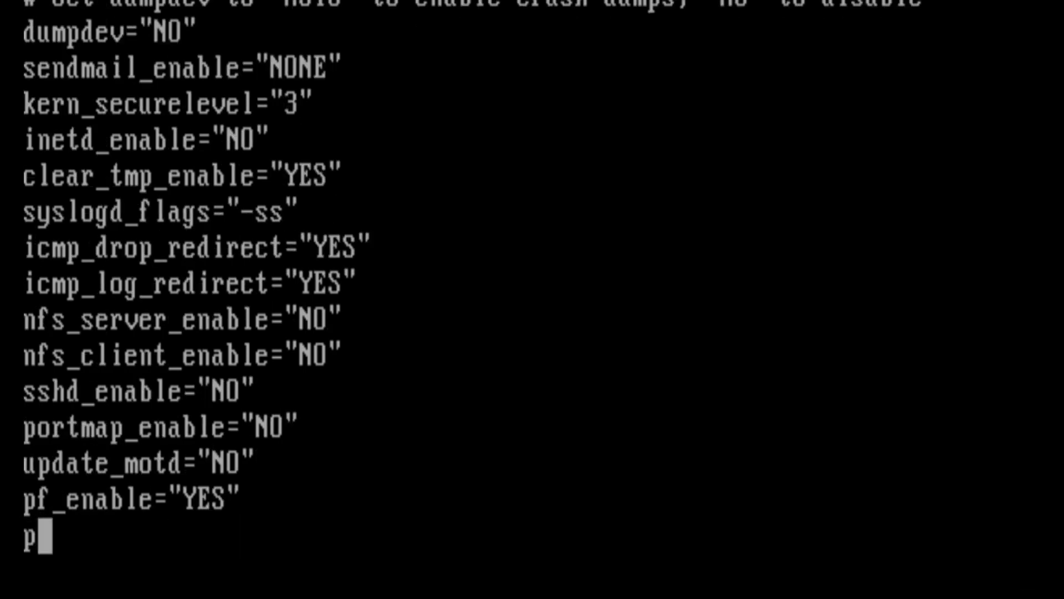
Add pf_rules="/etc/pf.conf" to rc.conf
{"action": "type", "text": "f_rules"}
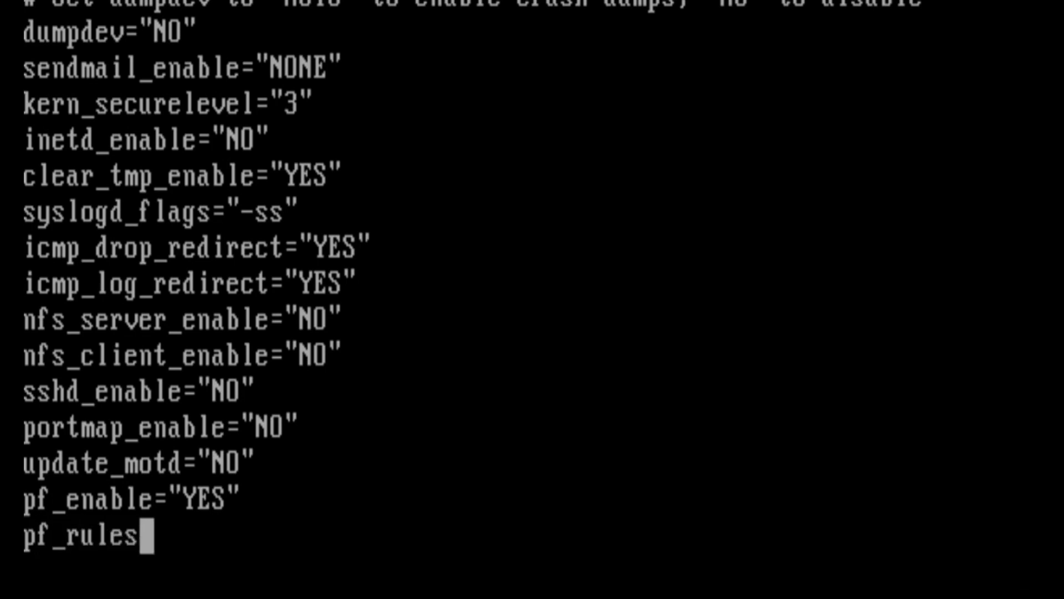
{"action": "type", "text": "=\""}
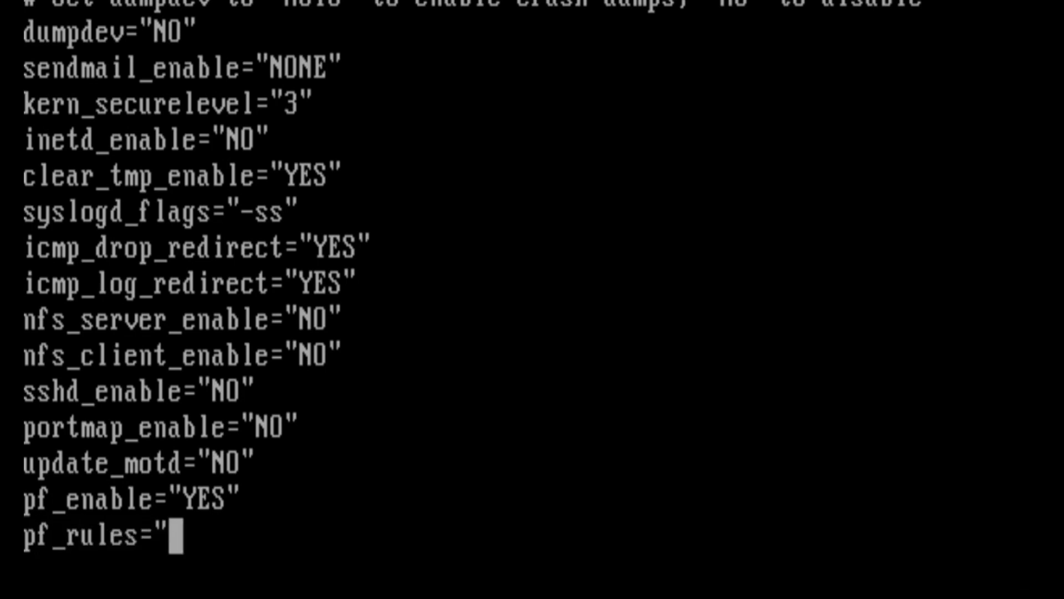
{"action": "type", "text": "/"}
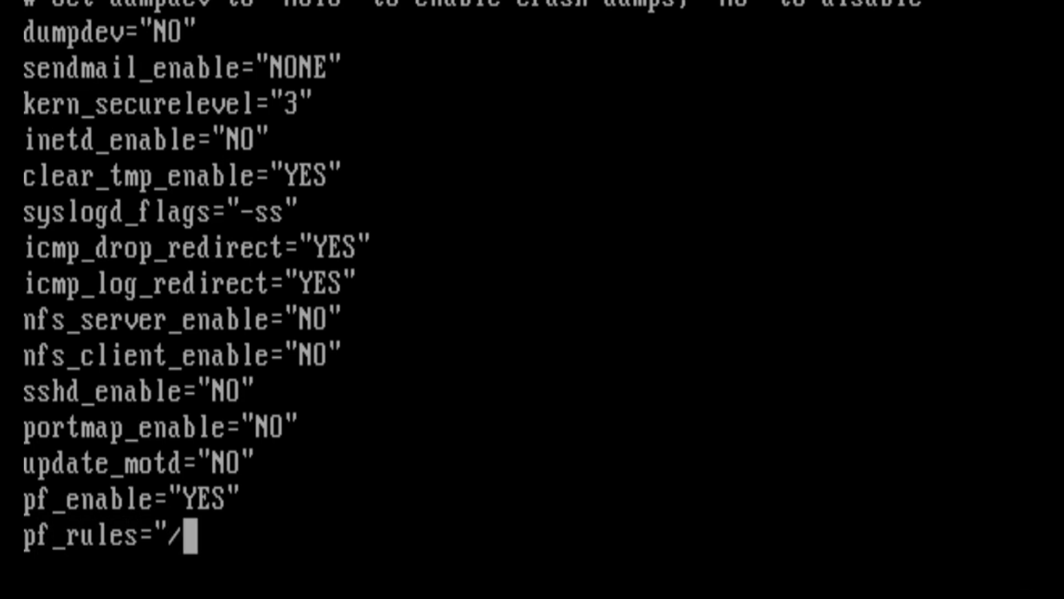
{"action": "type", "text": "etc/"}
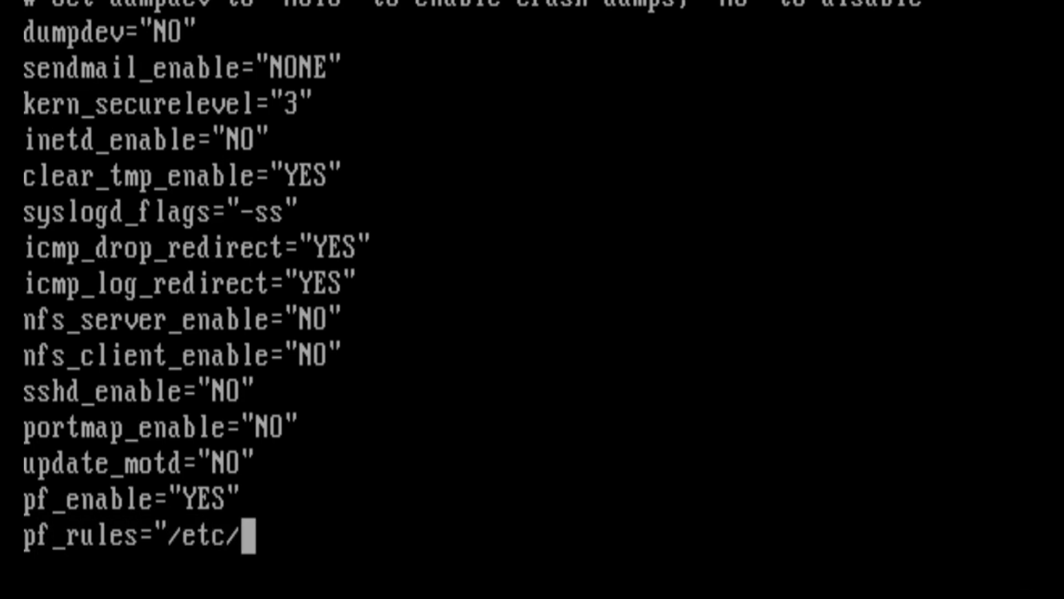
{"action": "type", "text": "p"}
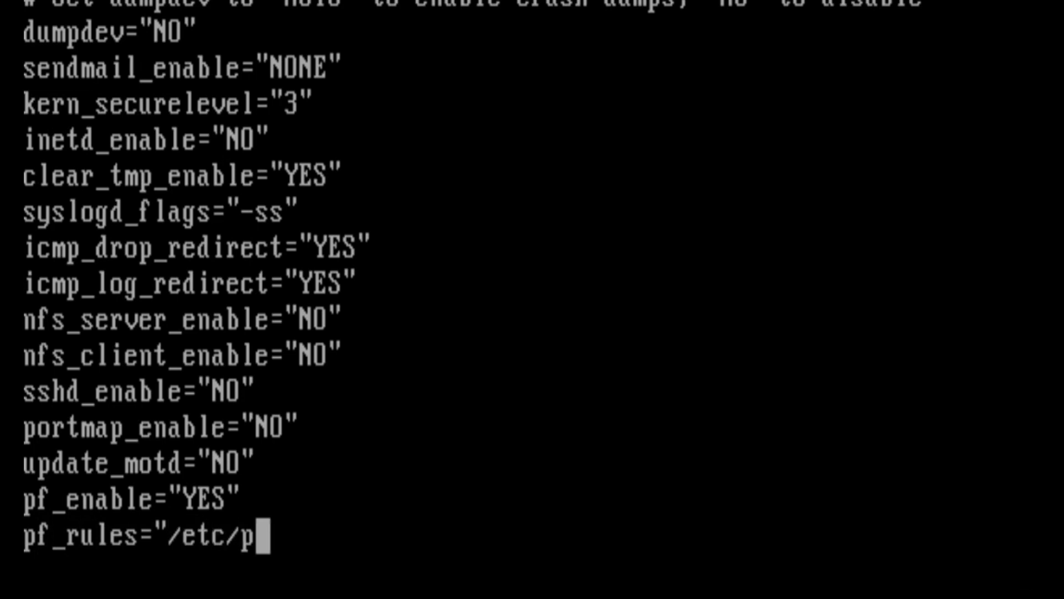
{"action": "type", "text": "f.conf\""}
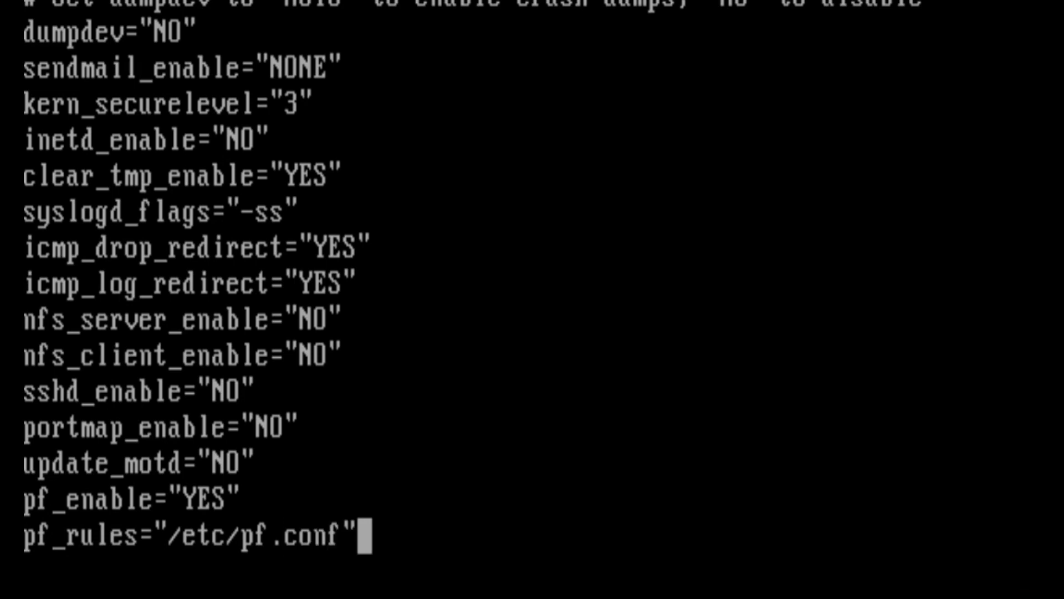
{"action": "key", "text": "Return"}
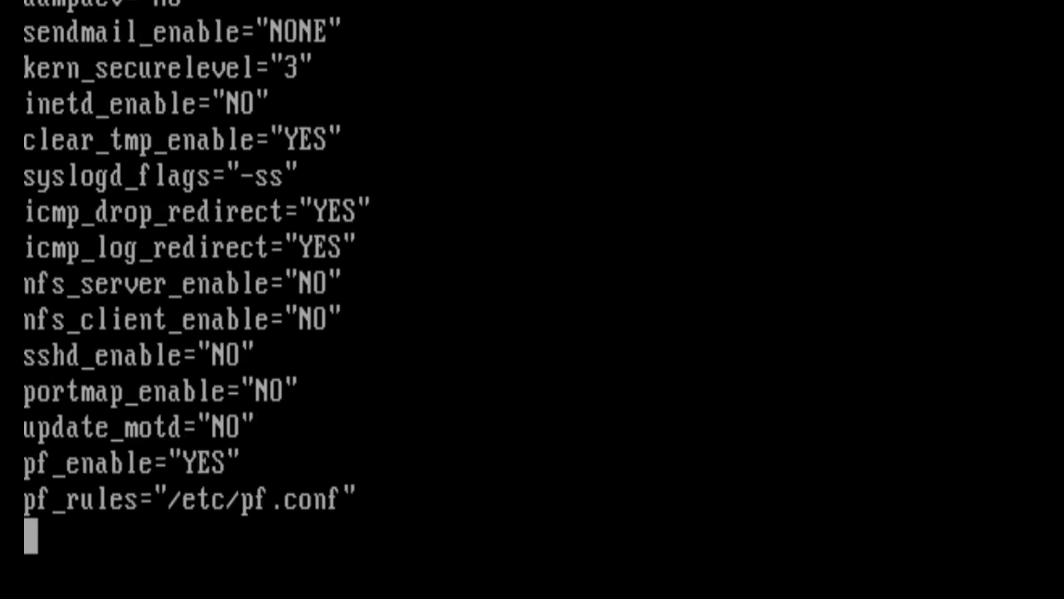
Add pflog_enable="YES" and pflog_logfile="/var/log/pflog" to rc.conf
{"action": "type", "text": "pflog"}
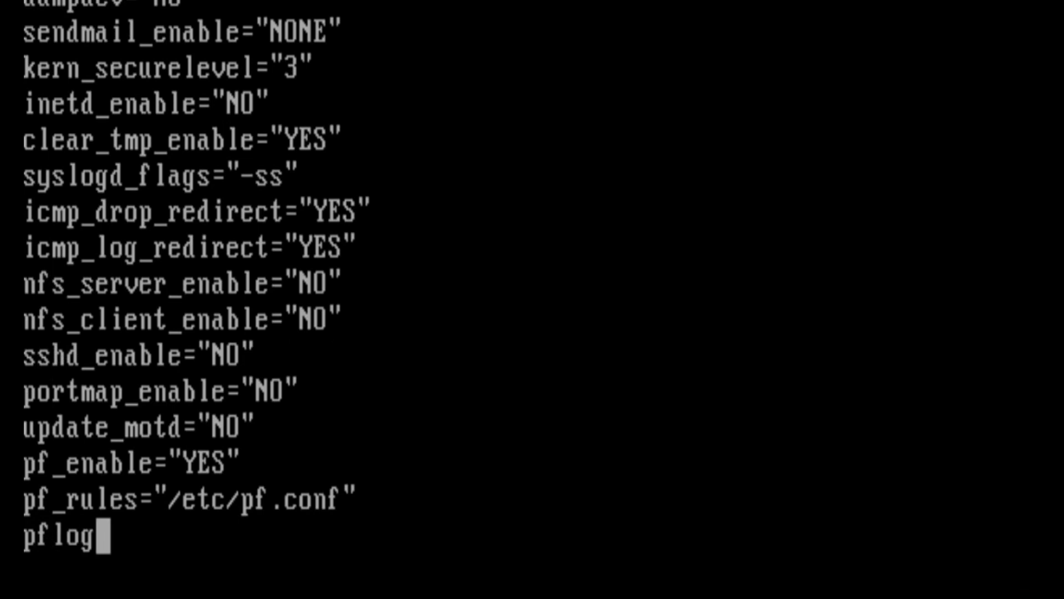
{"action": "type", "text": "_enable=\"YES"}
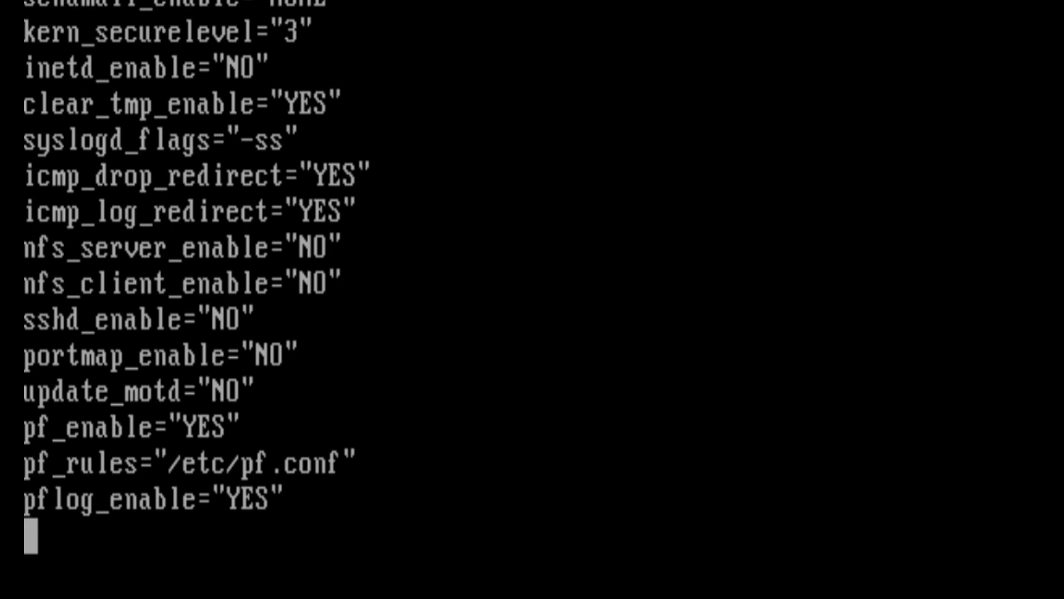
{"action": "type", "text": "pflog_"}
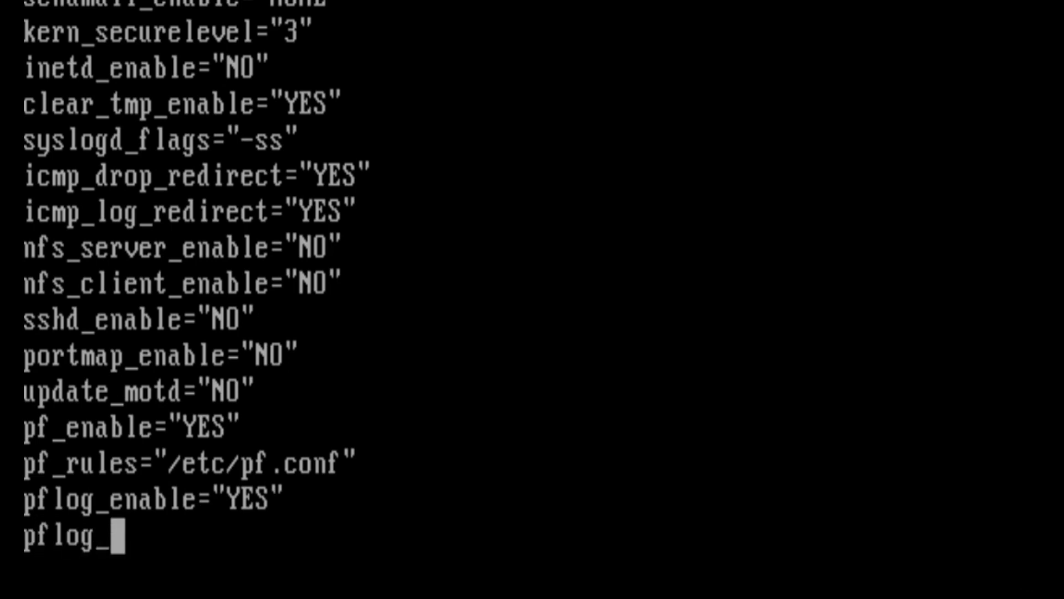
{"action": "type", "text": "logfile"}
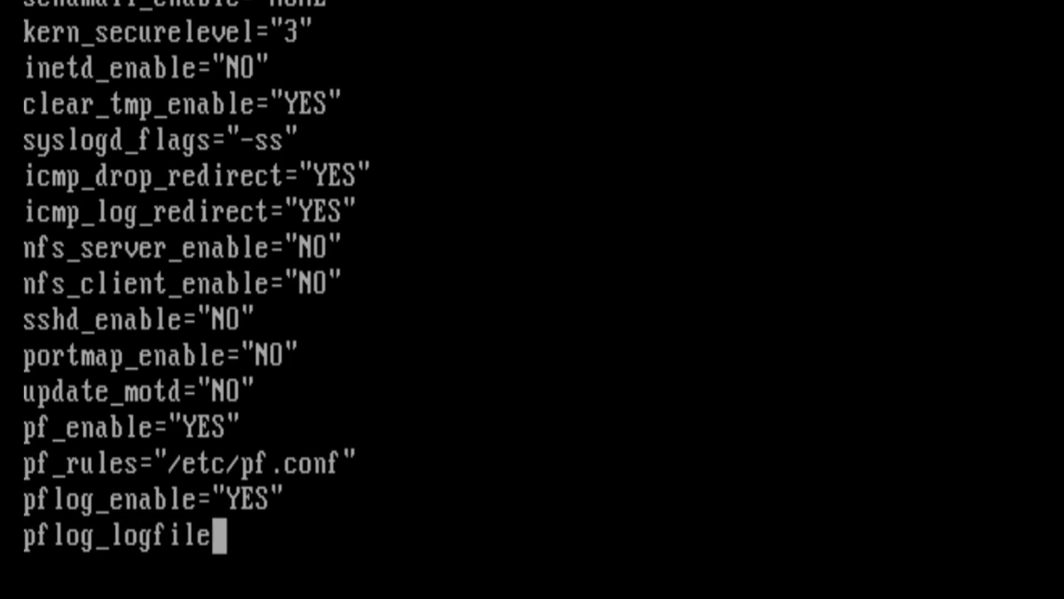
{"action": "type", "text": "=\"/"}
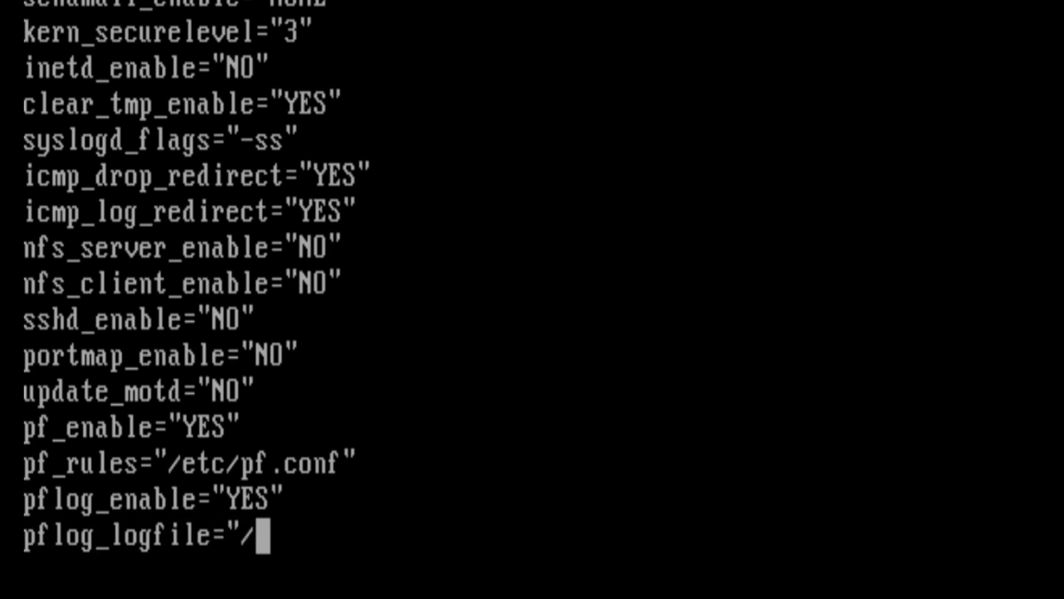
{"action": "type", "text": "var/l"}
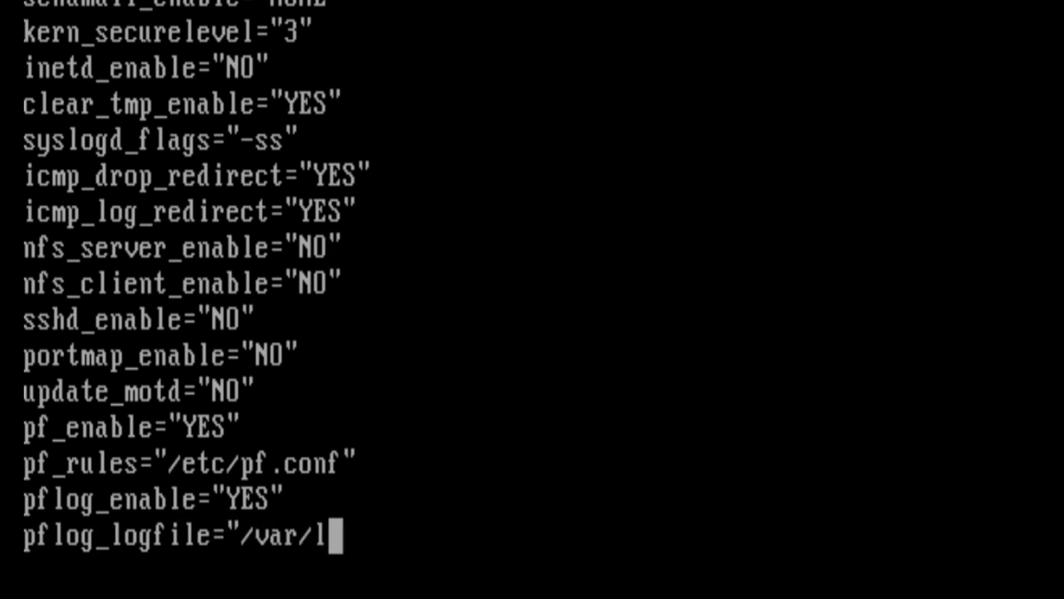
{"action": "type", "text": "og"}
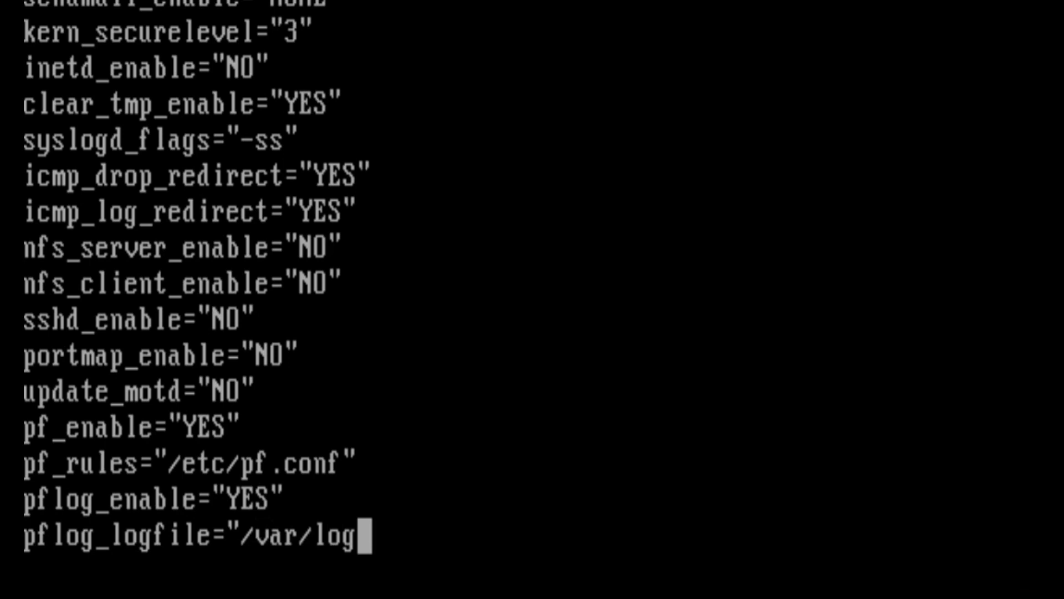
{"action": "type", "text": "/pflog"}
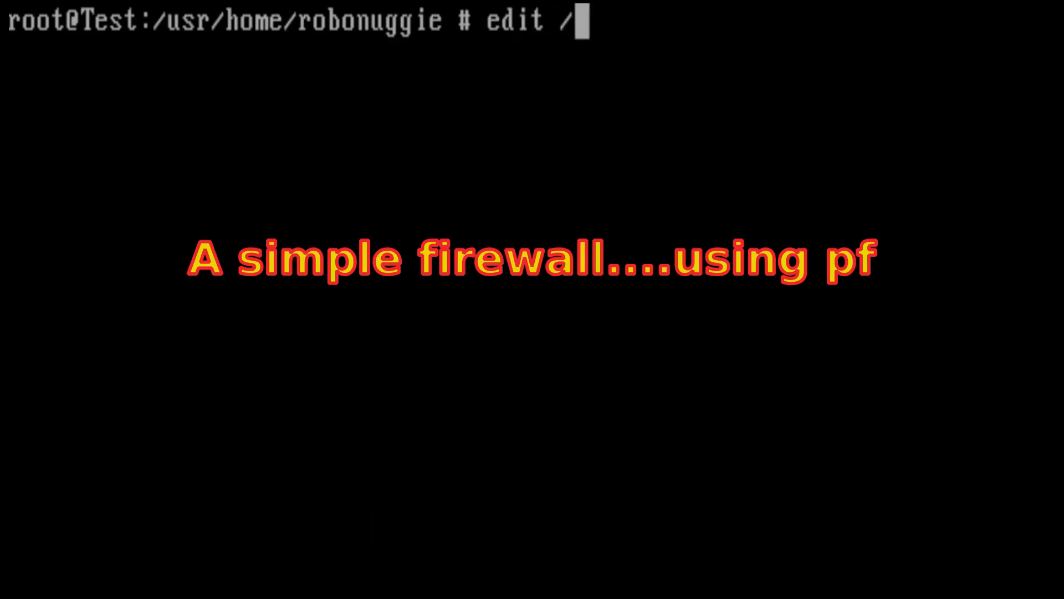
Create /etc/pf.conf with scrub in and set skip on lo0
{"action": "type", "text": "etc/pf"}
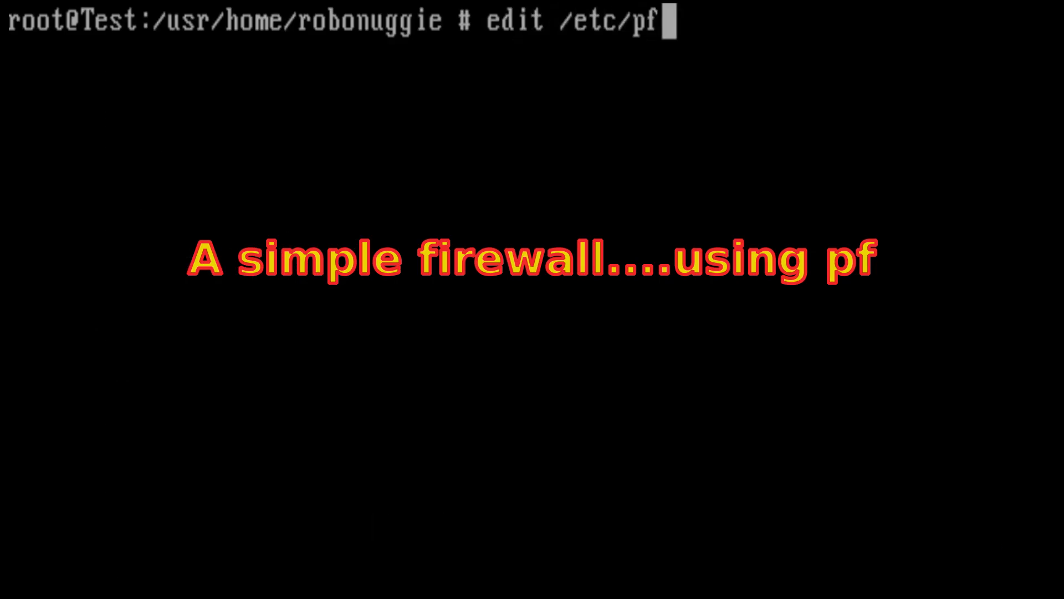
{"action": "key", "text": "Return"}
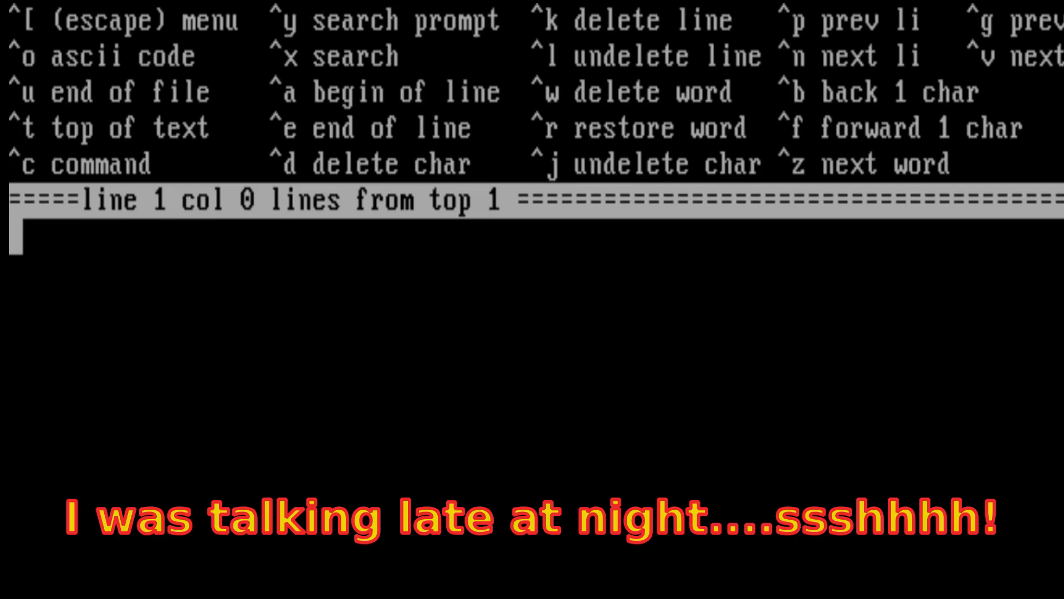
{"action": "type", "text": "scrub in all"}
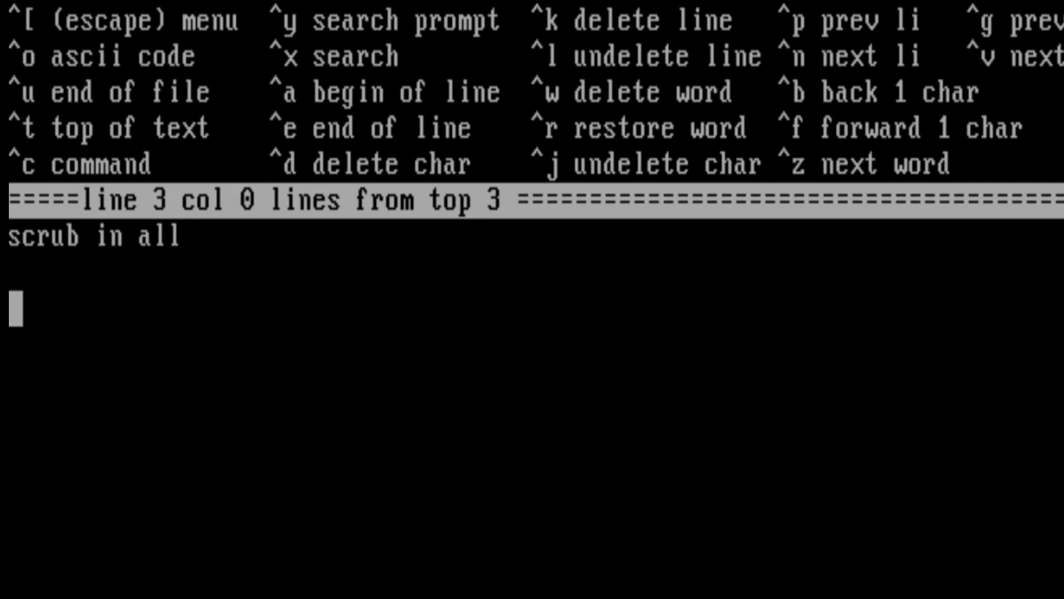
{"action": "type", "text": "set ski"}
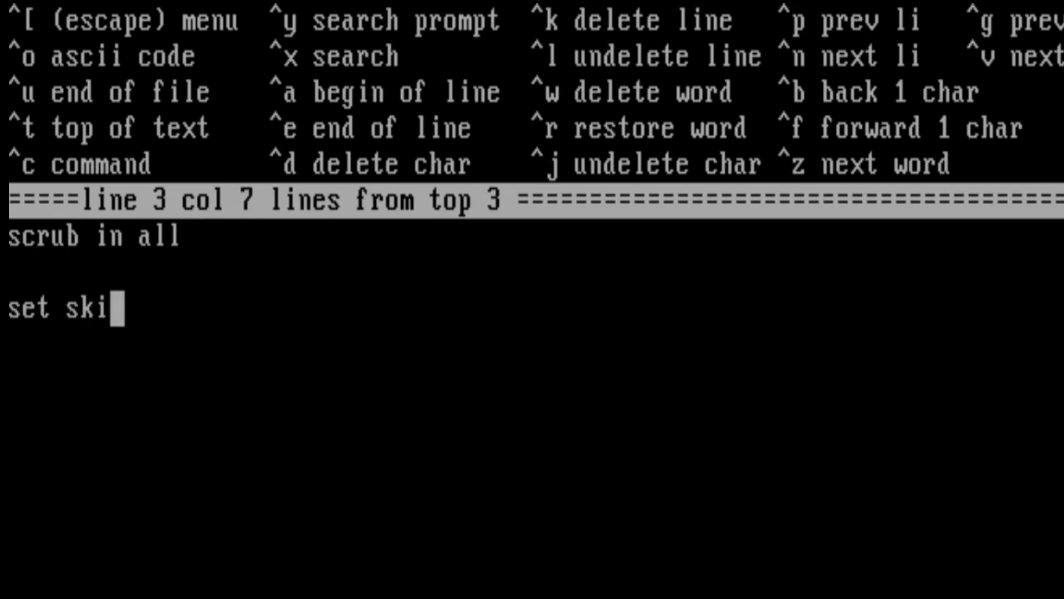
{"action": "type", "text": "p on lo0"}
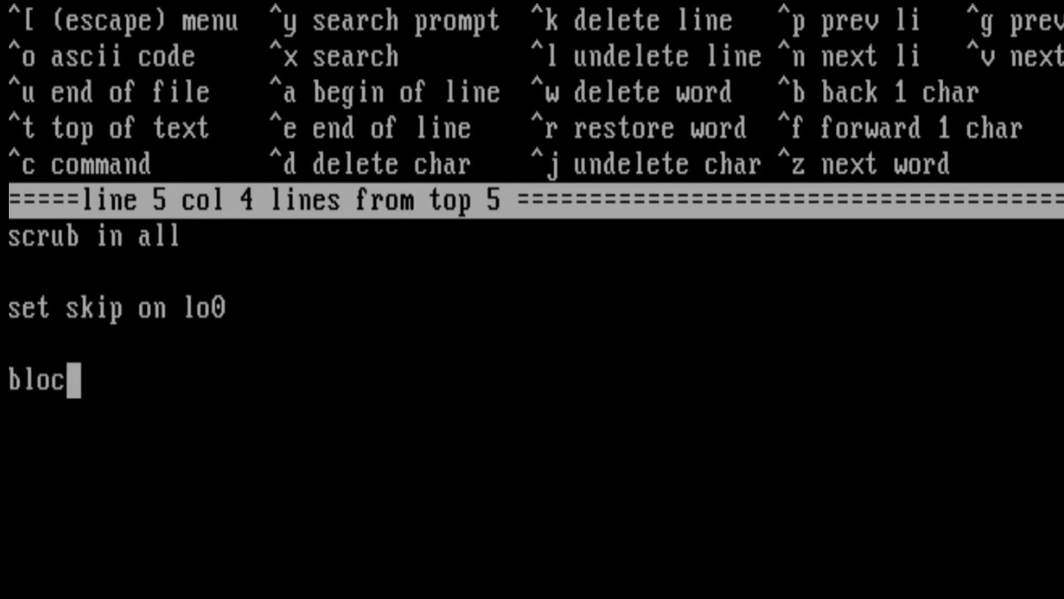
Add rules blocking inbound em0 except ICMP, ICMPv6 and TCP port 22 from any
{"action": "type", "text": "k in on em0"}
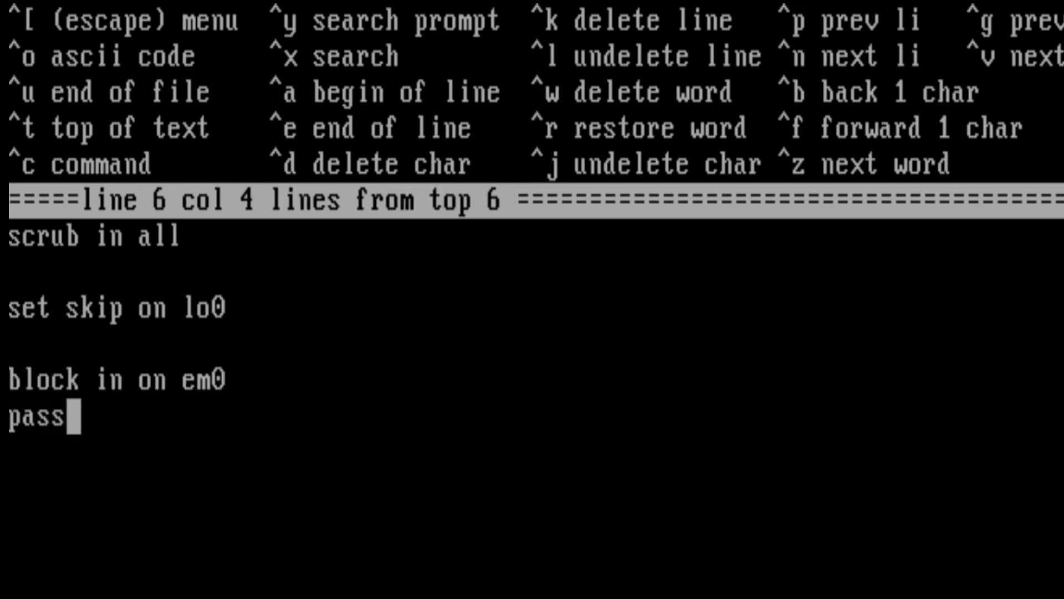
{"action": "type", "text": "in on em0 proto icmp"}
{"action": "type", "text": "pass in on"}
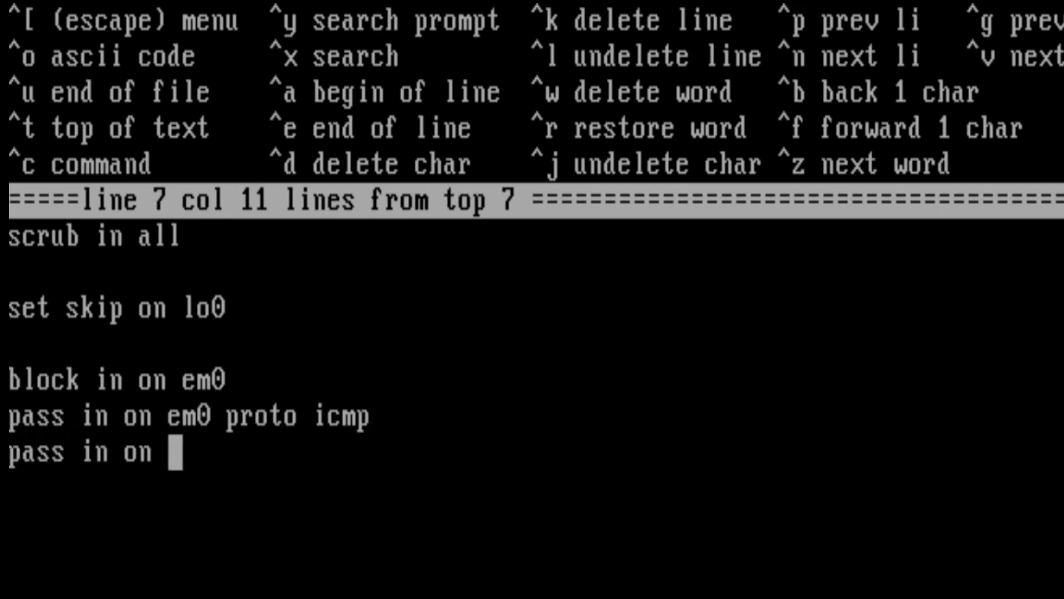
{"action": "type", "text": "em0 proto"}
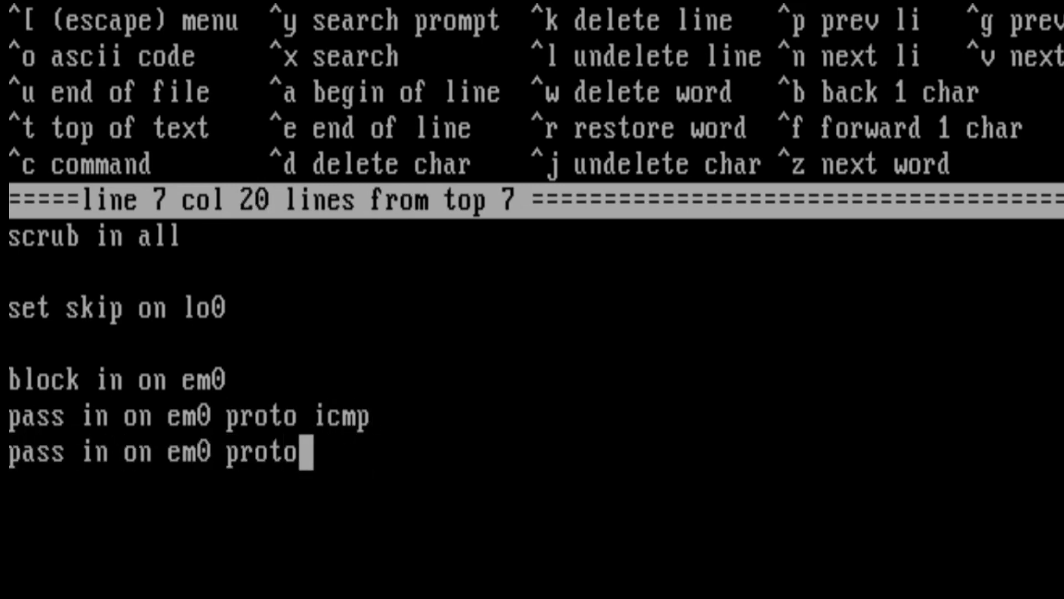
{"action": "type", "text": "icmp6"}
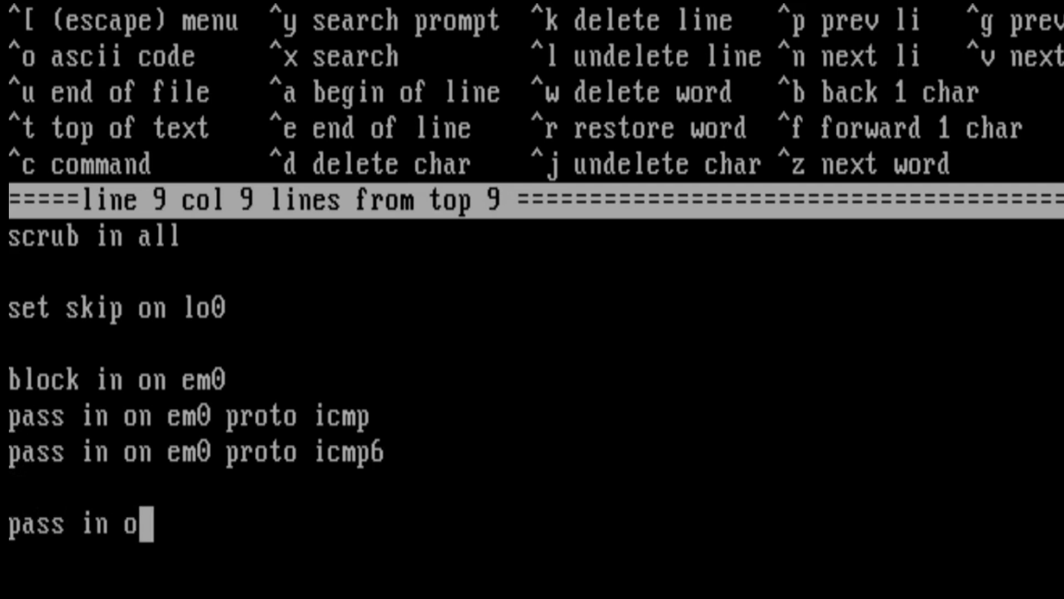
{"action": "type", "text": "n em0 proto tcp"}
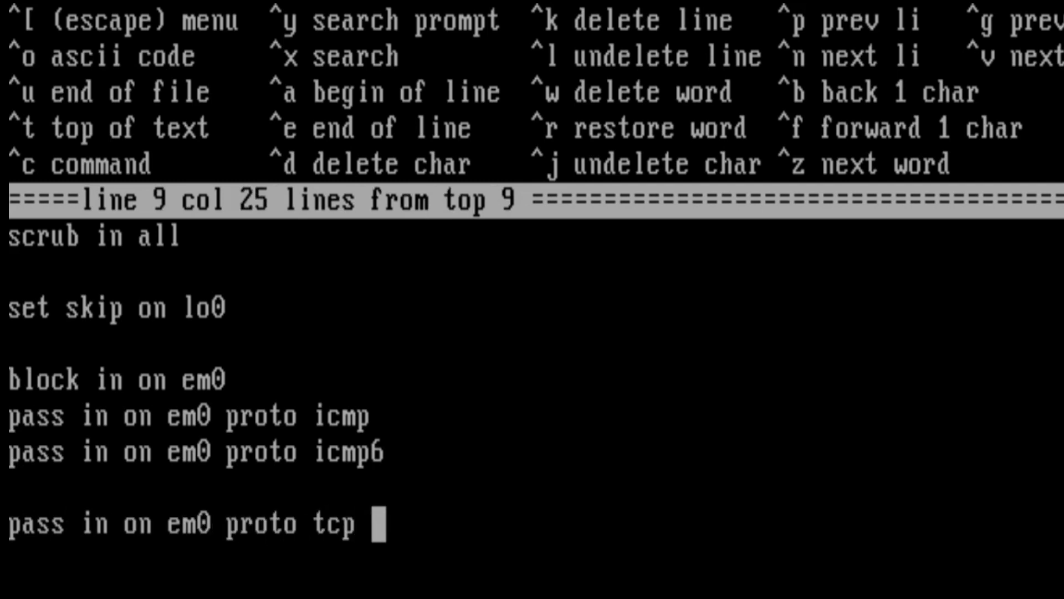
{"action": "type", "text": "from any to any port 22"}
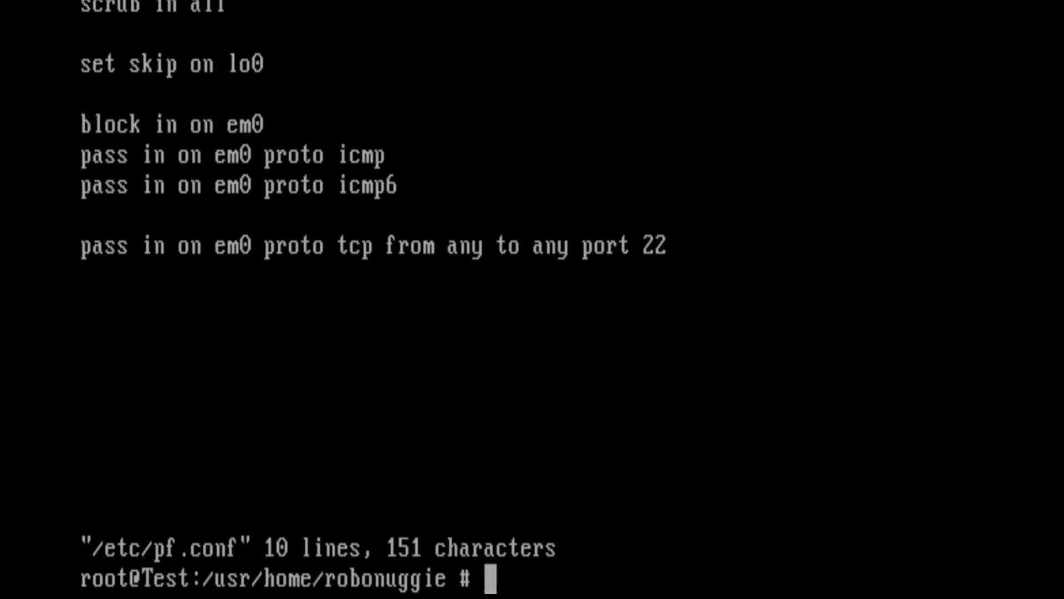
Check the rule set for syntax errors with pfctl -nf /etc/pf.conf
{"action": "type", "text": "pf"}
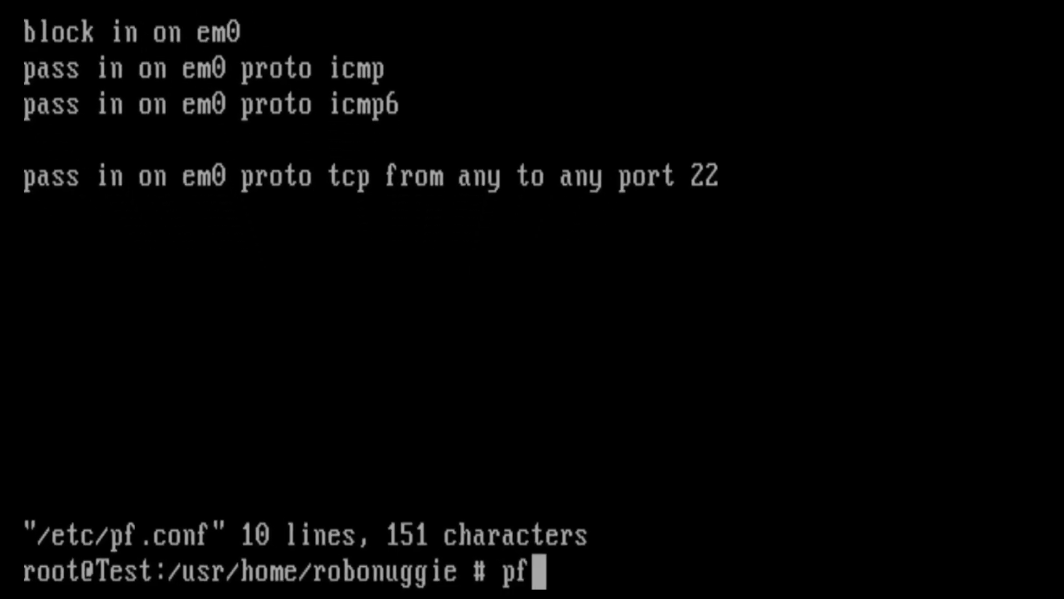
{"action": "type", "text": "ctl"}
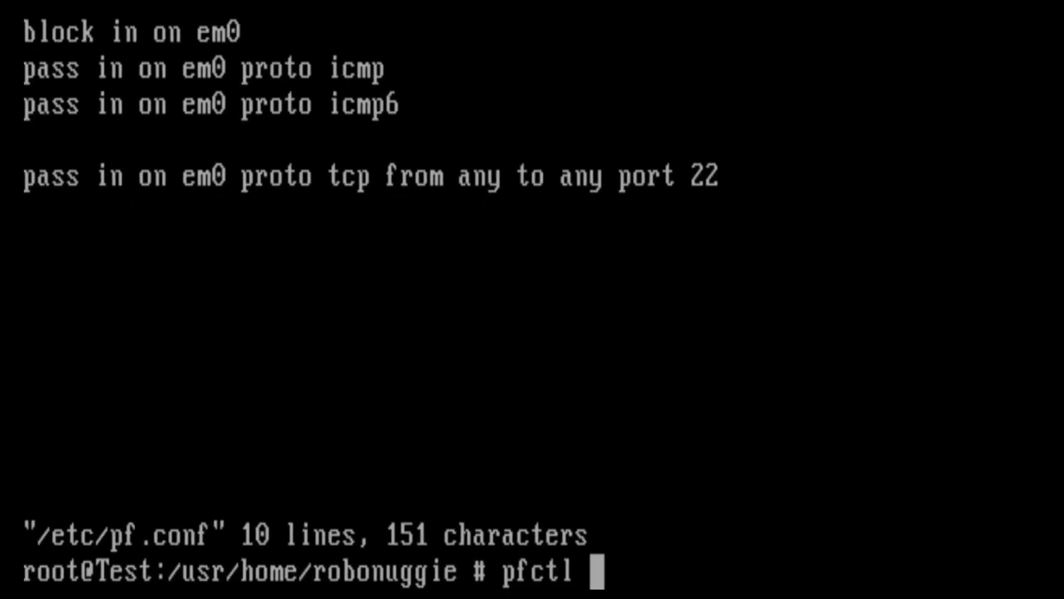
{"action": "type", "text": "-nf"}
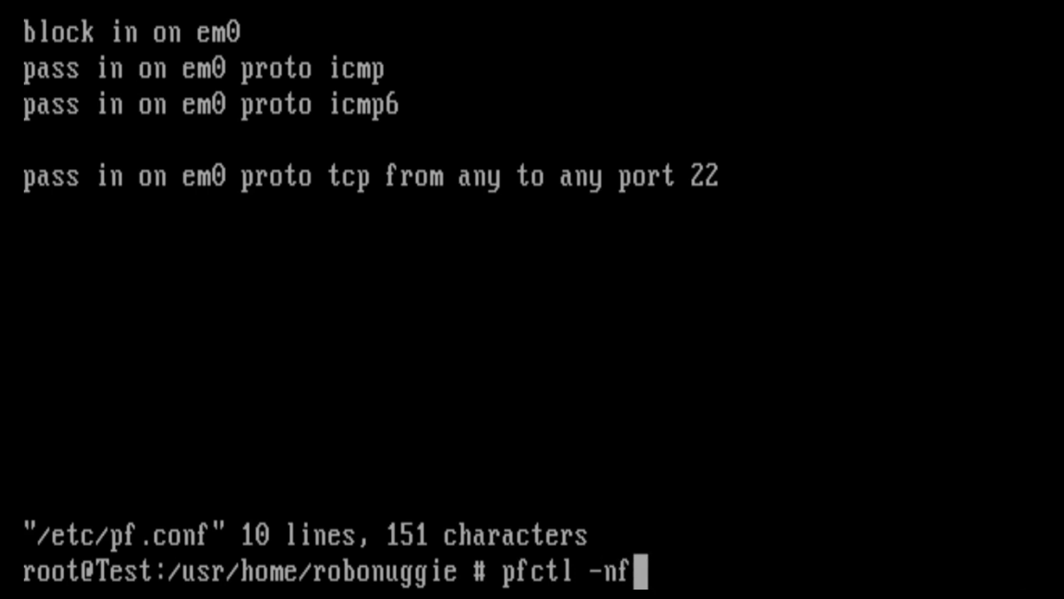
{"action": "type", "text": "/etc/pf.co"}
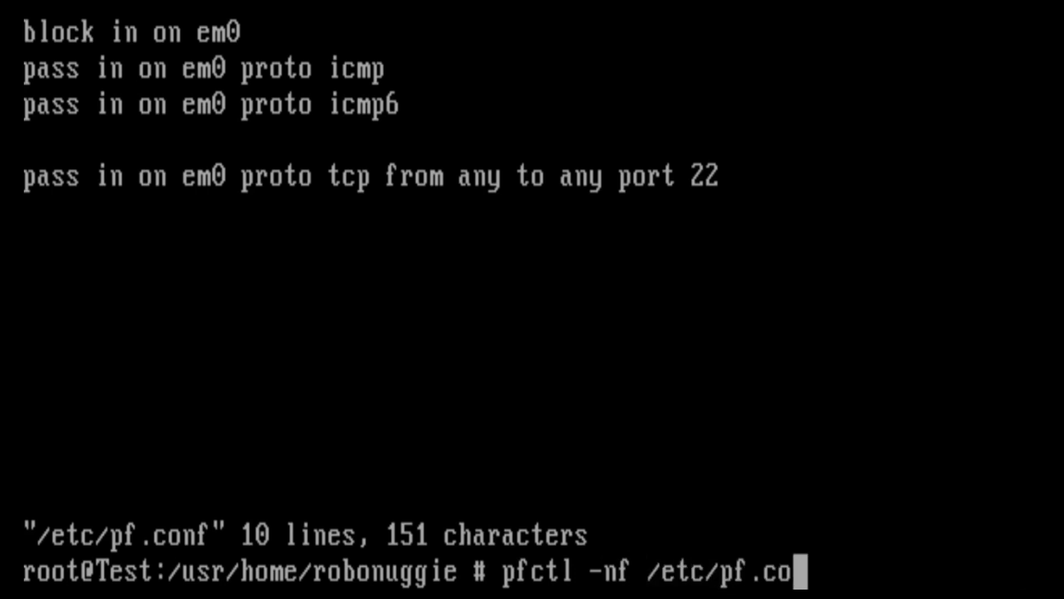
{"action": "type", "text": "nf"}
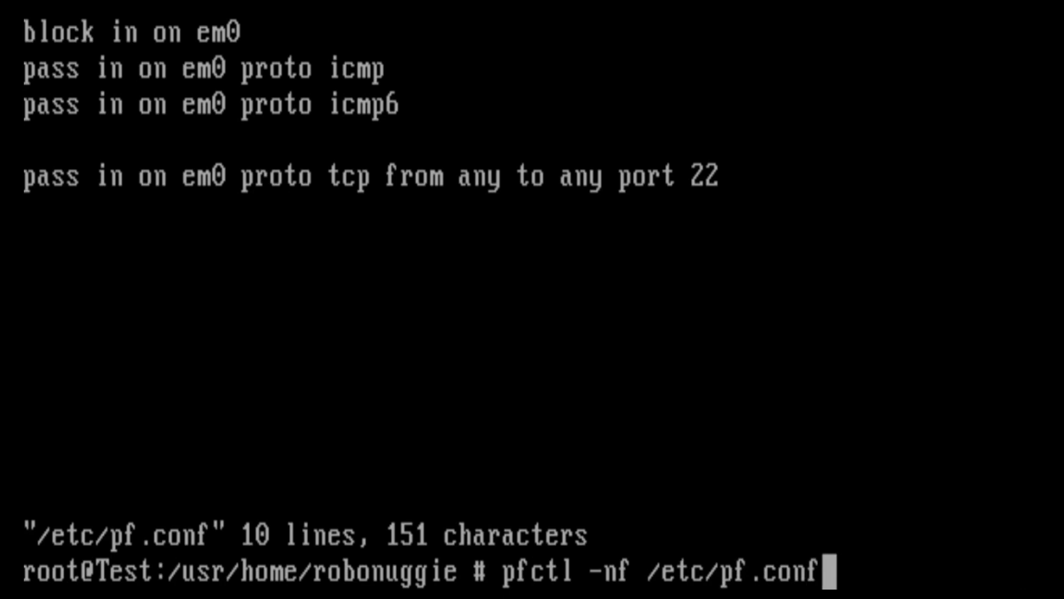
{"action": "key", "text": "Return"}
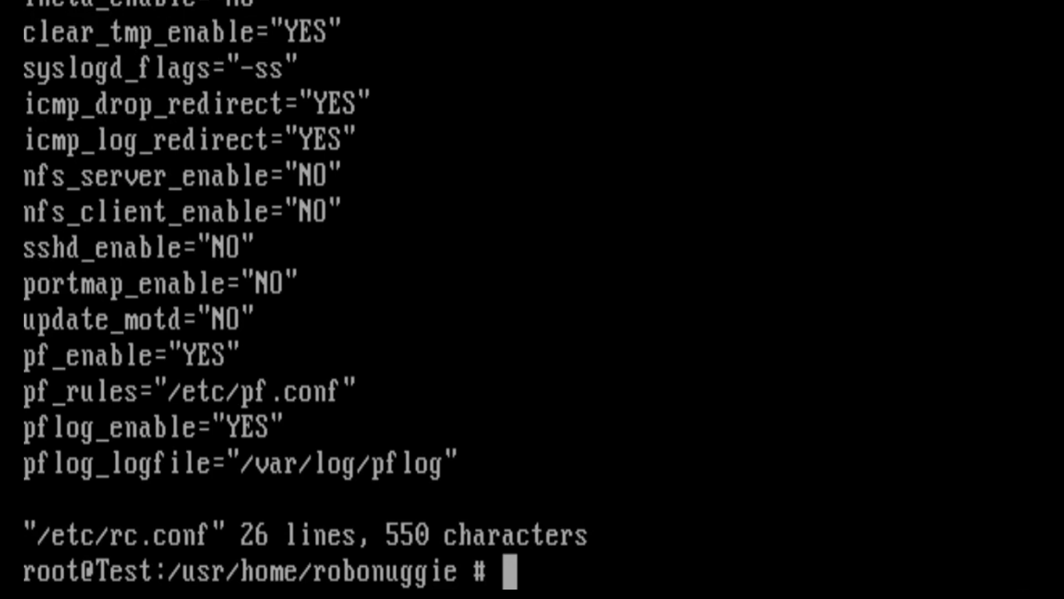
Query service pf status, which reports pf.ko not loaded, and begin another status query
{"action": "type", "text": "servi"}
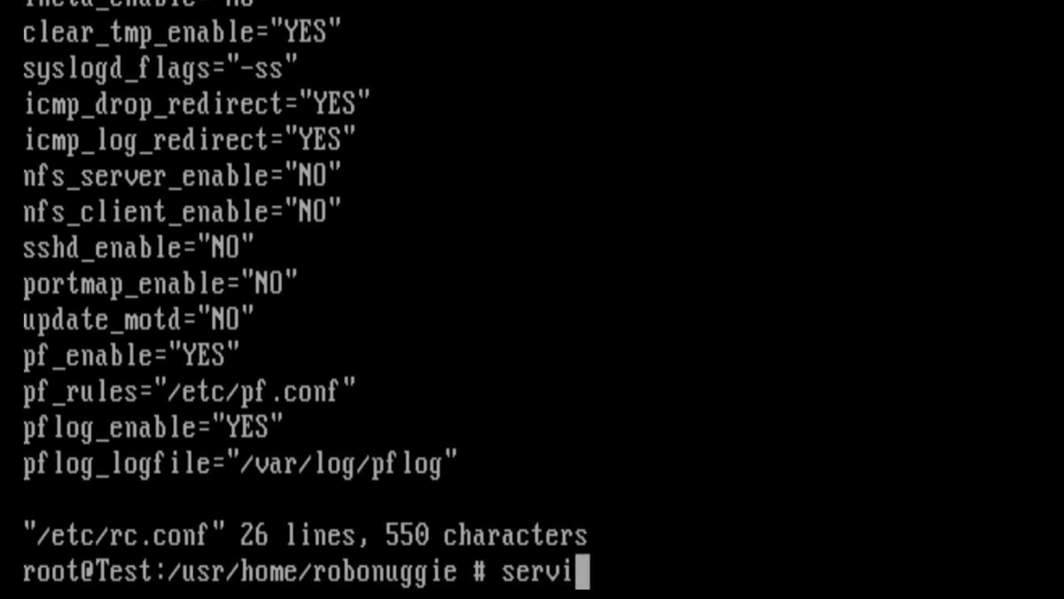
{"action": "type", "text": "ce pf st"}
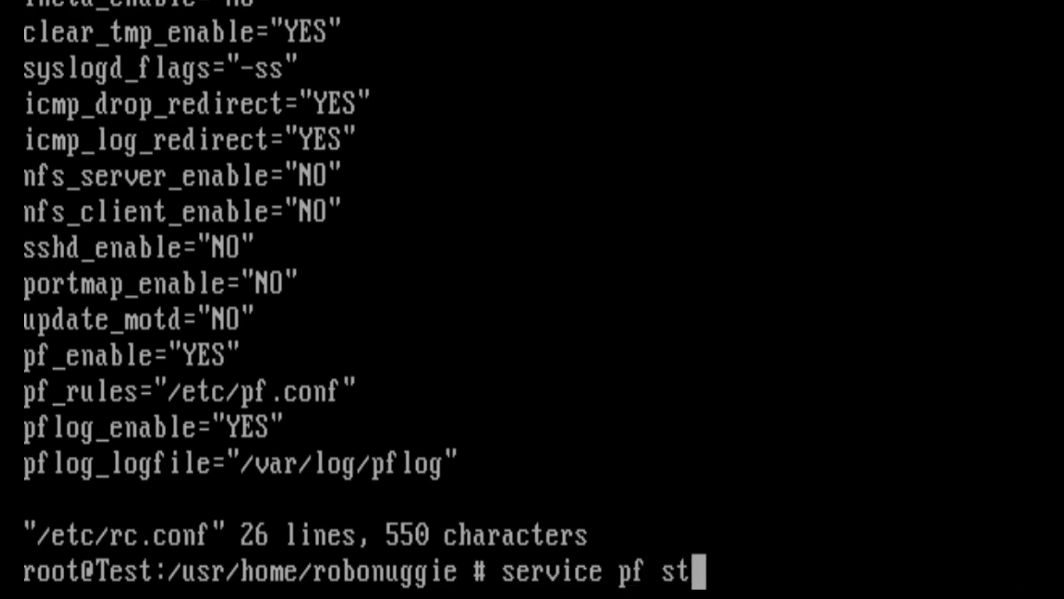
{"action": "key", "text": "Return"}
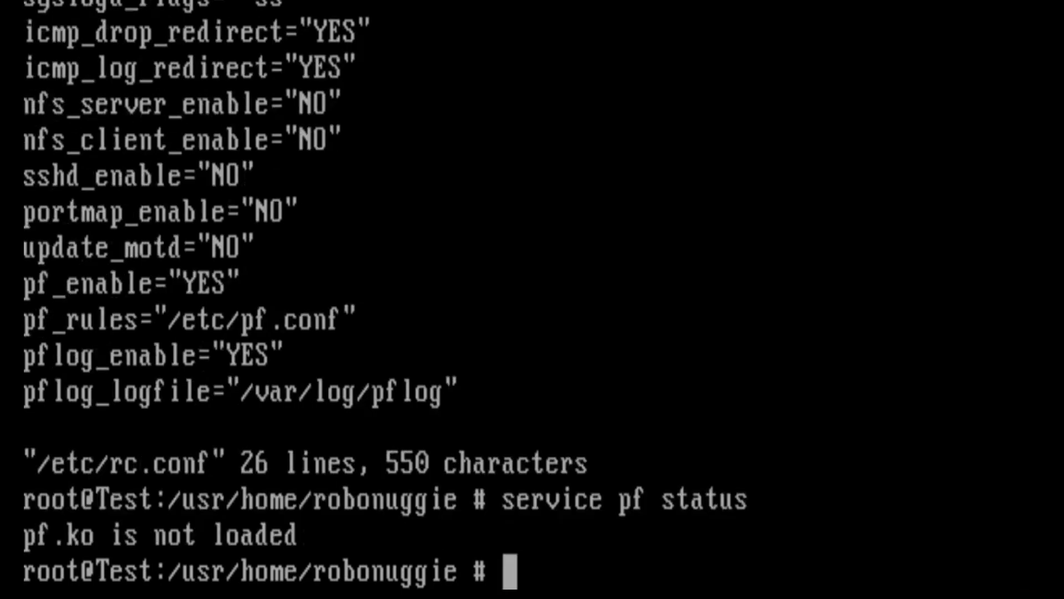
{"action": "type", "text": "service pf stat"}
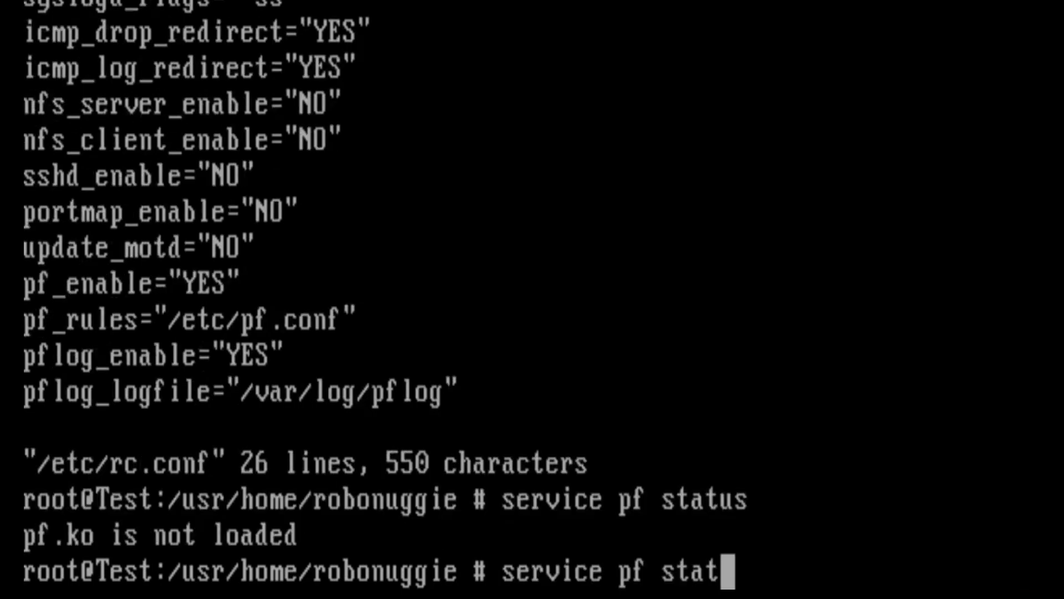